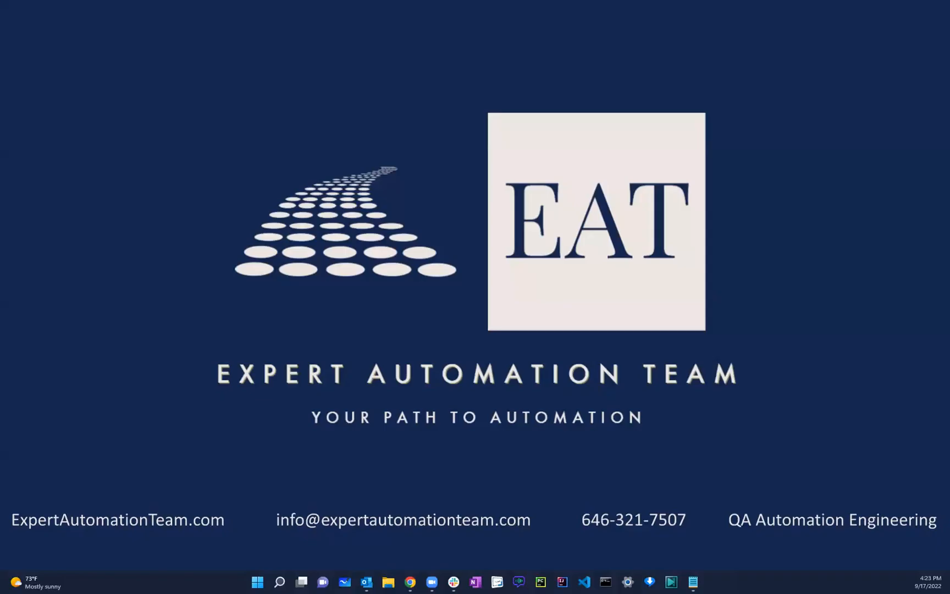
pyautogui.moveTo(908, 14)
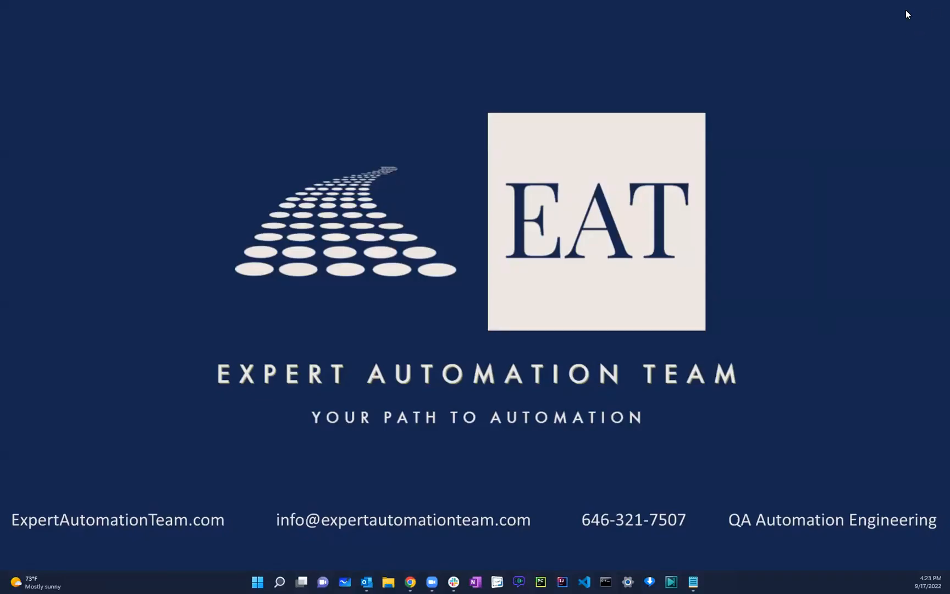
pyautogui.moveTo(303, 165)
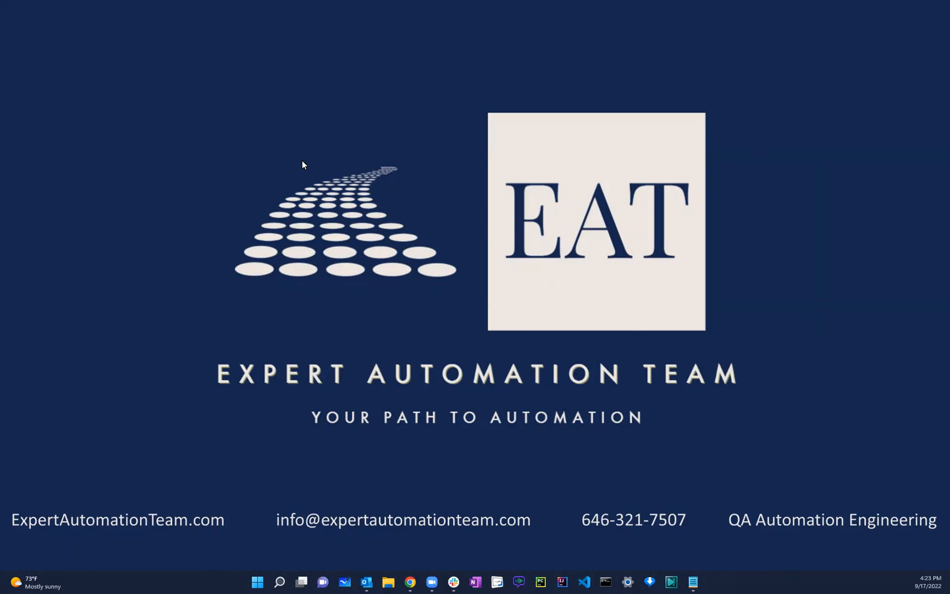
pyautogui.moveTo(181, 143)
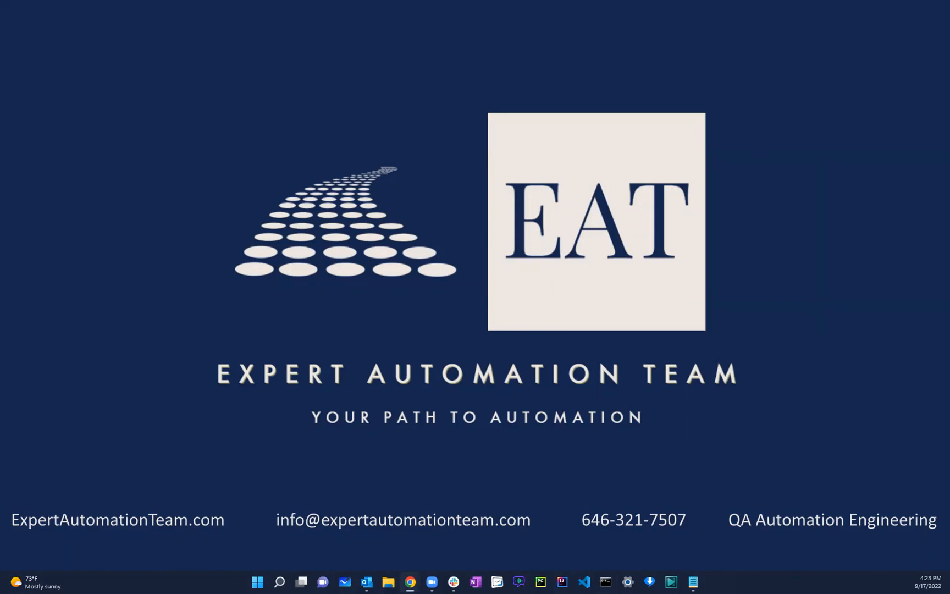
# Launch Chrome and run a Google search for "eclipse download".
pyautogui.click(409, 583)
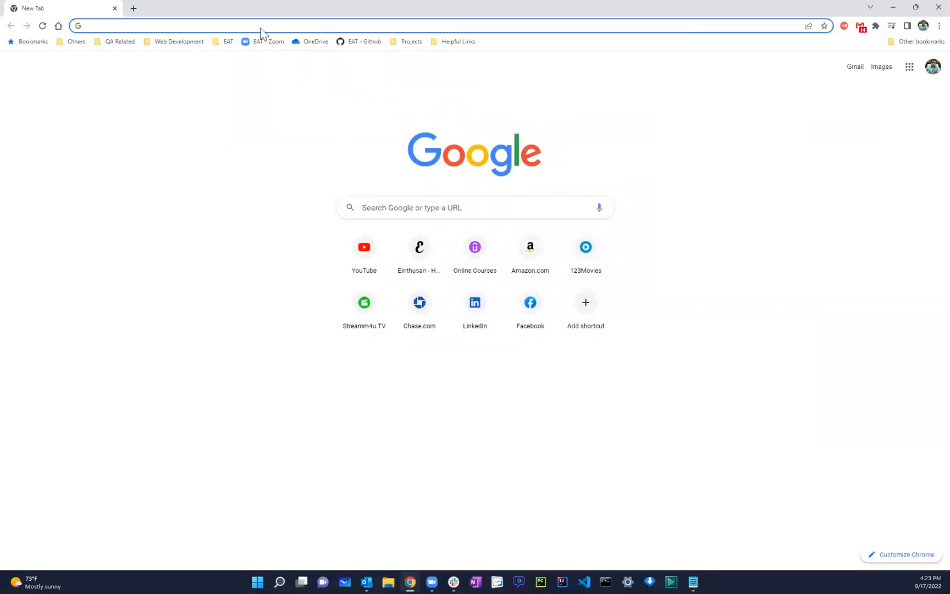
pyautogui.click(242, 25)
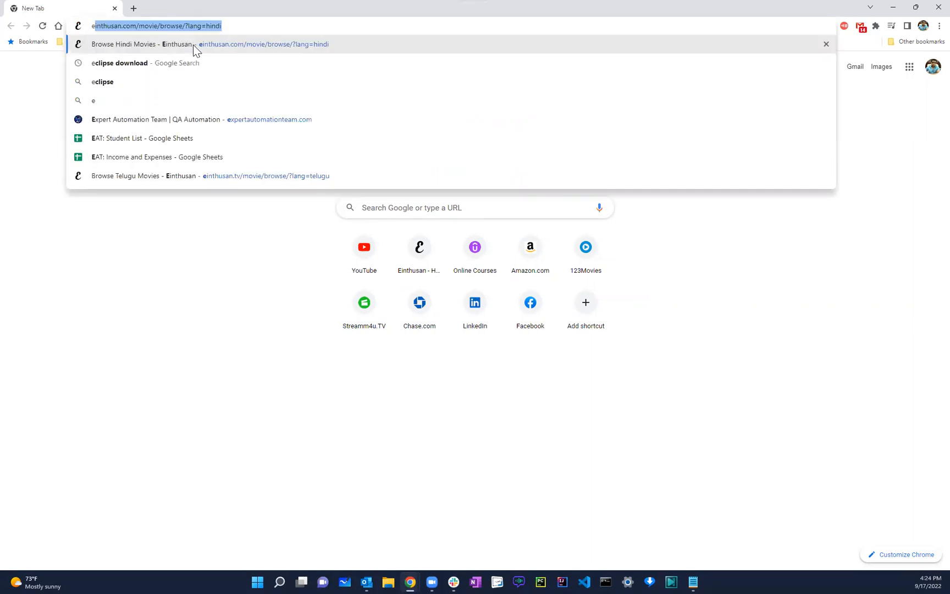
pyautogui.write('ecc')
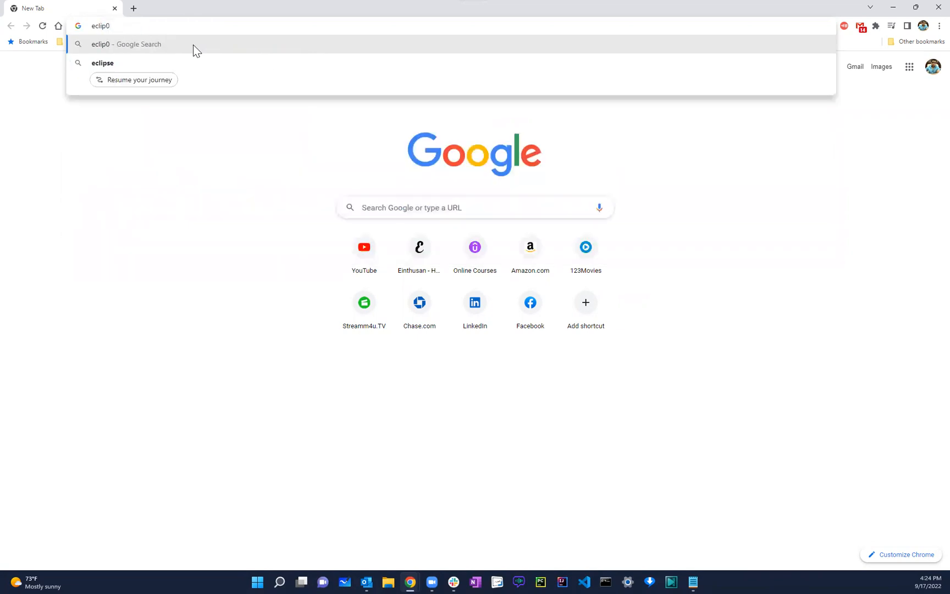
pyautogui.write('eclipse download')
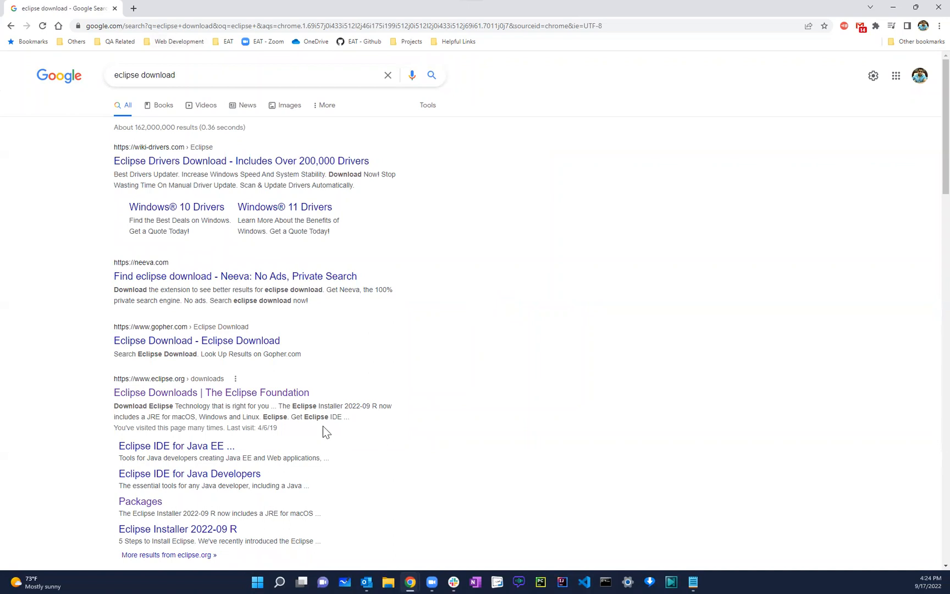
pyautogui.moveTo(156, 381)
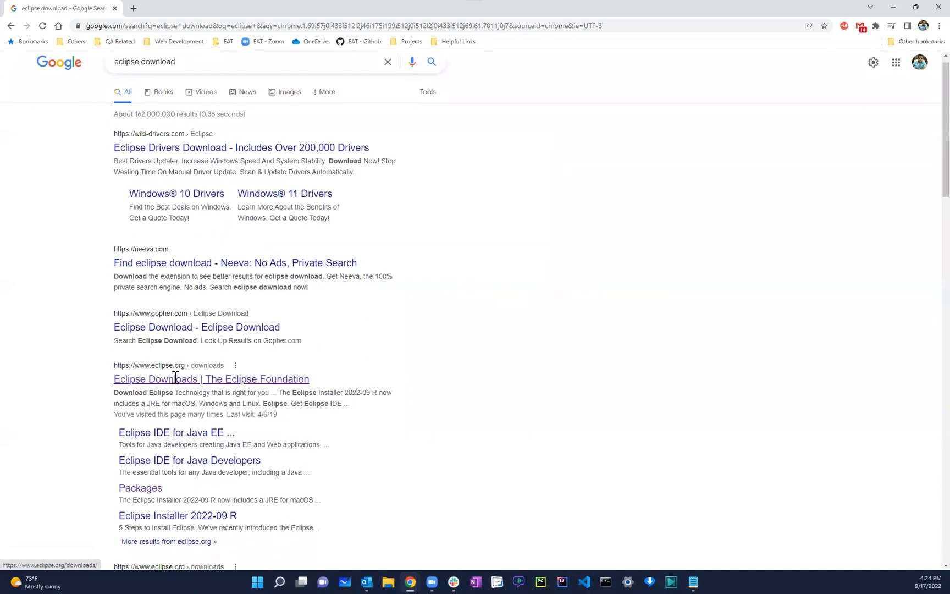
# Open the Eclipse Foundation downloads result and follow its Download Packages link.
pyautogui.click(211, 379)
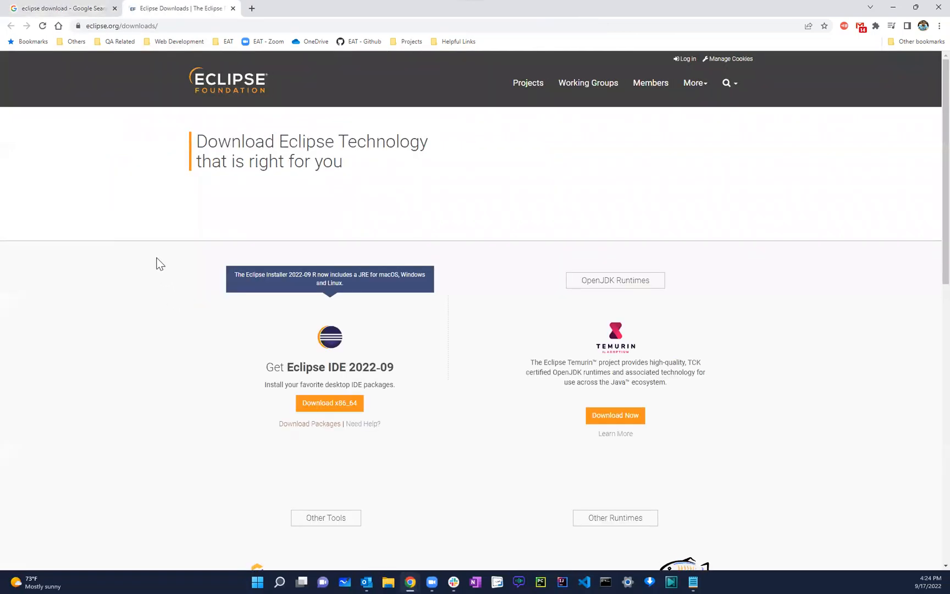
pyautogui.moveTo(179, 35)
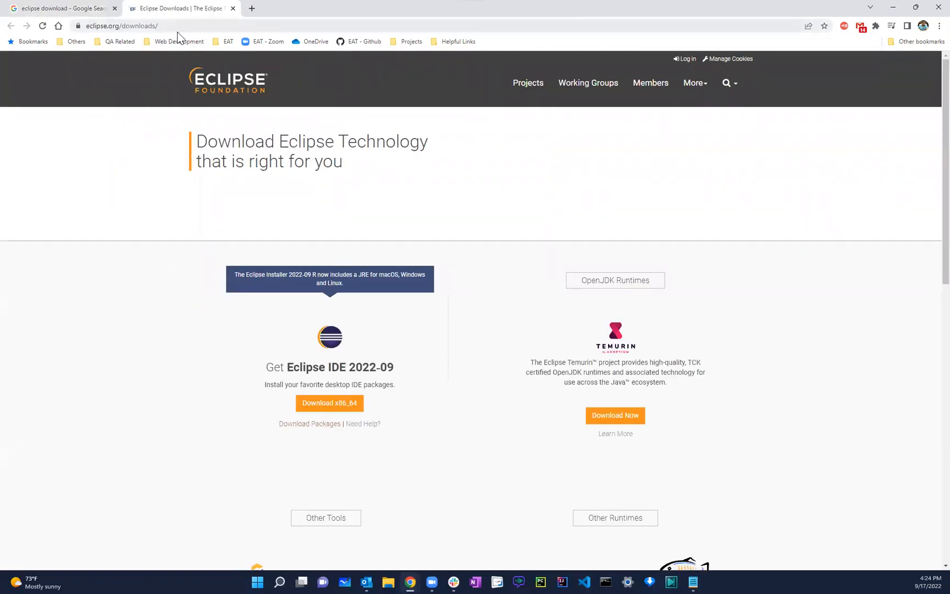
pyautogui.click(121, 26)
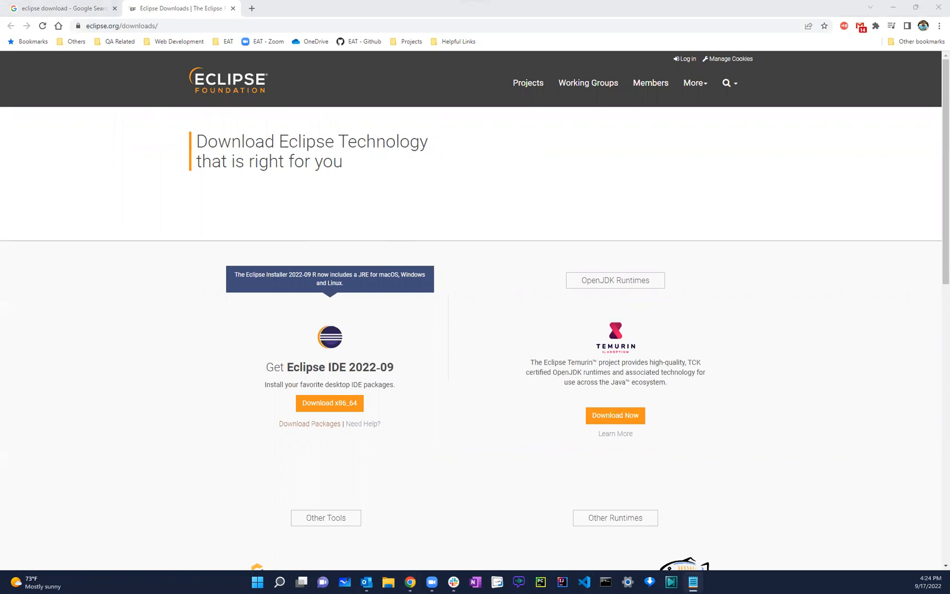
pyautogui.scroll(-3)
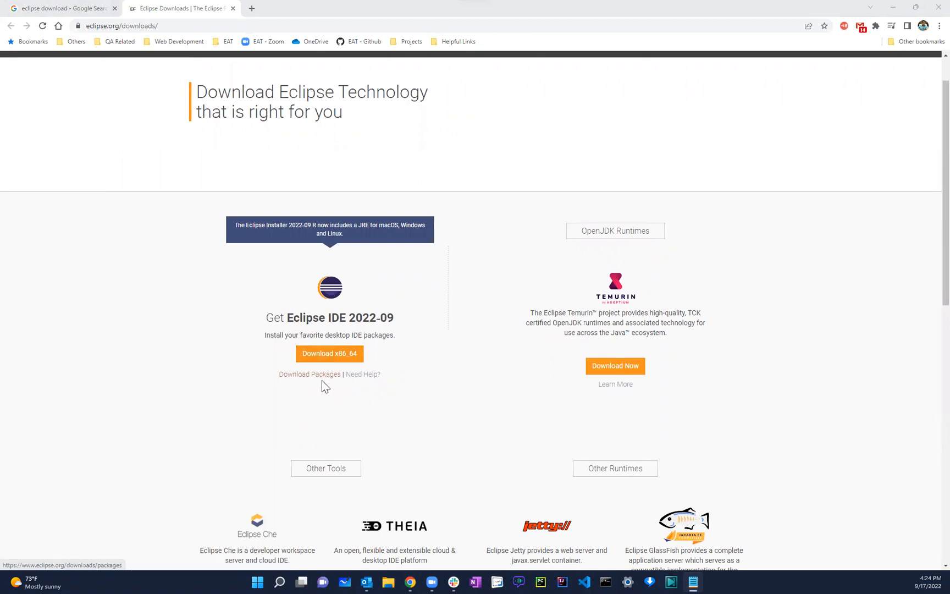
pyautogui.click(309, 374)
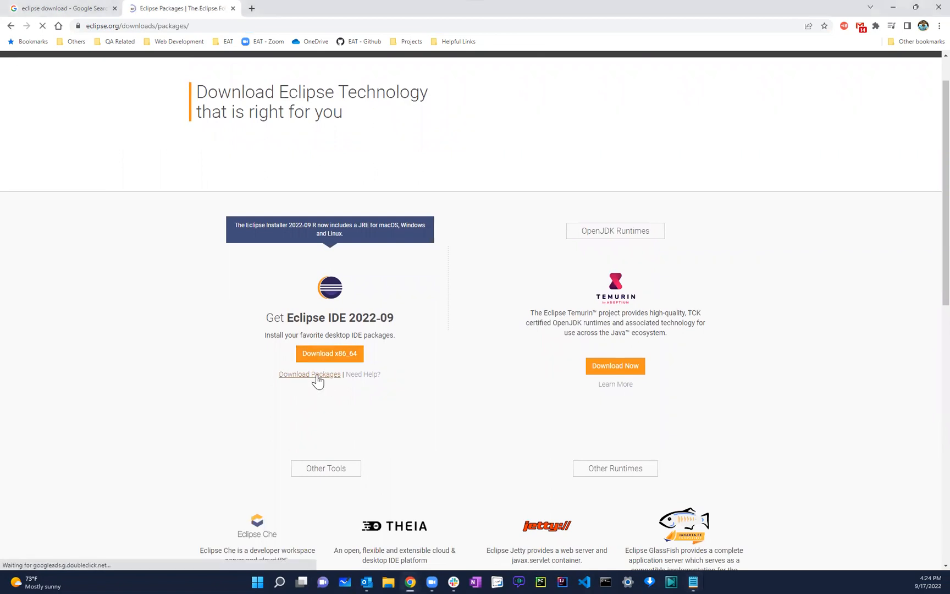
pyautogui.click(309, 374)
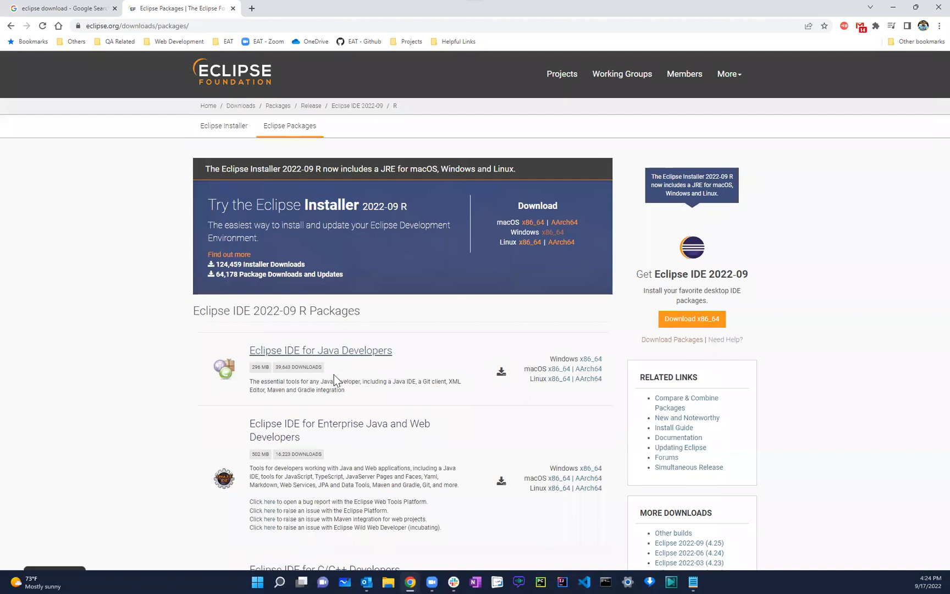
pyautogui.scroll(-3)
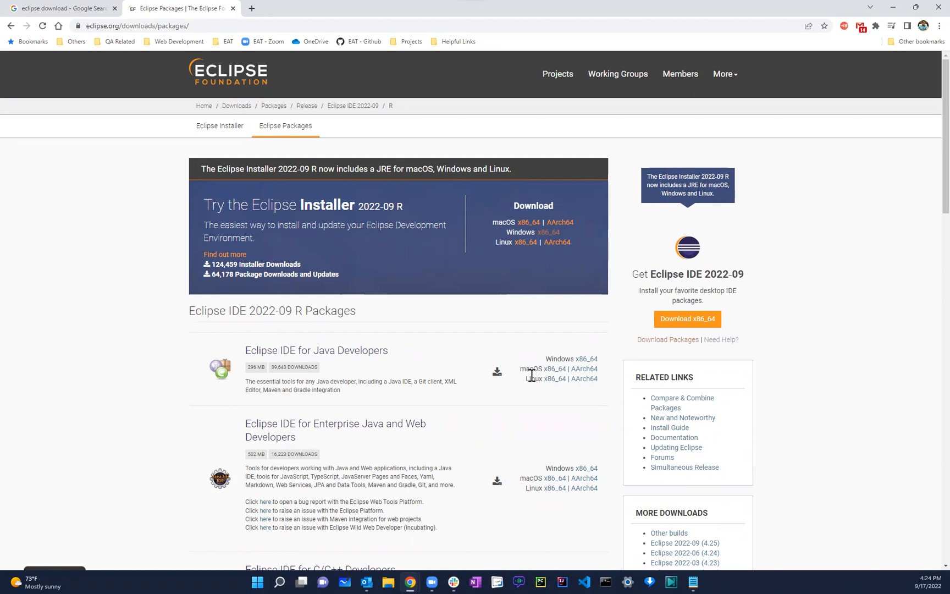
pyautogui.moveTo(534, 364)
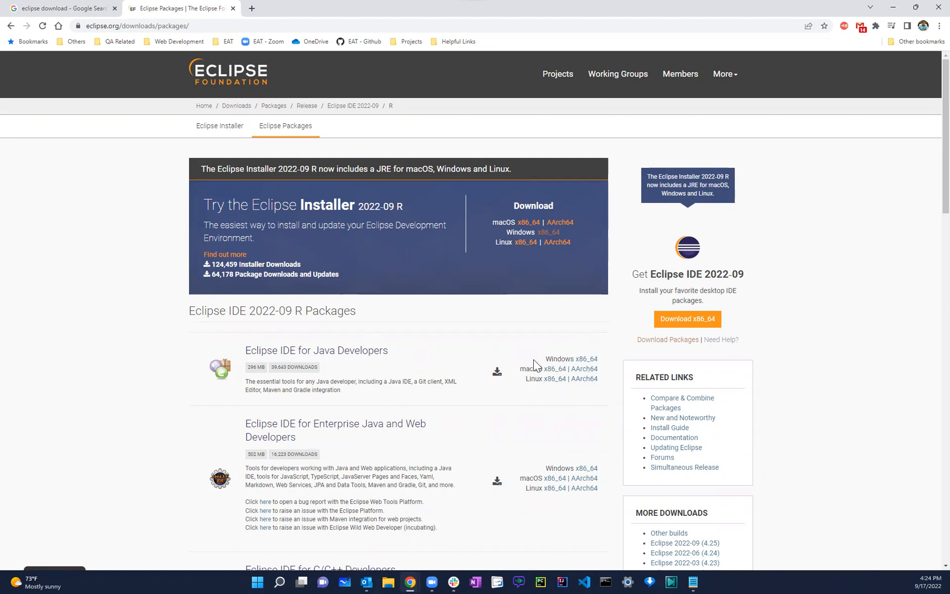
pyautogui.scroll(-3)
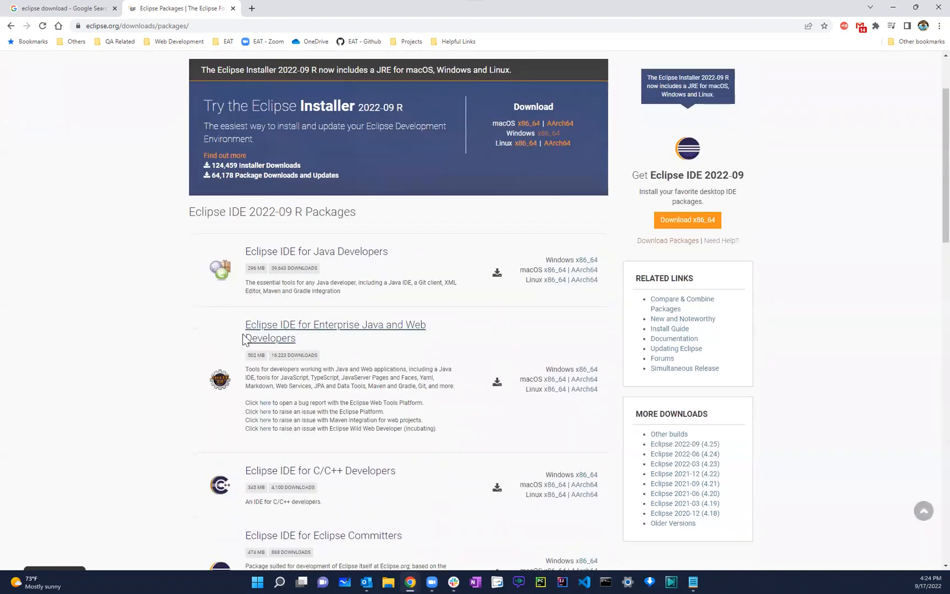
pyautogui.doubleClick(269, 338)
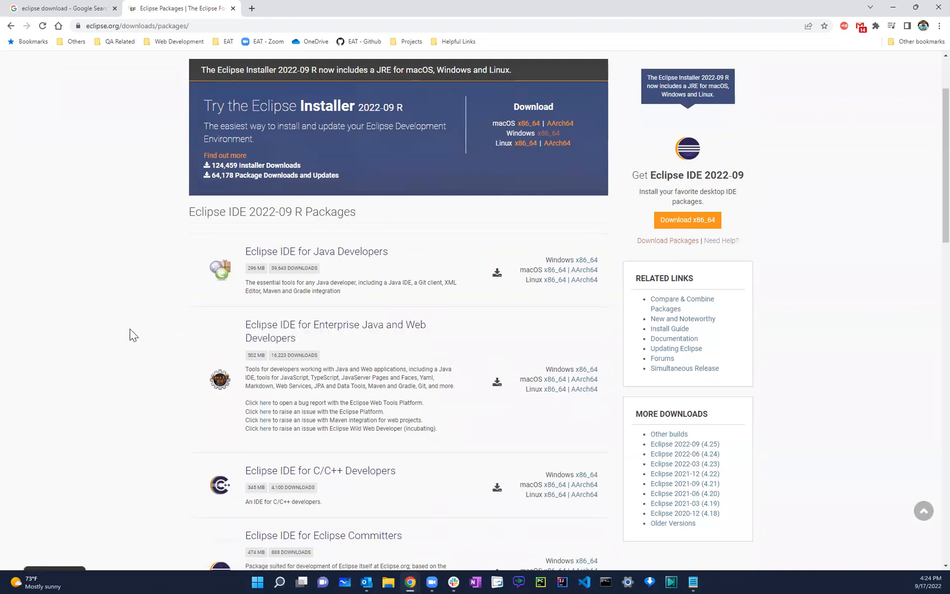
pyautogui.moveTo(461, 345)
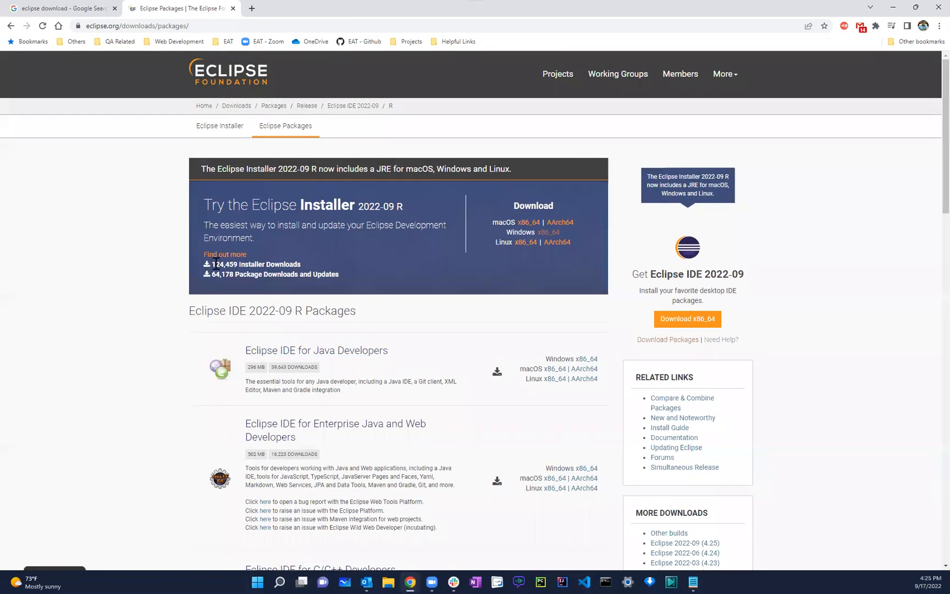
pyautogui.moveTo(202, 245)
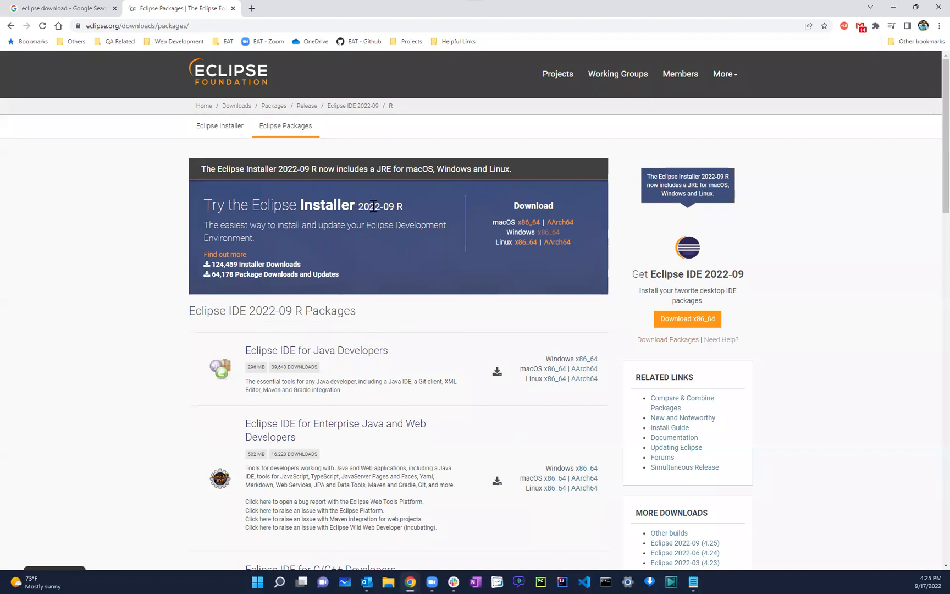
pyautogui.moveTo(346, 367)
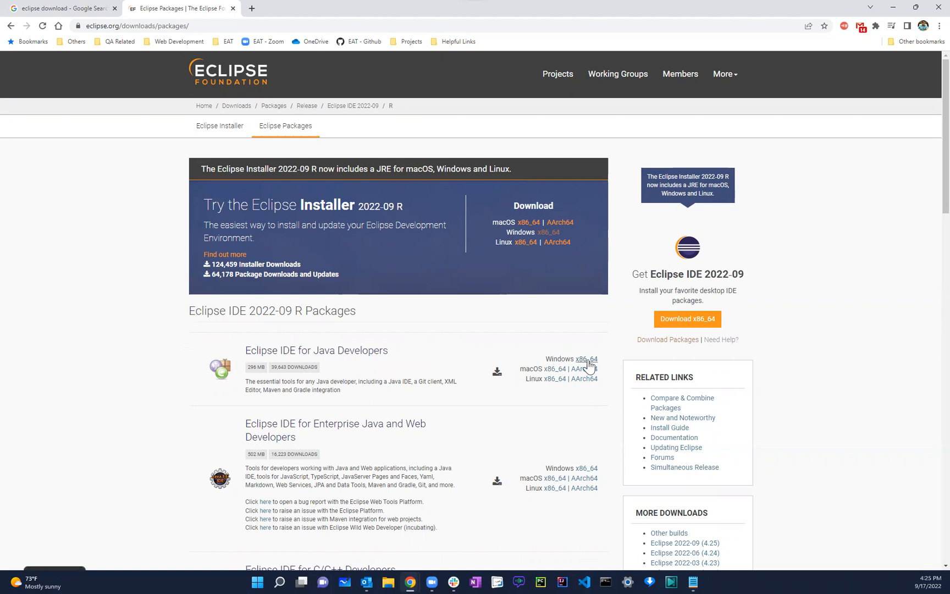
# Download the Eclipse IDE for Java Developers Windows x86_64 zip from a mirror.
pyautogui.click(585, 358)
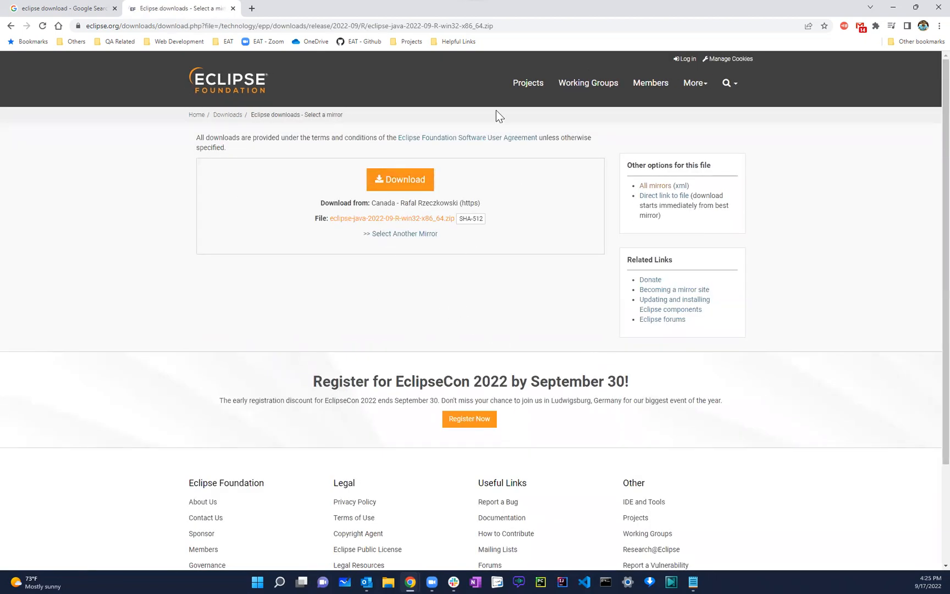
pyautogui.moveTo(400, 237)
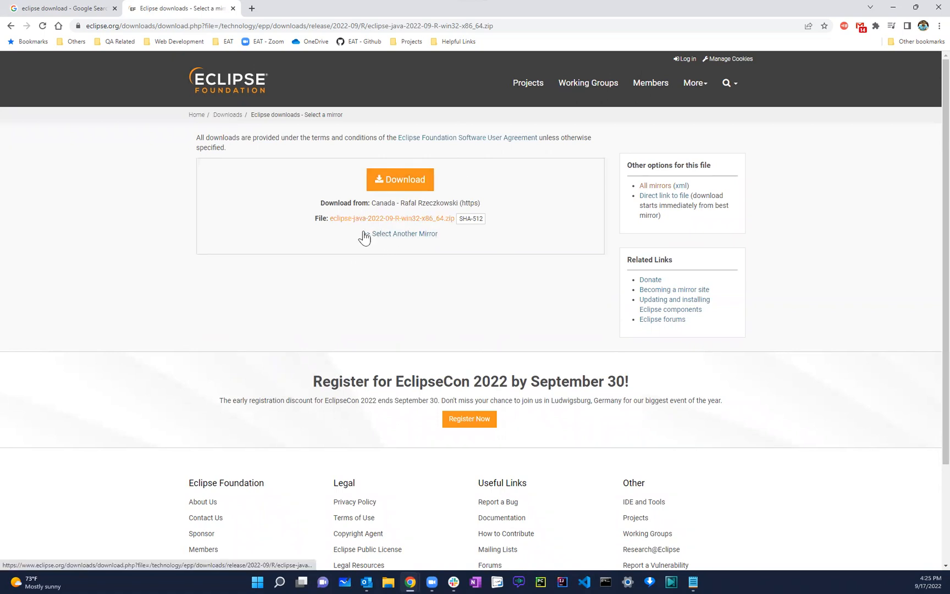
pyautogui.click(400, 234)
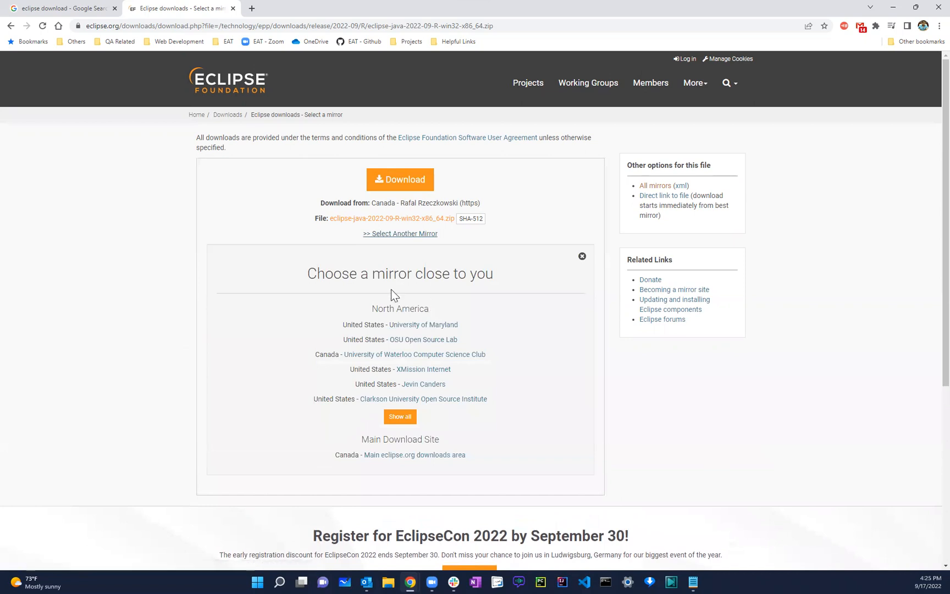
pyautogui.moveTo(427, 325)
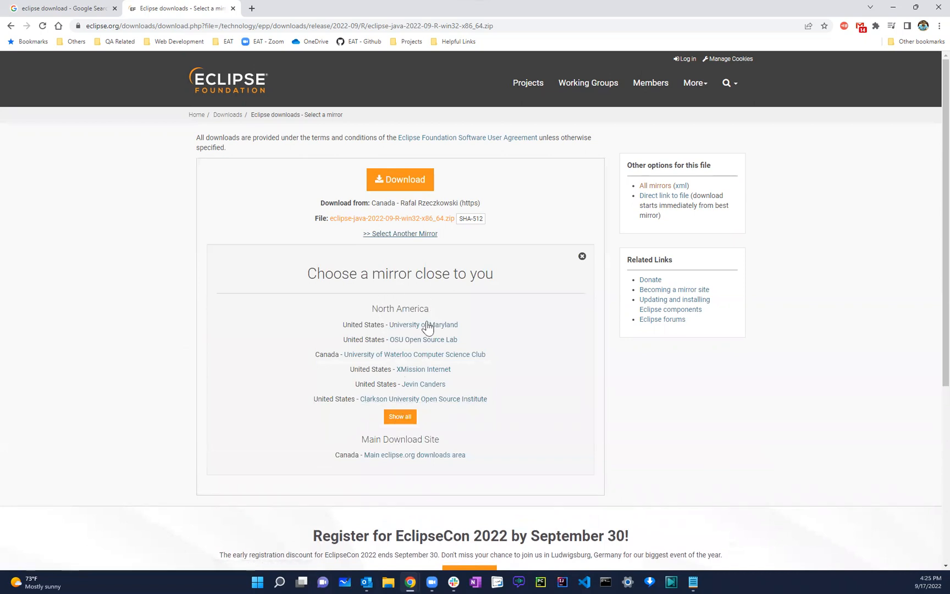
pyautogui.moveTo(583, 259)
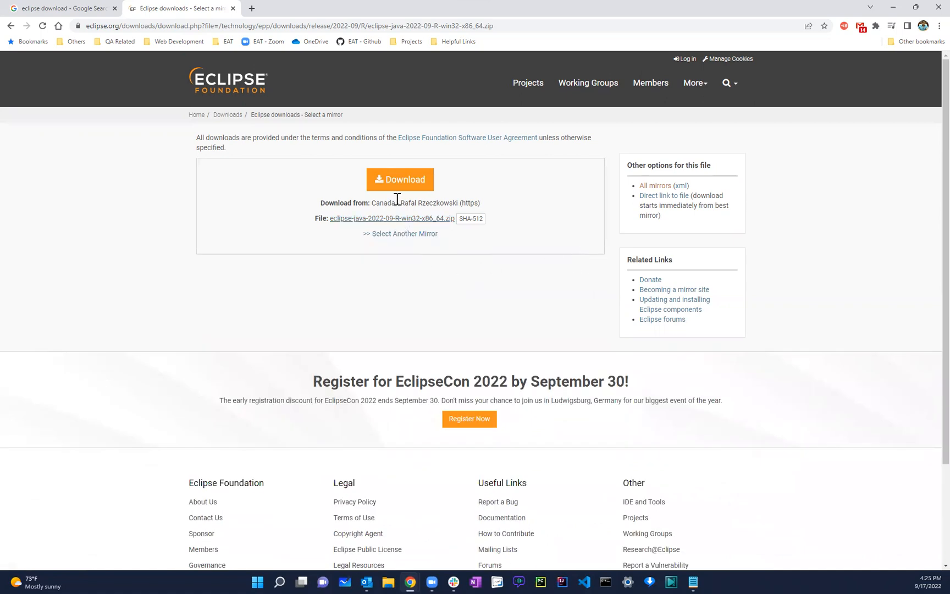
pyautogui.click(401, 179)
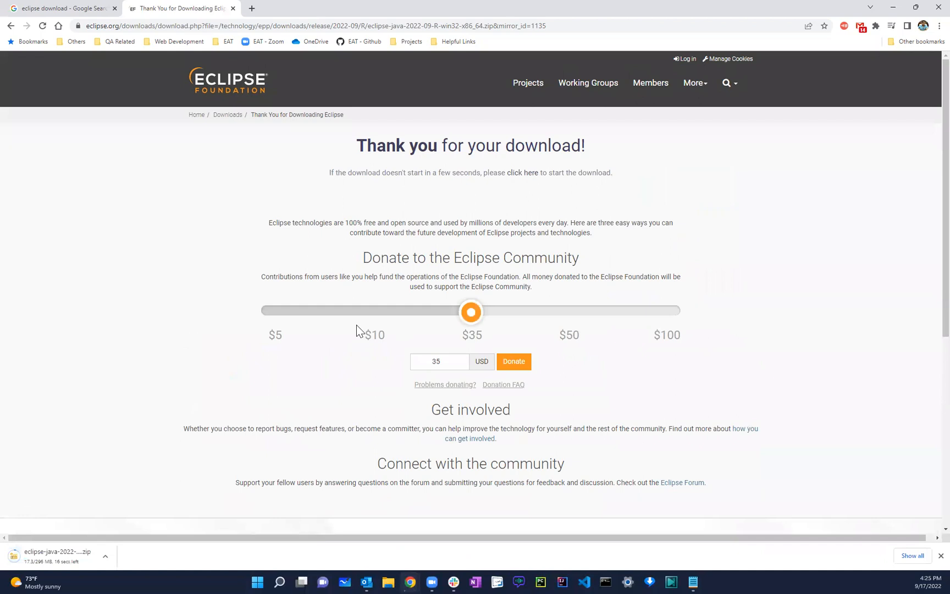
pyautogui.scroll(-3)
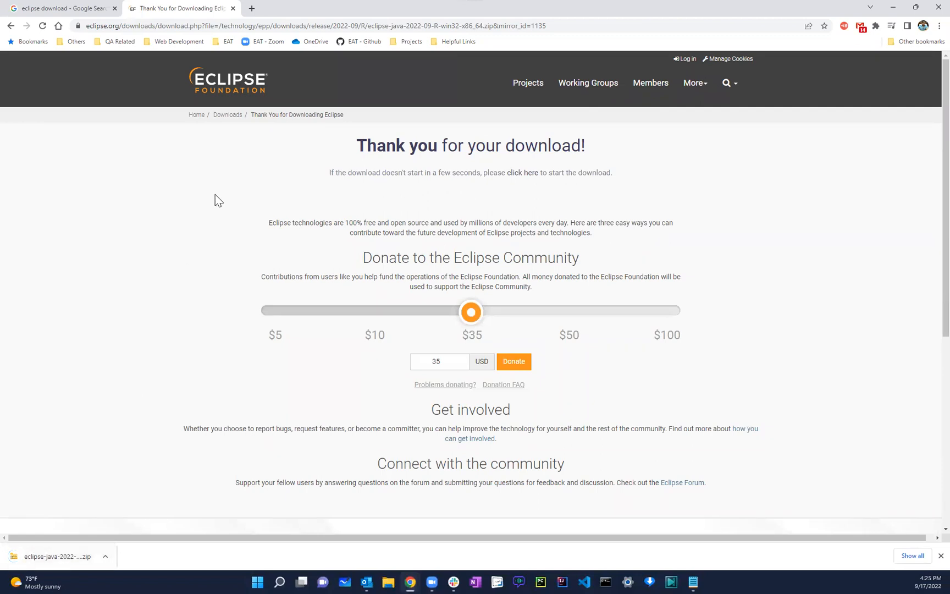
pyautogui.moveTo(89, 546)
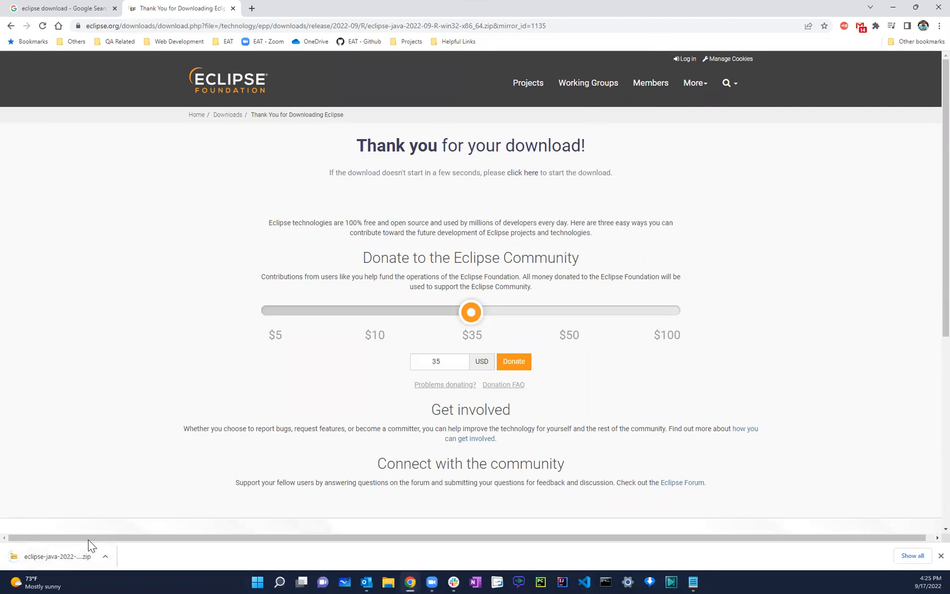
pyautogui.moveTo(928, 6)
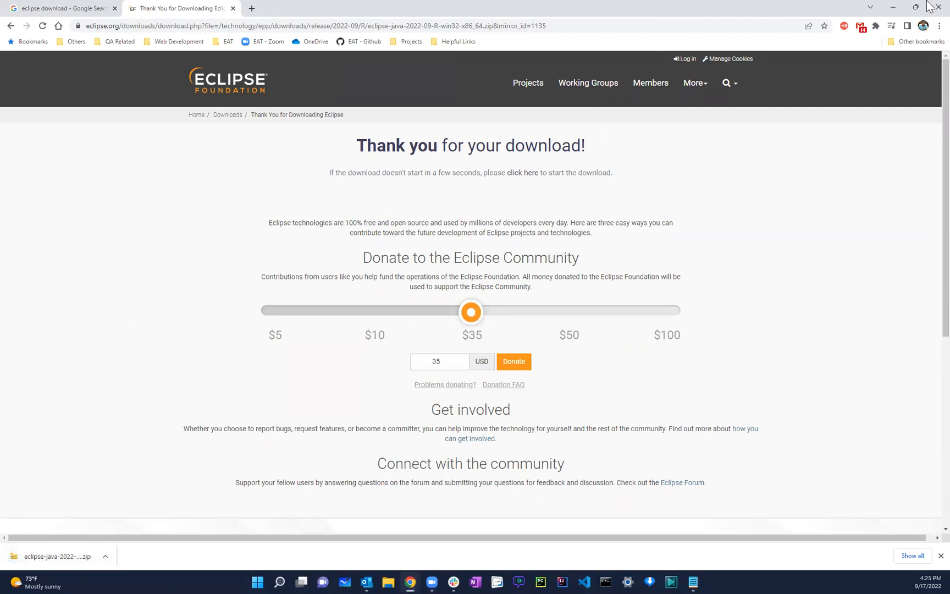
pyautogui.moveTo(197, 304)
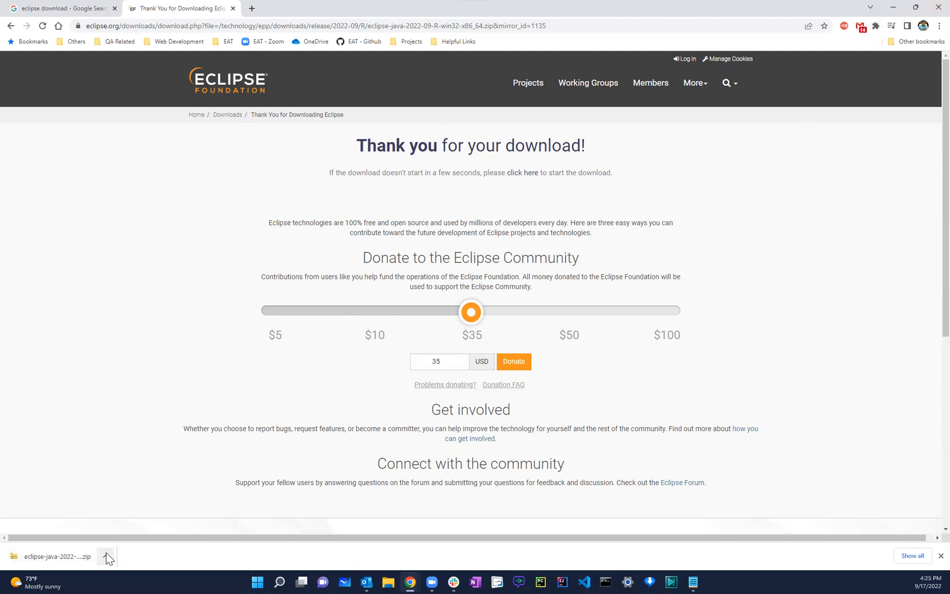
pyautogui.moveTo(133, 525)
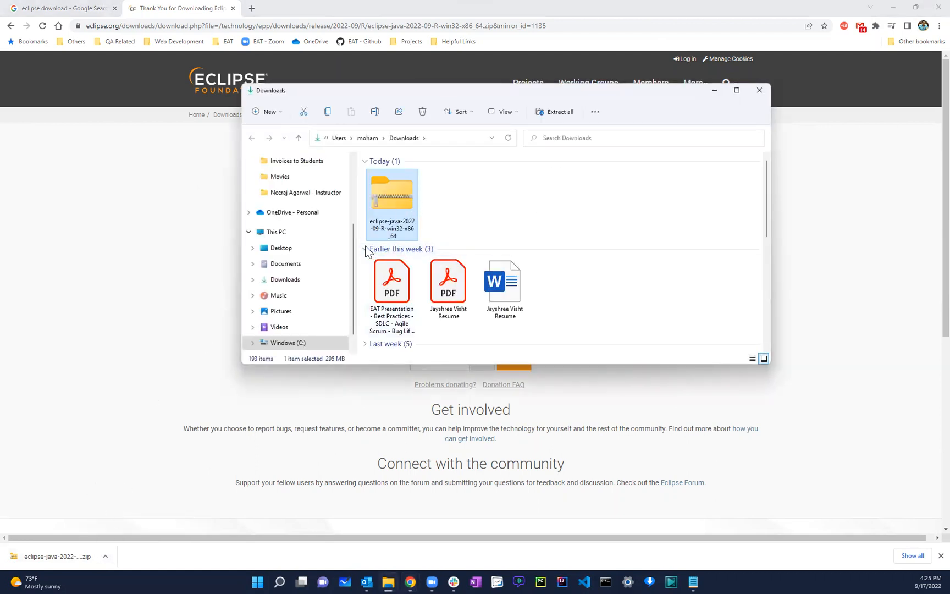
# Choose Extract All on the eclipse-java zip in Downloads, bringing up the extraction wizard.
pyautogui.click(365, 249)
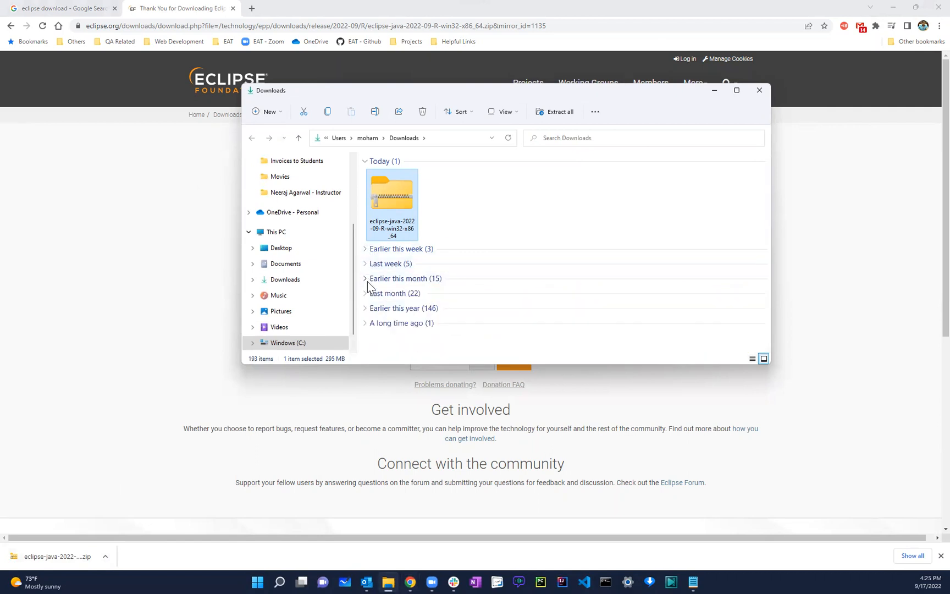
pyautogui.moveTo(391, 196)
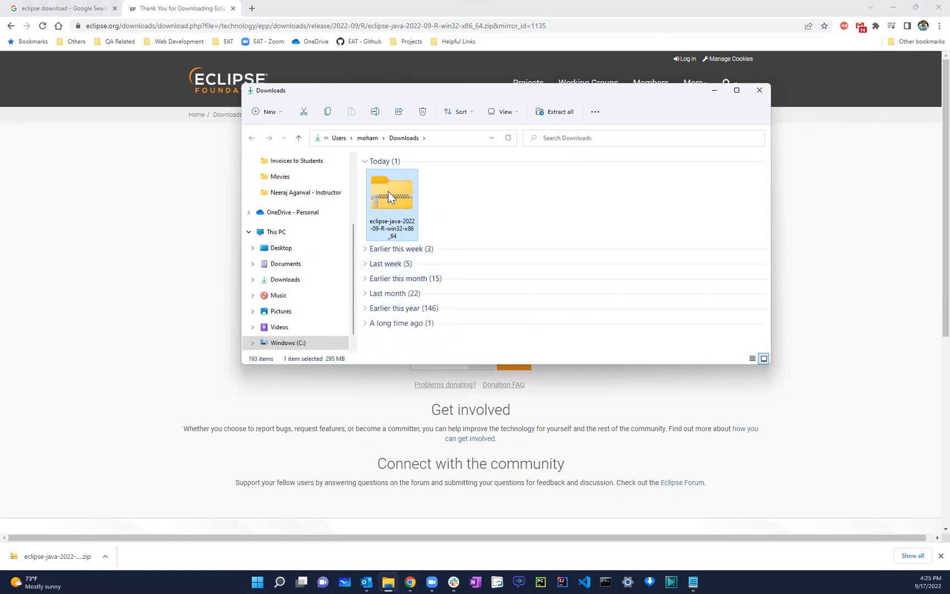
pyautogui.rightClick(392, 197)
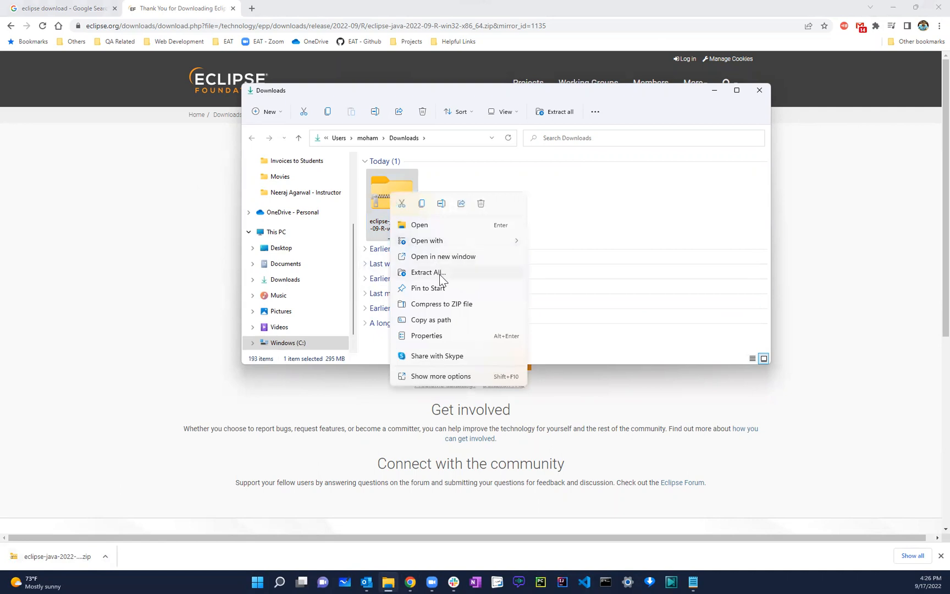
pyautogui.click(465, 278)
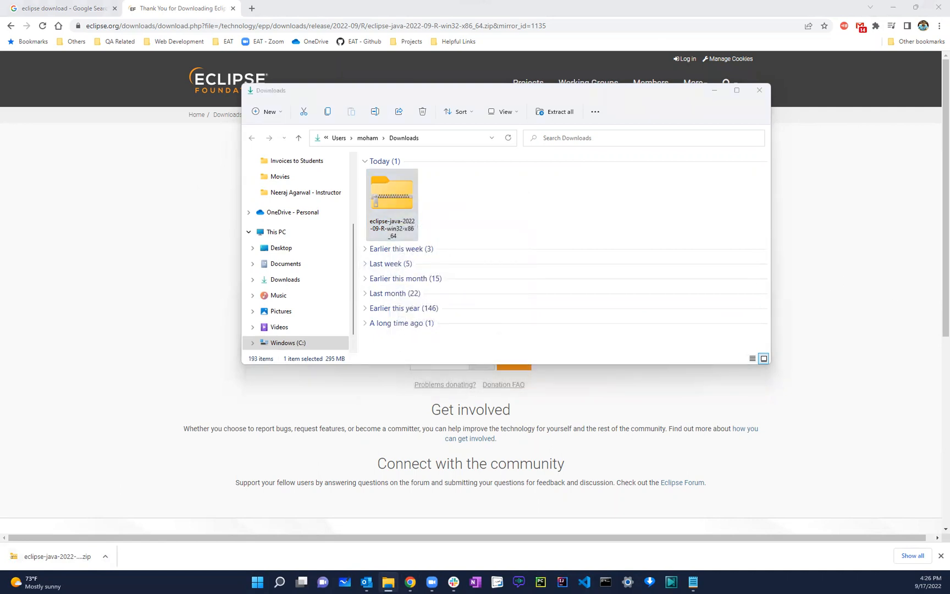
pyautogui.click(553, 111)
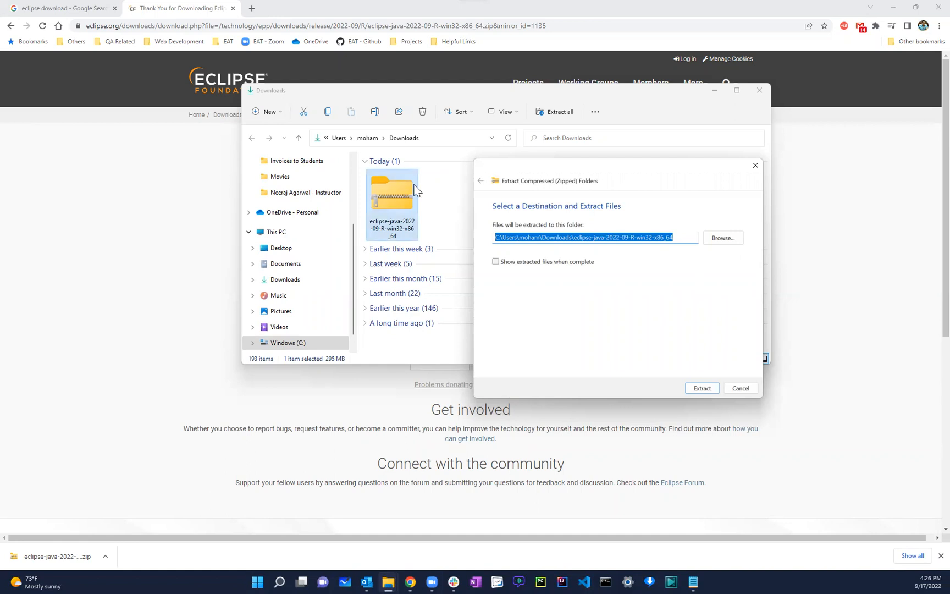
pyautogui.moveTo(724, 402)
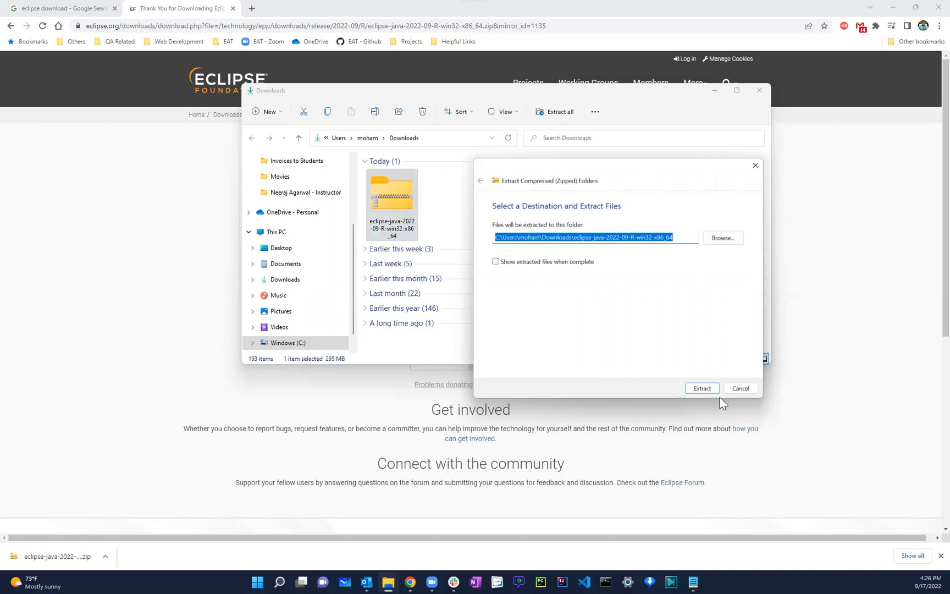
# Extract the zip into the eclipse-java-2022-09-R-win32-x86_64 folder in Downloads.
pyautogui.click(701, 388)
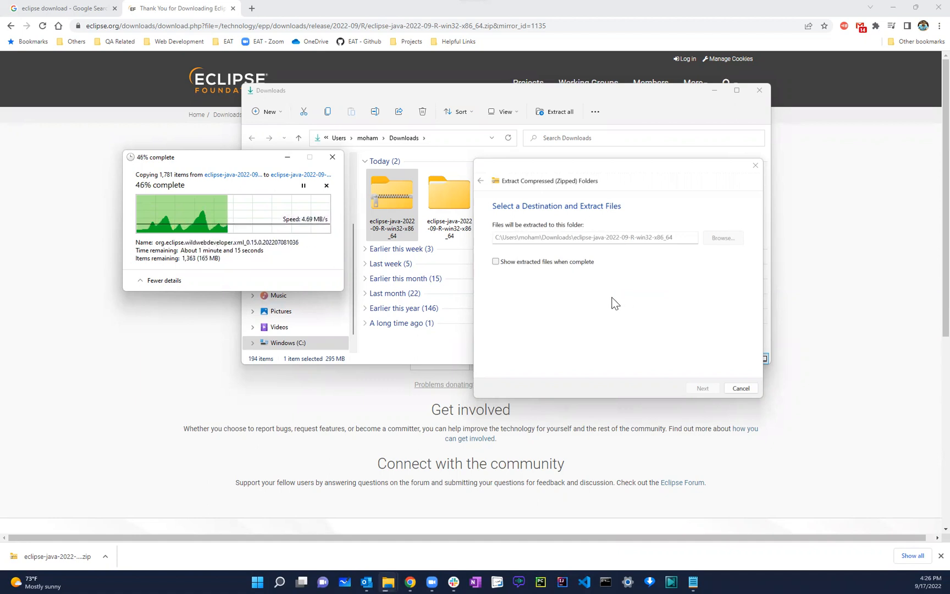
pyautogui.moveTo(667, 322)
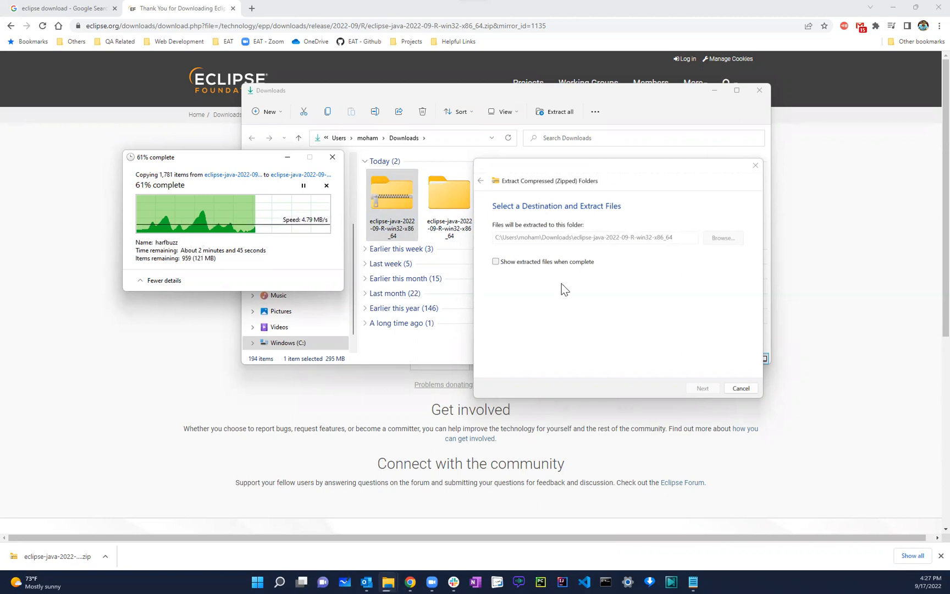
pyautogui.moveTo(574, 304)
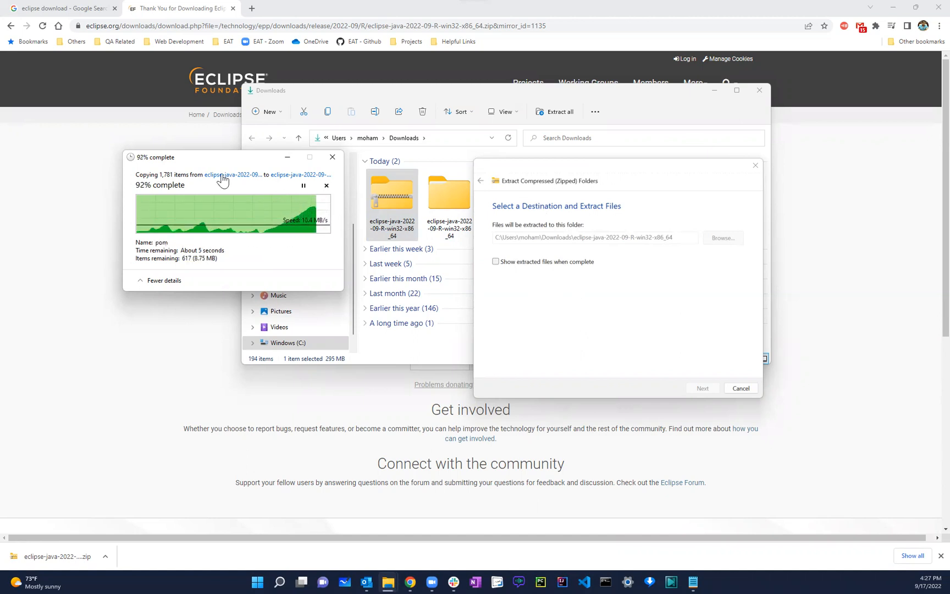
pyautogui.moveTo(309, 245)
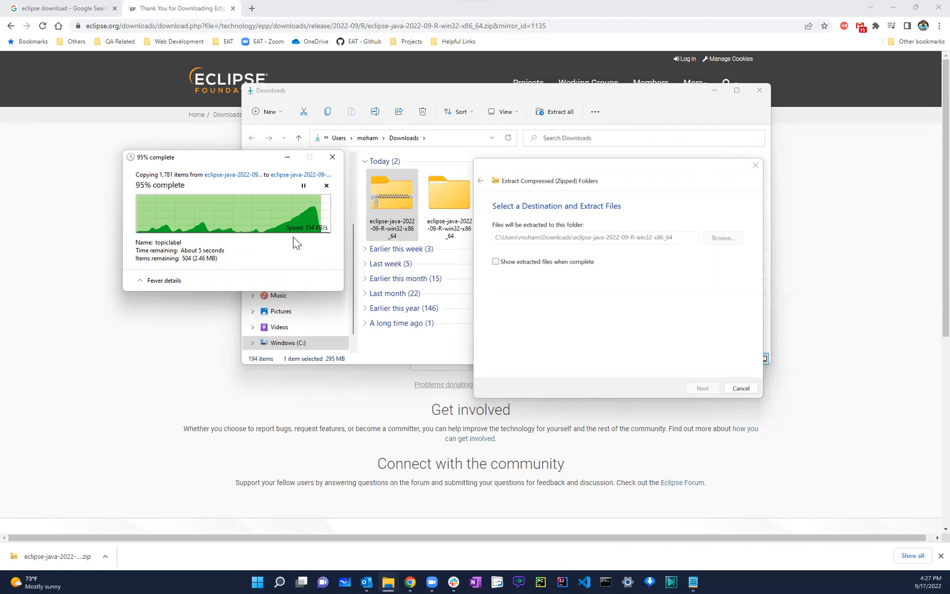
pyautogui.moveTo(292, 269)
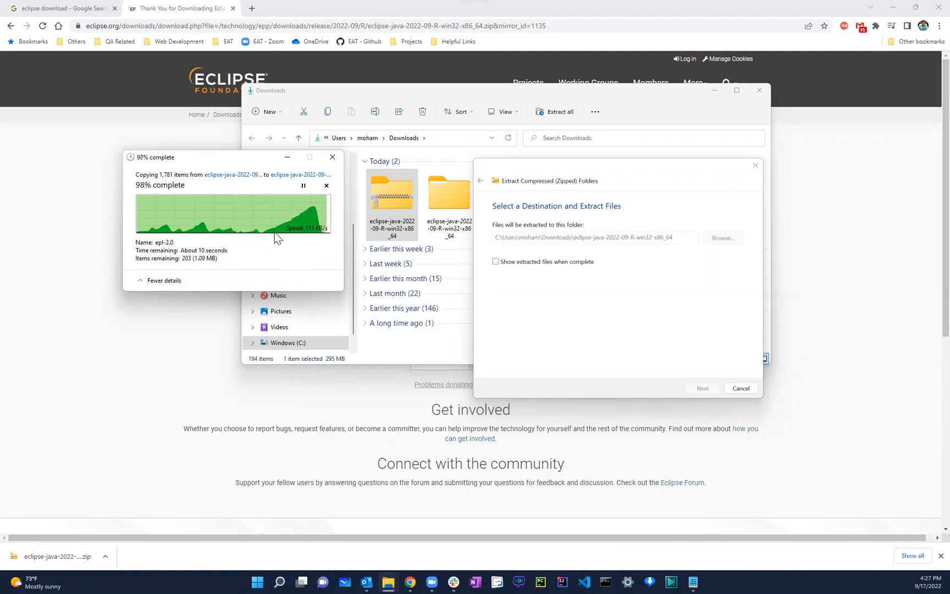
pyautogui.moveTo(285, 254)
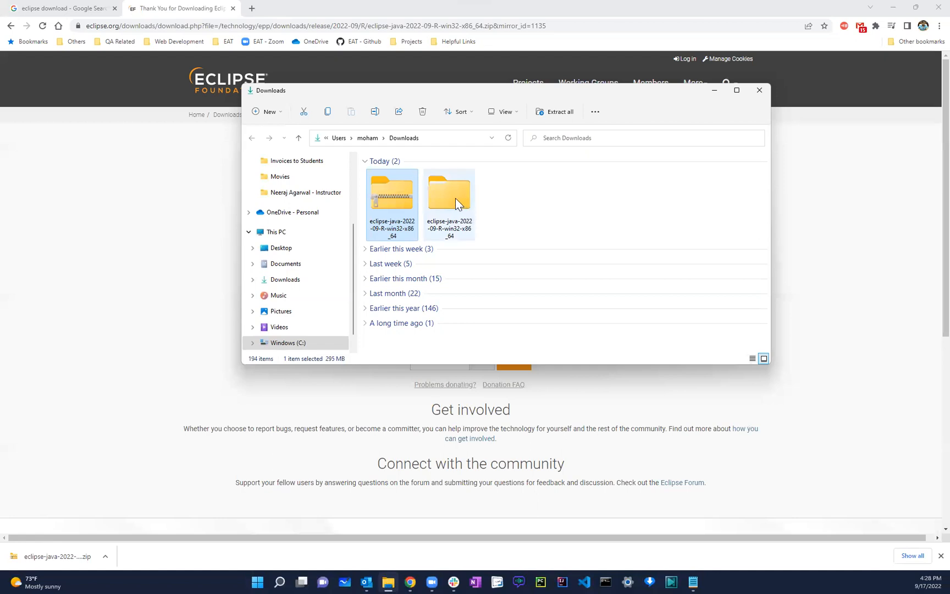
# Navigate into the extracted eclipse folder and run eclipse.exe.
pyautogui.doubleClick(450, 194)
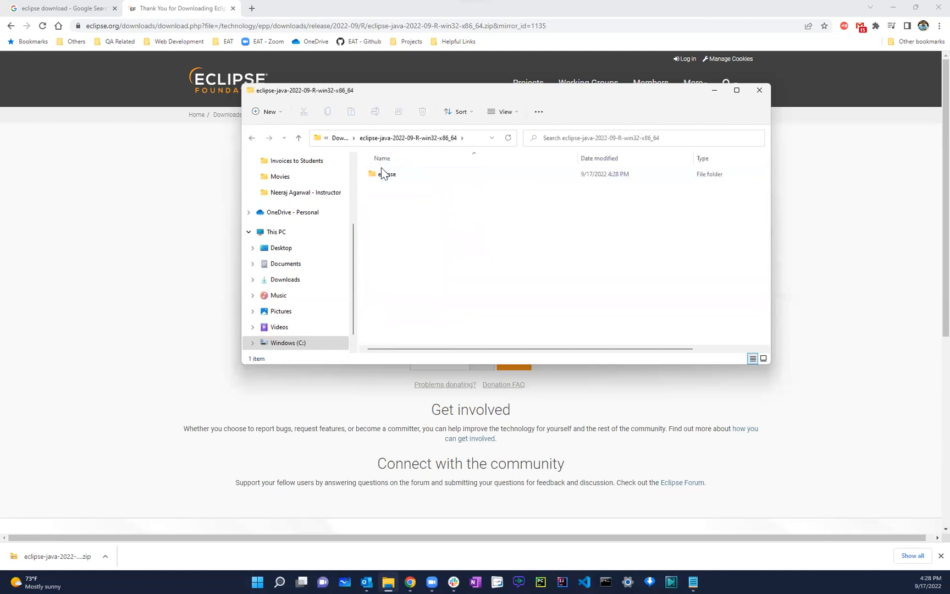
pyautogui.click(386, 173)
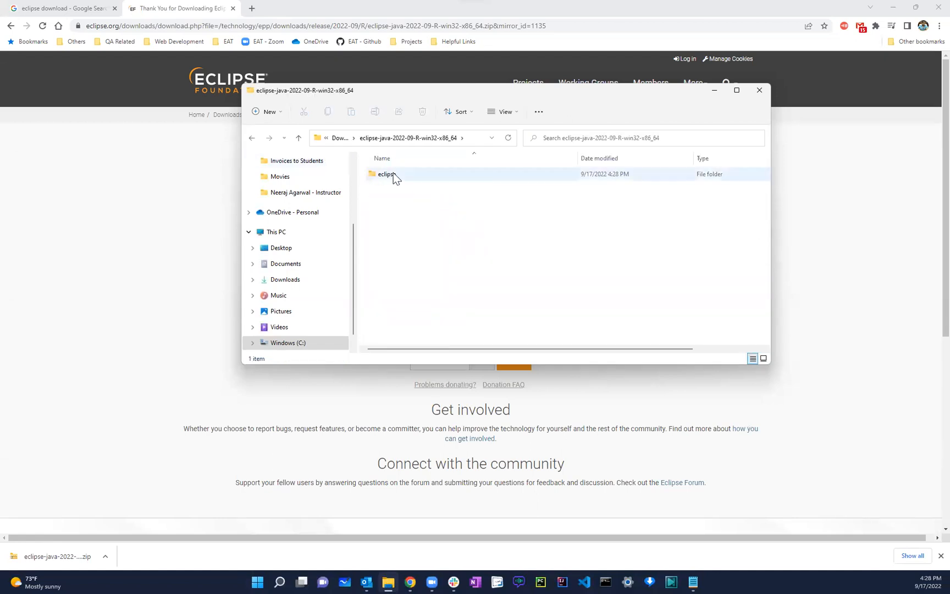
pyautogui.doubleClick(385, 174)
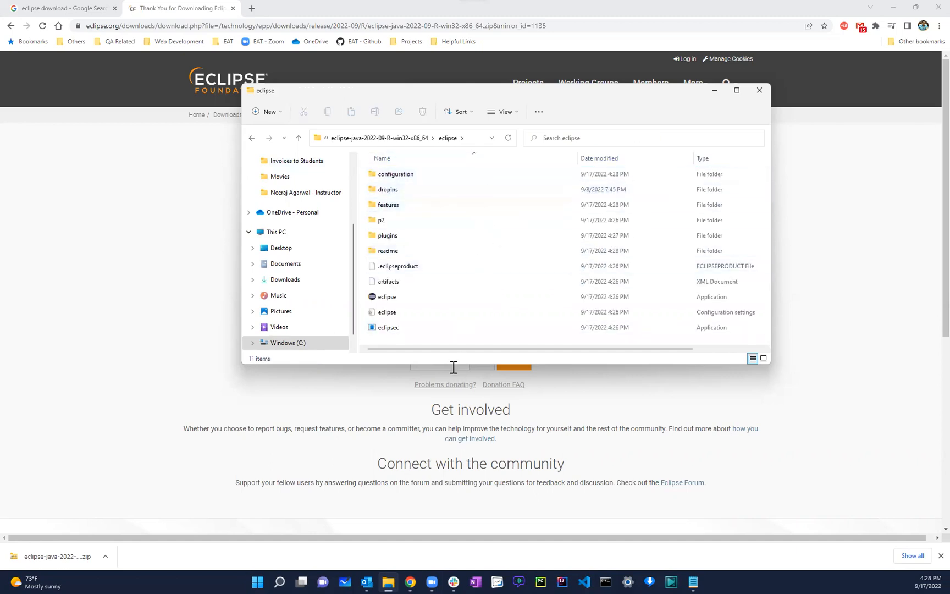
pyautogui.moveTo(427, 225)
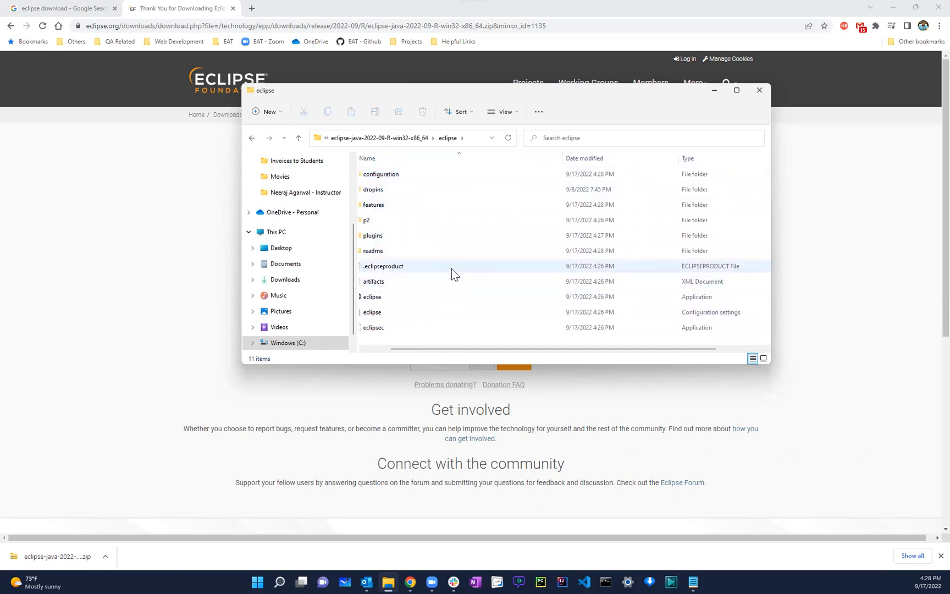
pyautogui.click(386, 296)
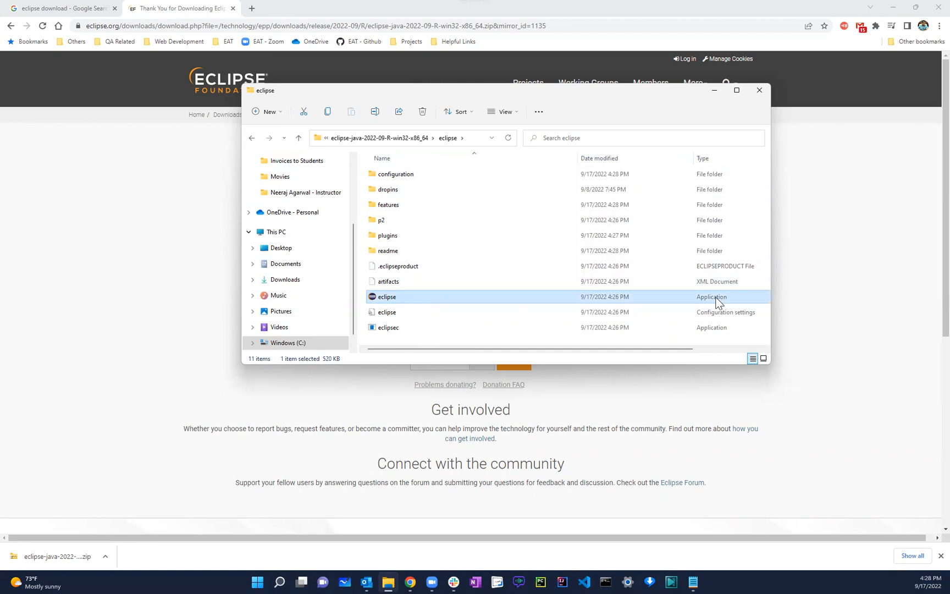
pyautogui.moveTo(389, 328)
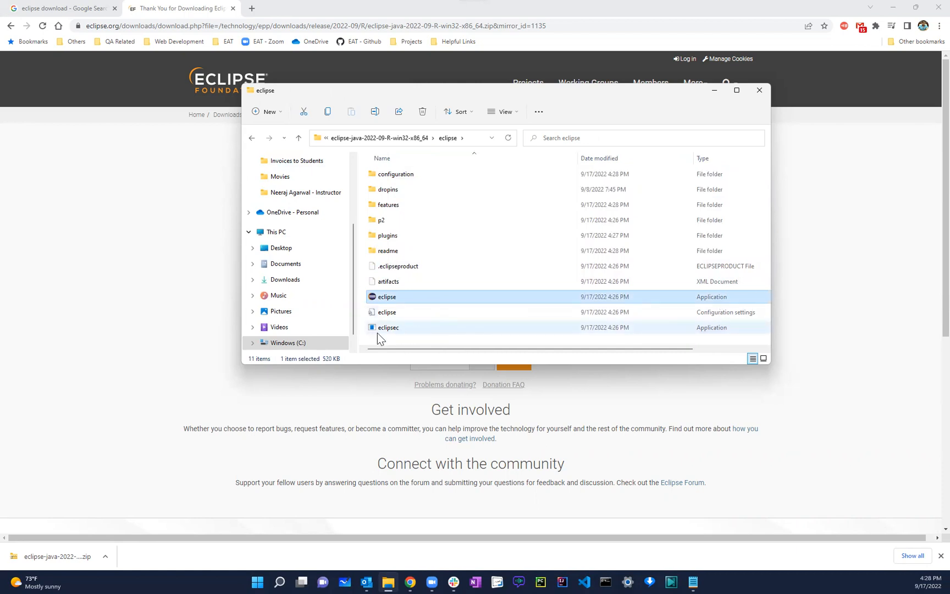
pyautogui.moveTo(388, 328)
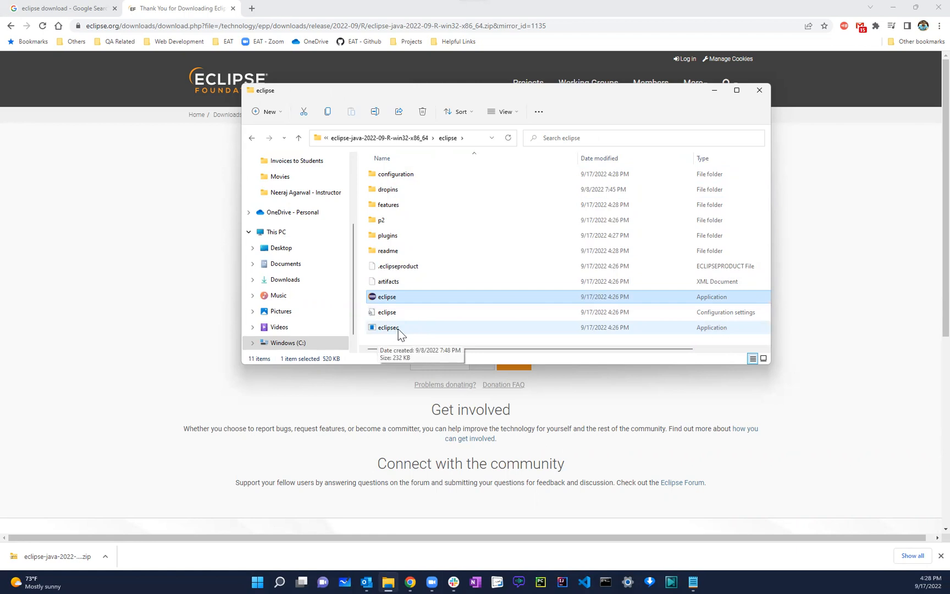
pyautogui.moveTo(398, 335)
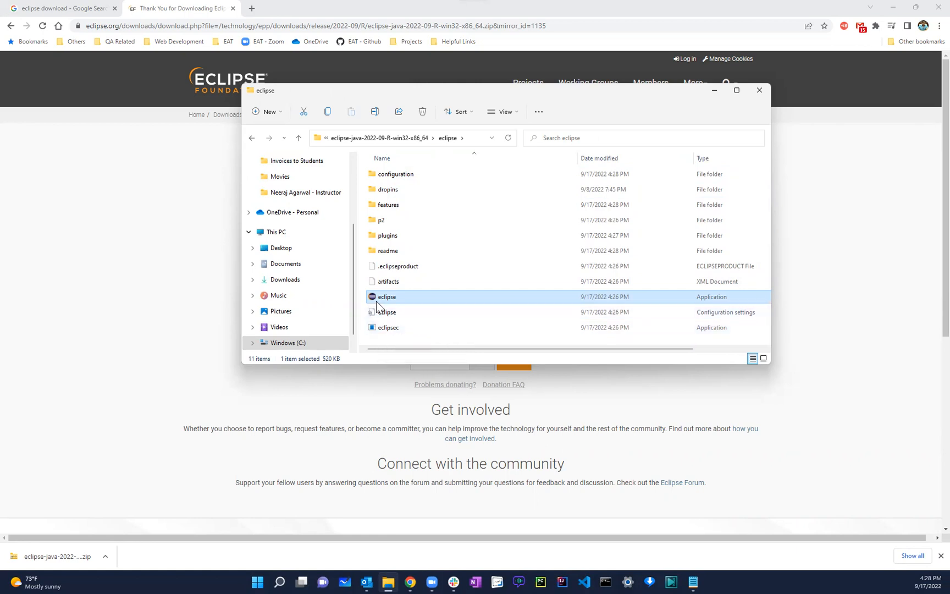
pyautogui.moveTo(376, 300)
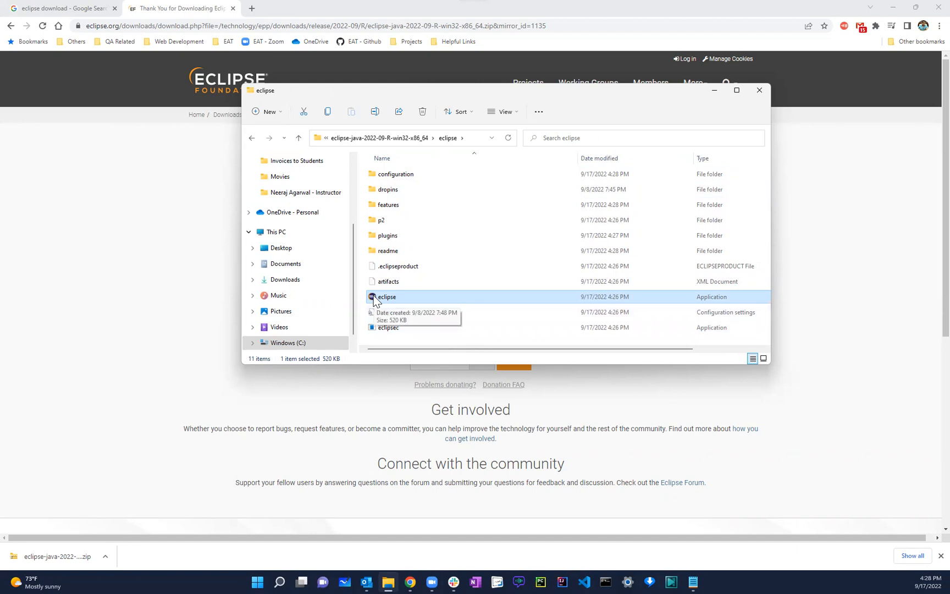
pyautogui.moveTo(406, 303)
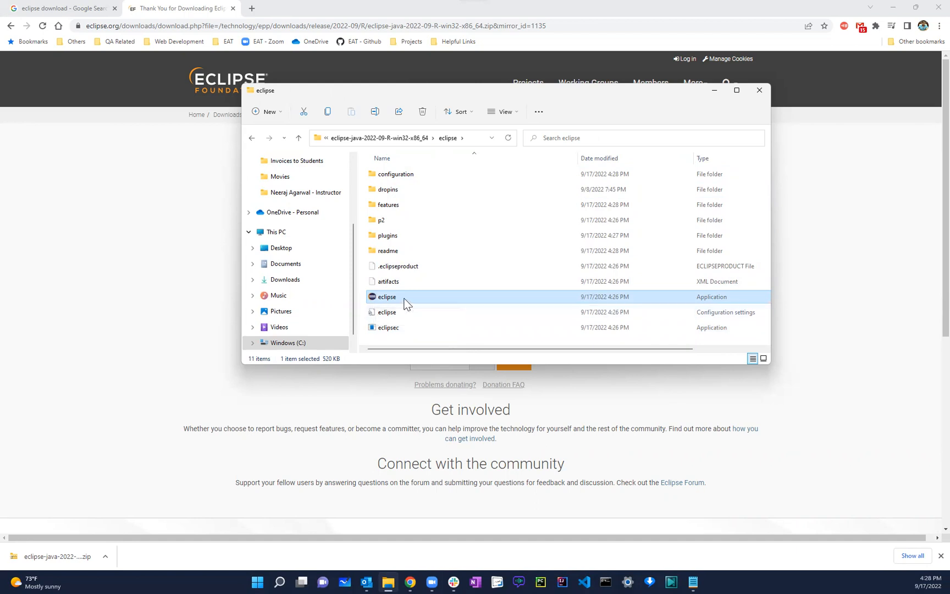
pyautogui.doubleClick(387, 296)
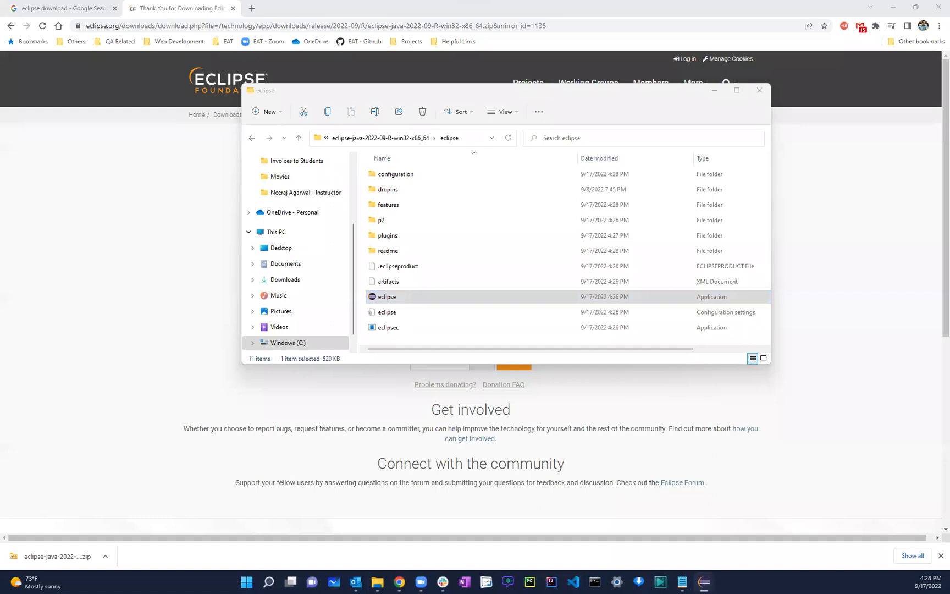
pyautogui.moveTo(576, 228)
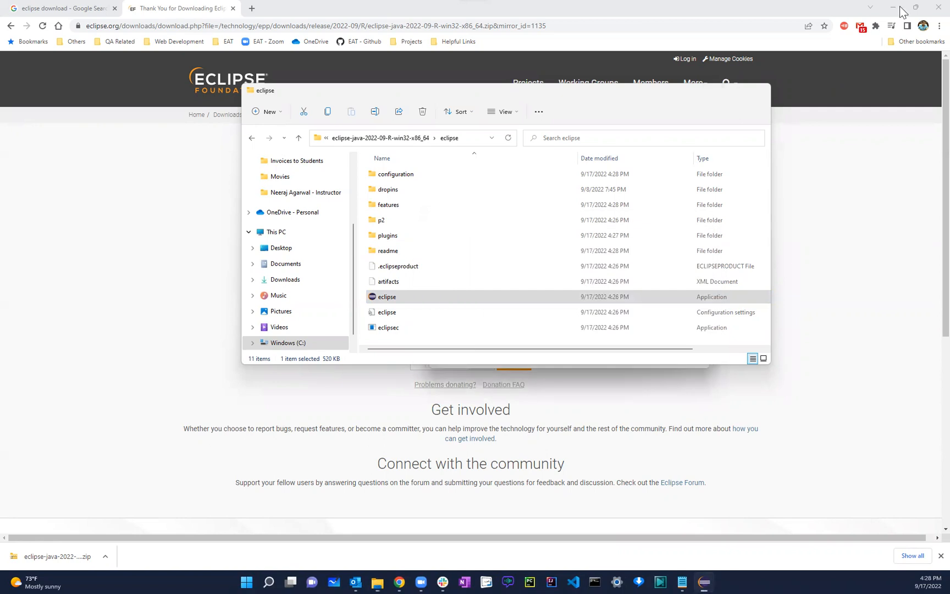
# Launch Eclipse on the default eclipse-workspace with 'do not ask again' ticked.
pyautogui.doubleClick(387, 296)
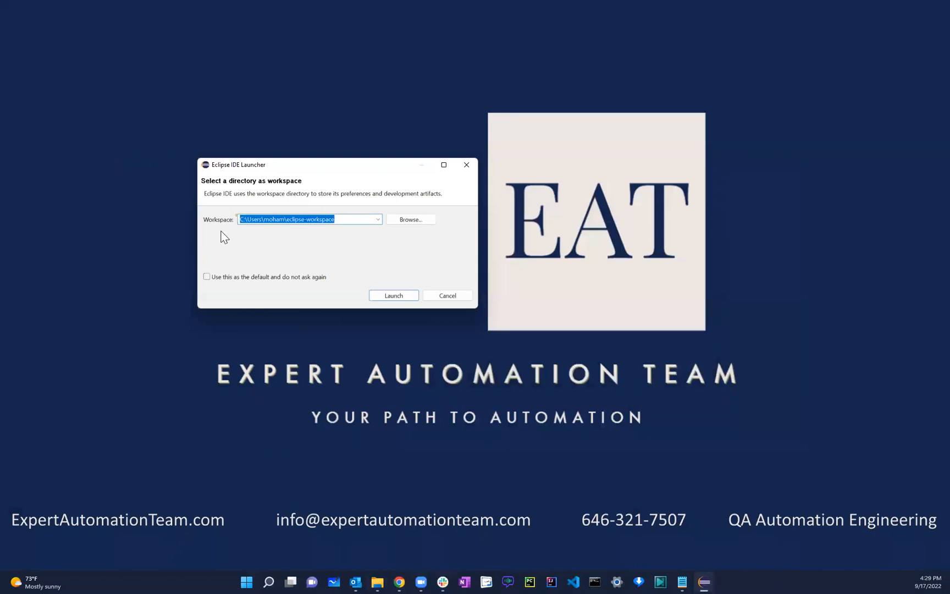
pyautogui.moveTo(371, 222)
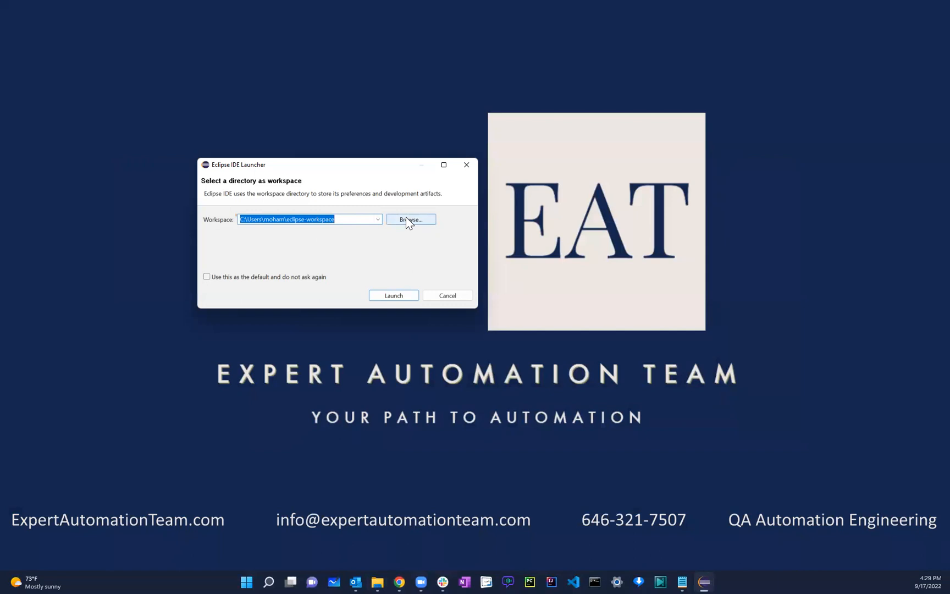
pyautogui.moveTo(240, 270)
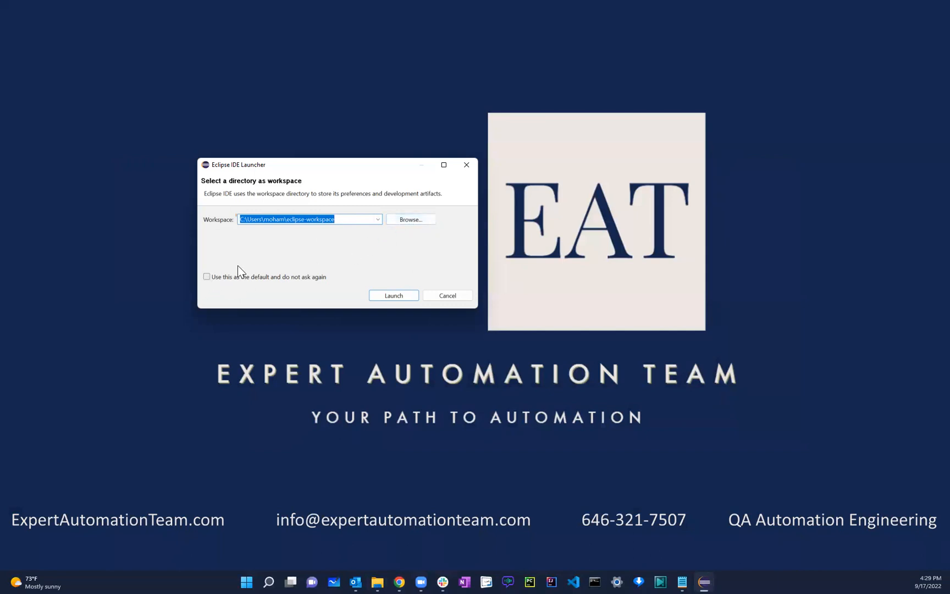
pyautogui.moveTo(321, 154)
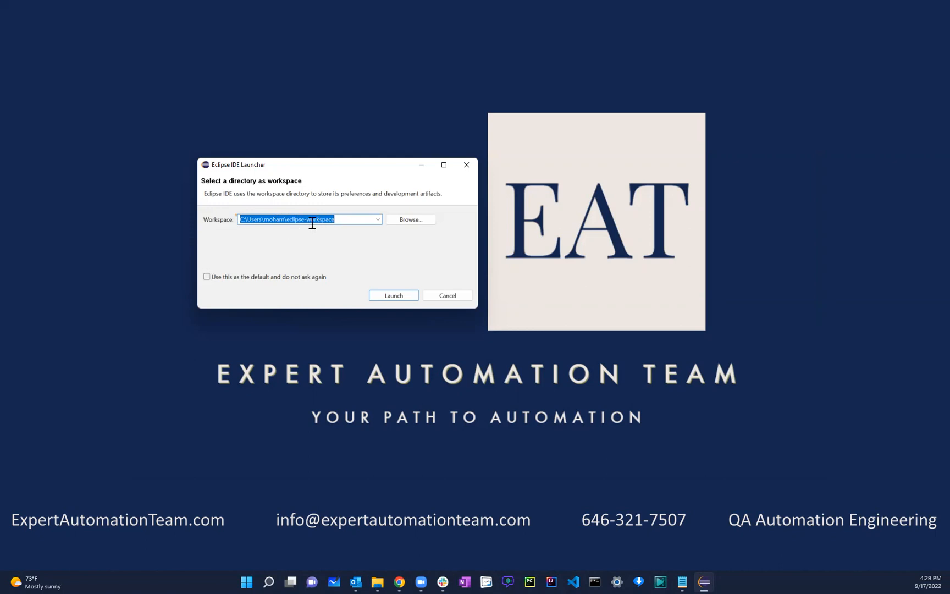
pyautogui.moveTo(322, 229)
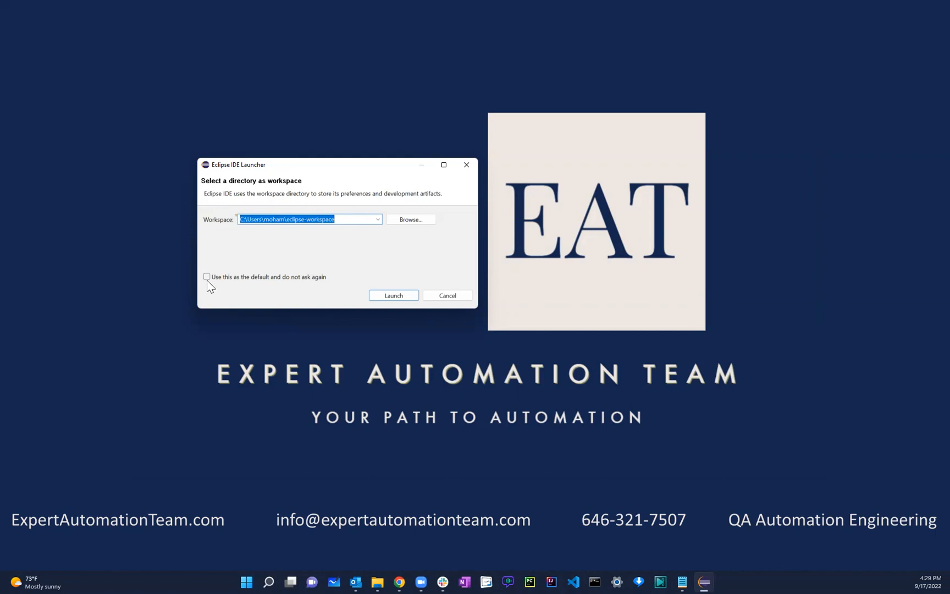
pyautogui.click(207, 277)
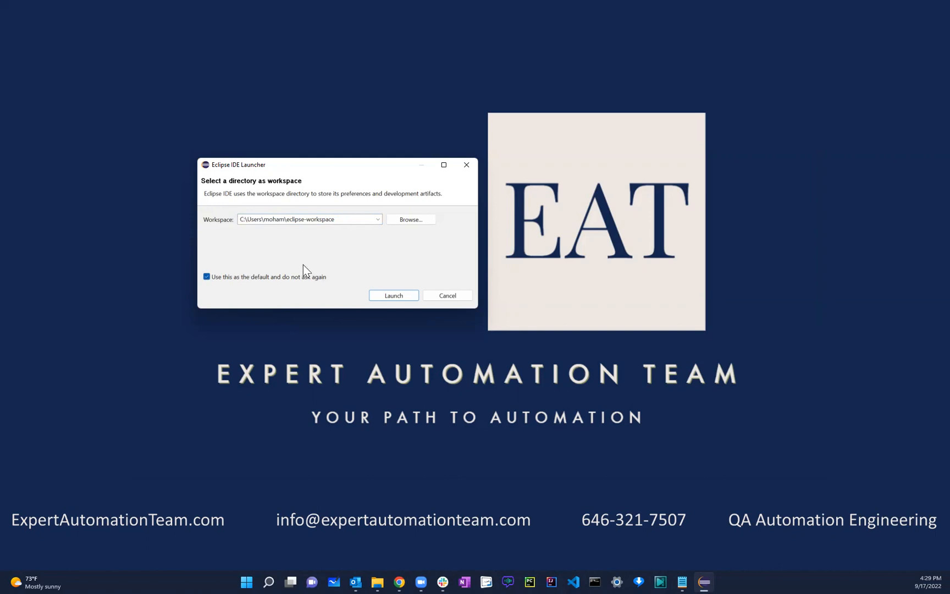
pyautogui.moveTo(230, 192)
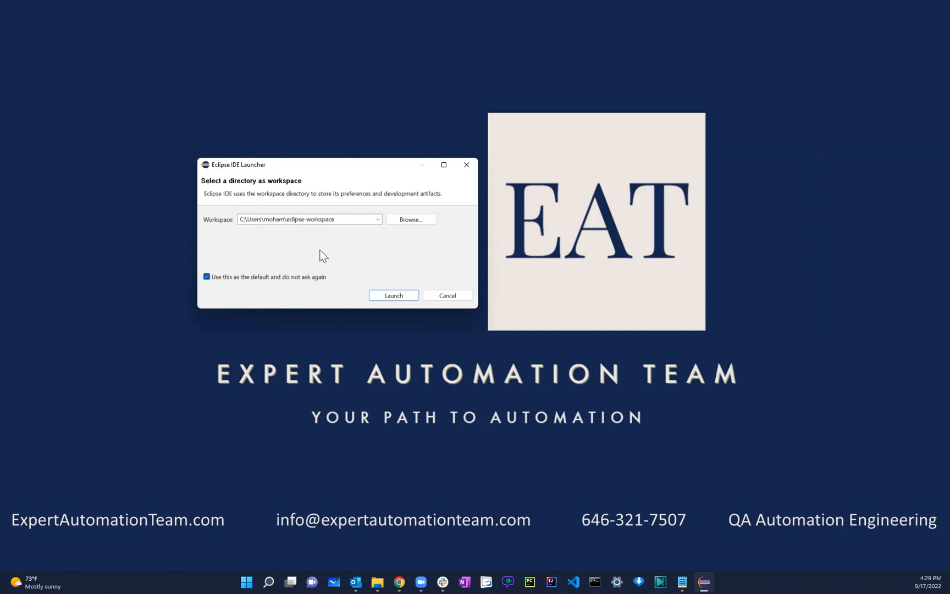
pyautogui.moveTo(344, 245)
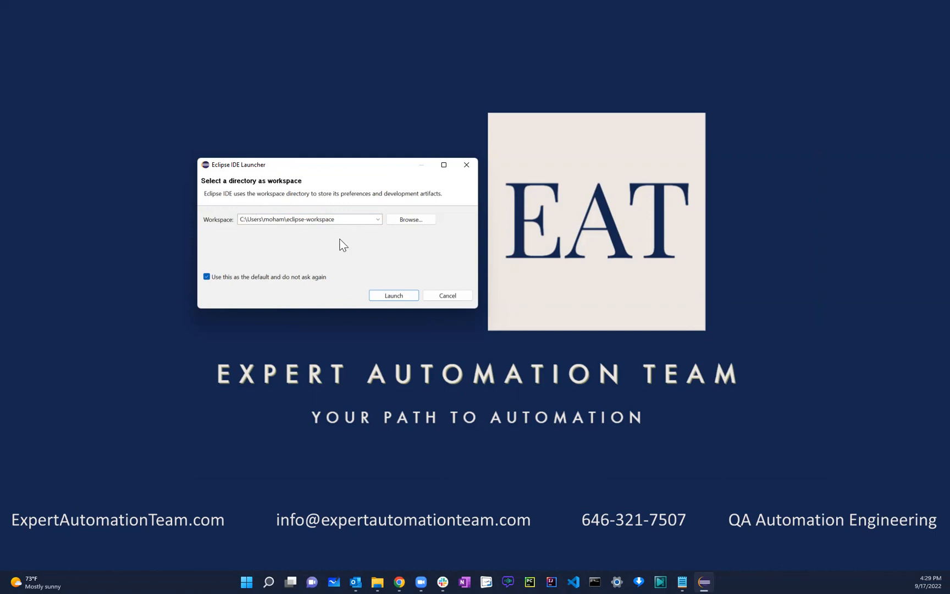
pyautogui.moveTo(405, 237)
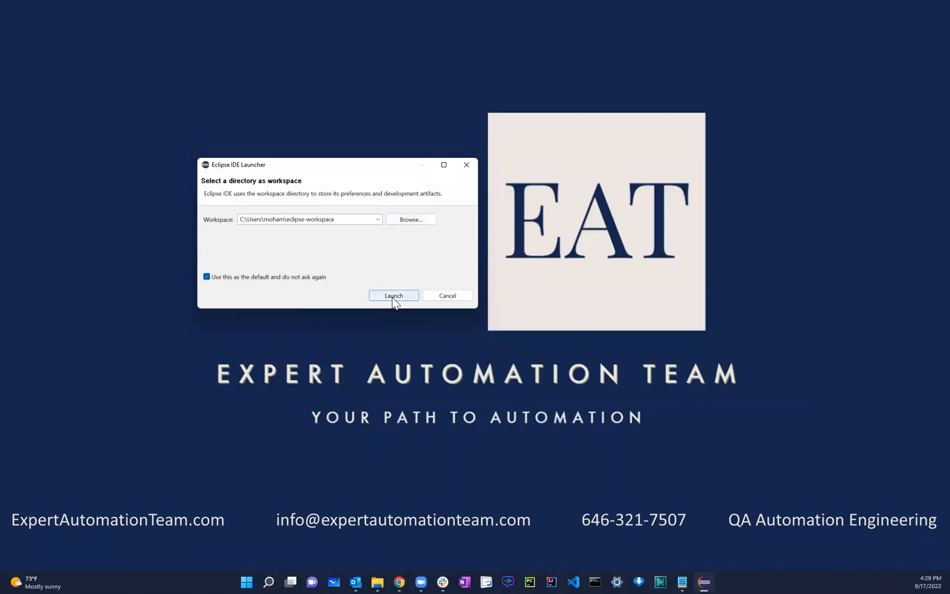
pyautogui.click(392, 296)
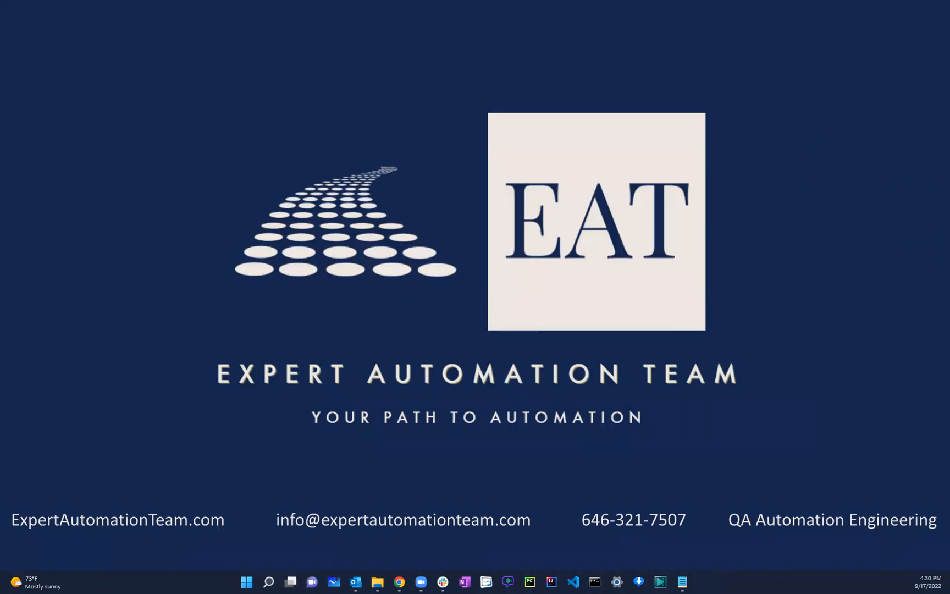
# Maximize the Eclipse IDE window so the Welcome page fills the screen.
pyautogui.click(680, 582)
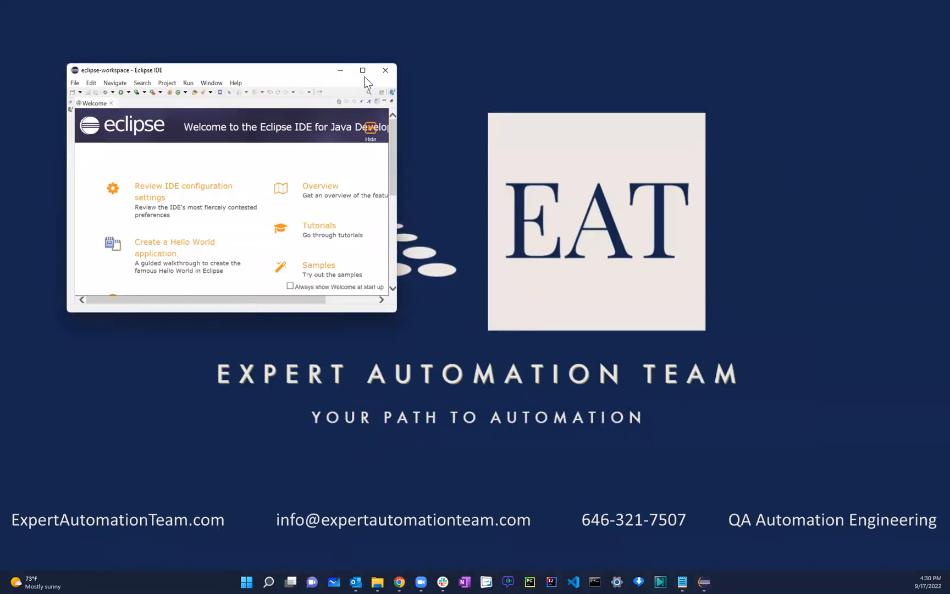
pyautogui.click(362, 71)
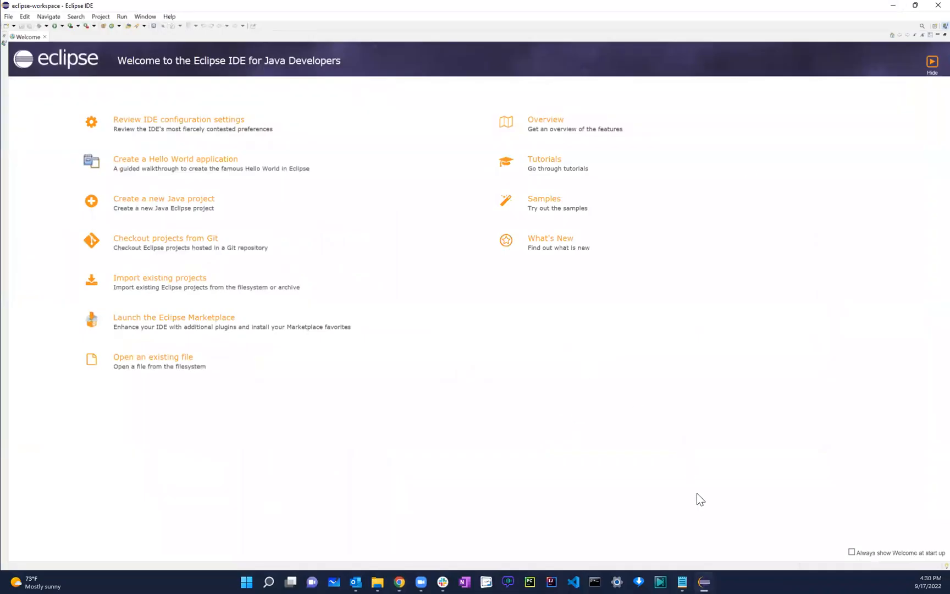
pyautogui.moveTo(703, 583)
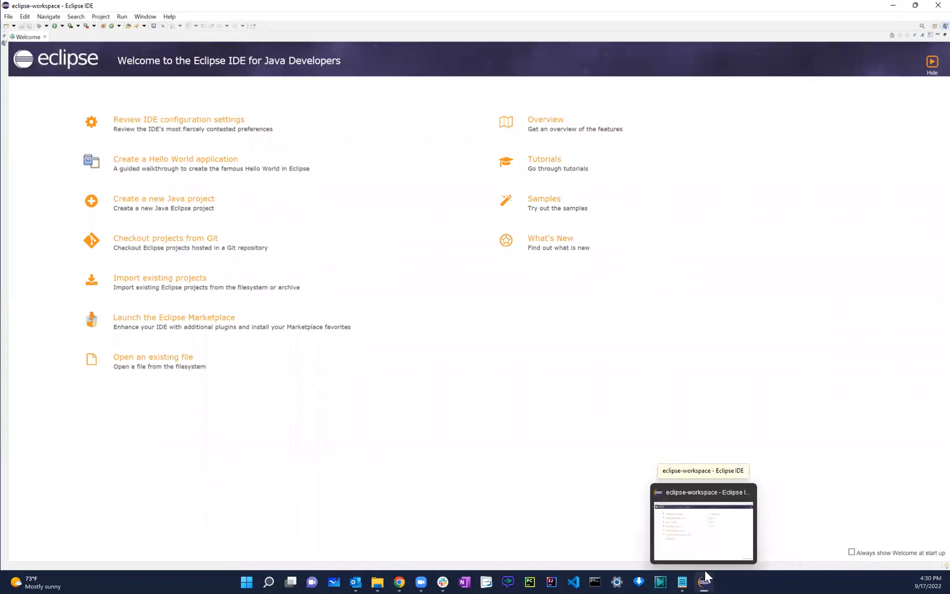
pyautogui.rightClick(704, 586)
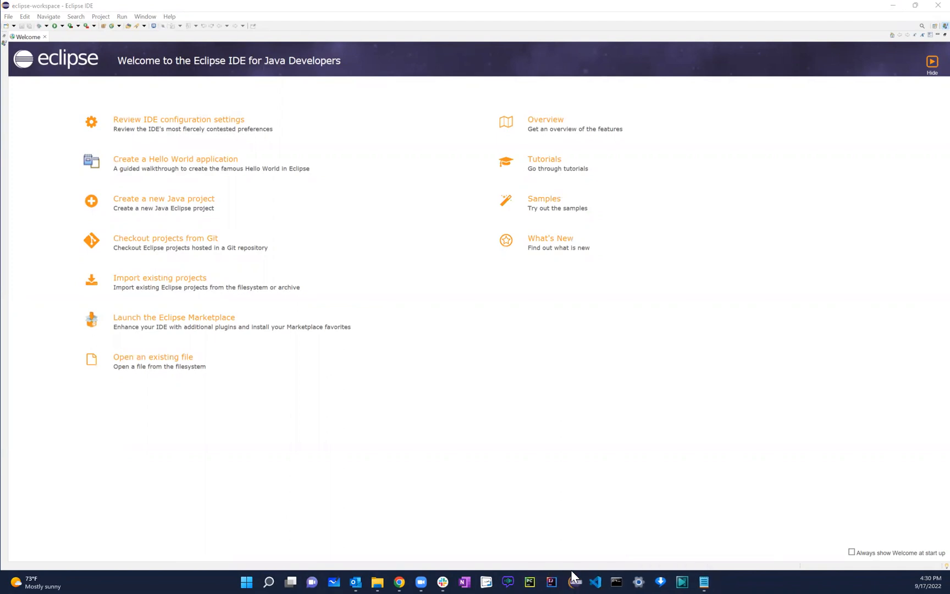
pyautogui.moveTo(135, 135)
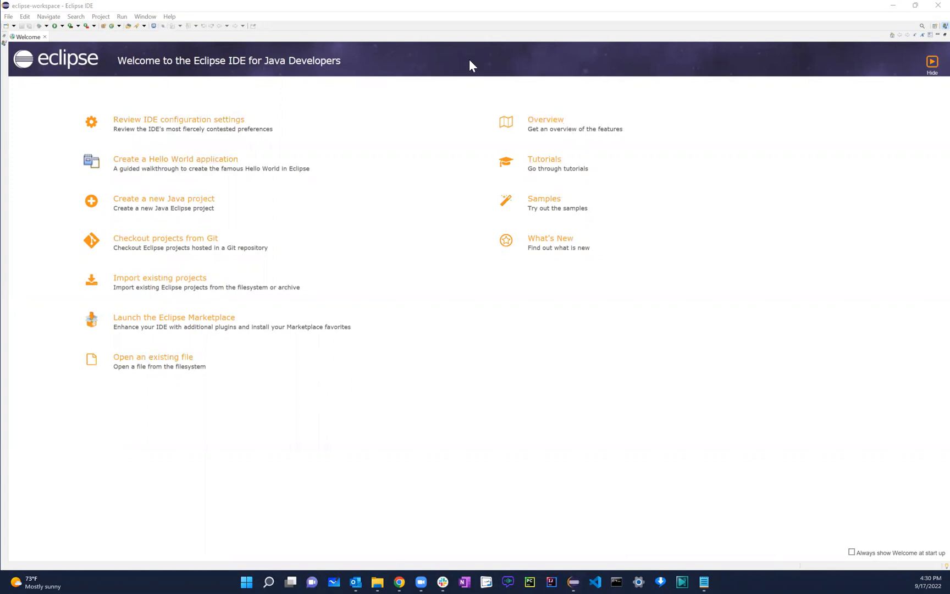
pyautogui.moveTo(236, 432)
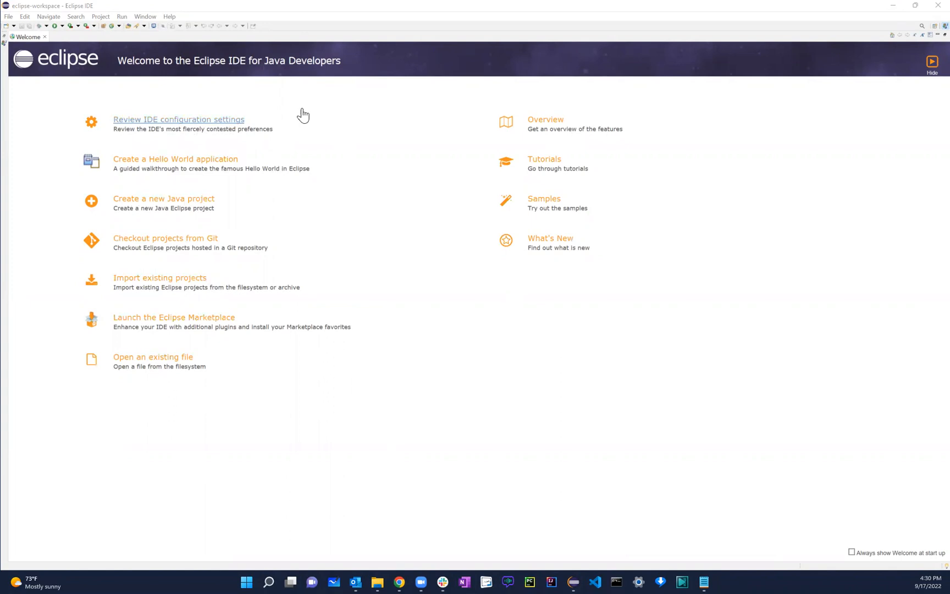
pyautogui.moveTo(331, 481)
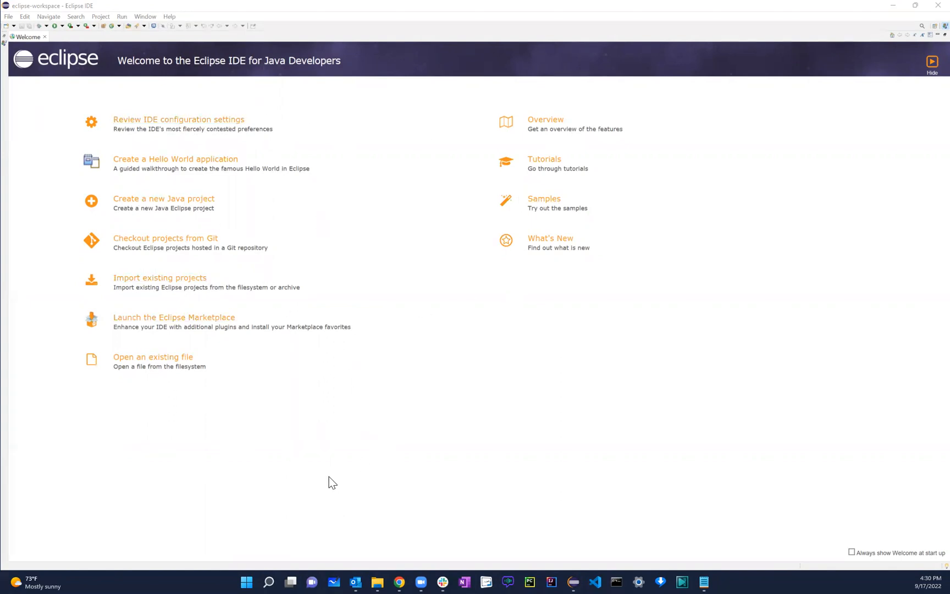
pyautogui.moveTo(371, 473)
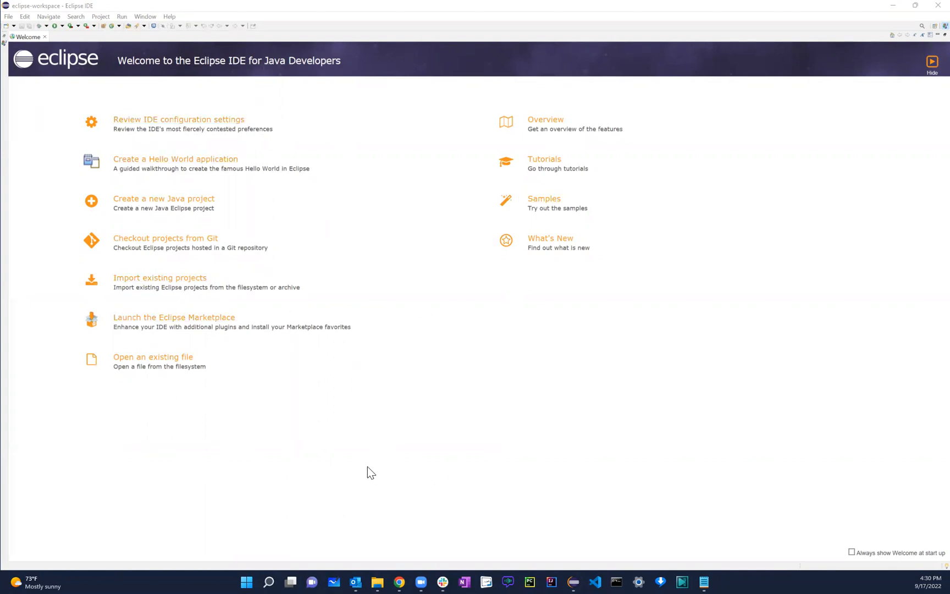
pyautogui.moveTo(546, 120)
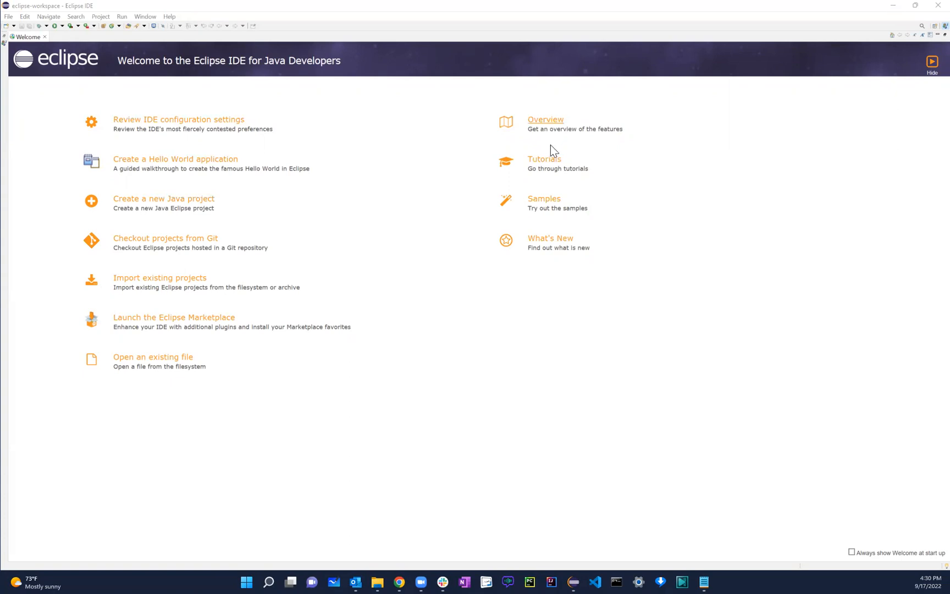
pyautogui.moveTo(156, 104)
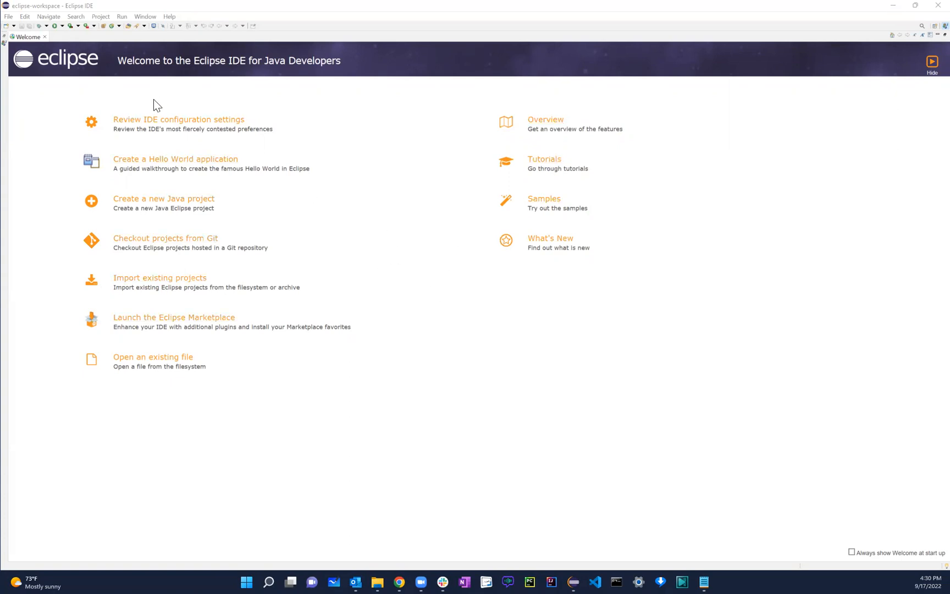
pyautogui.moveTo(141, 435)
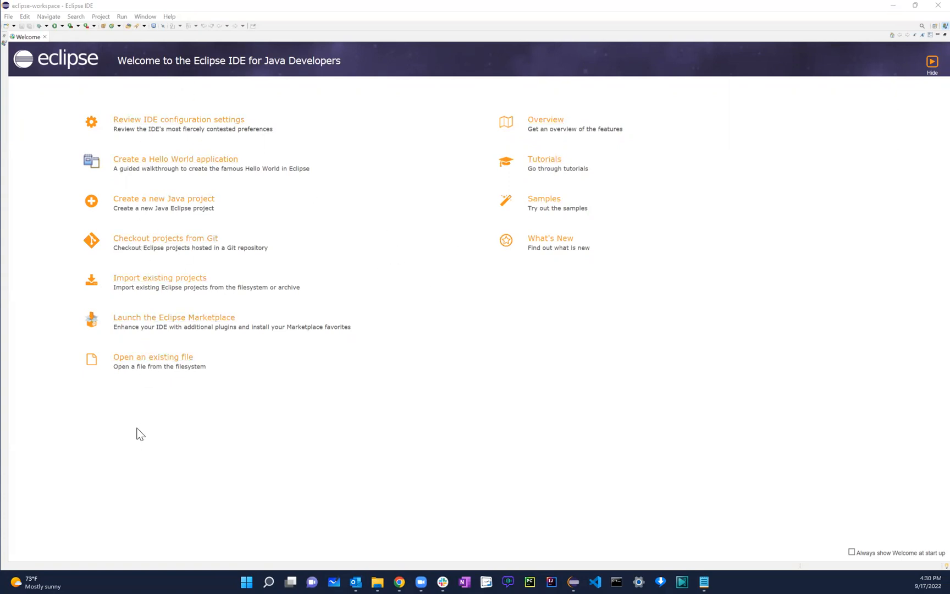
pyautogui.moveTo(291, 396)
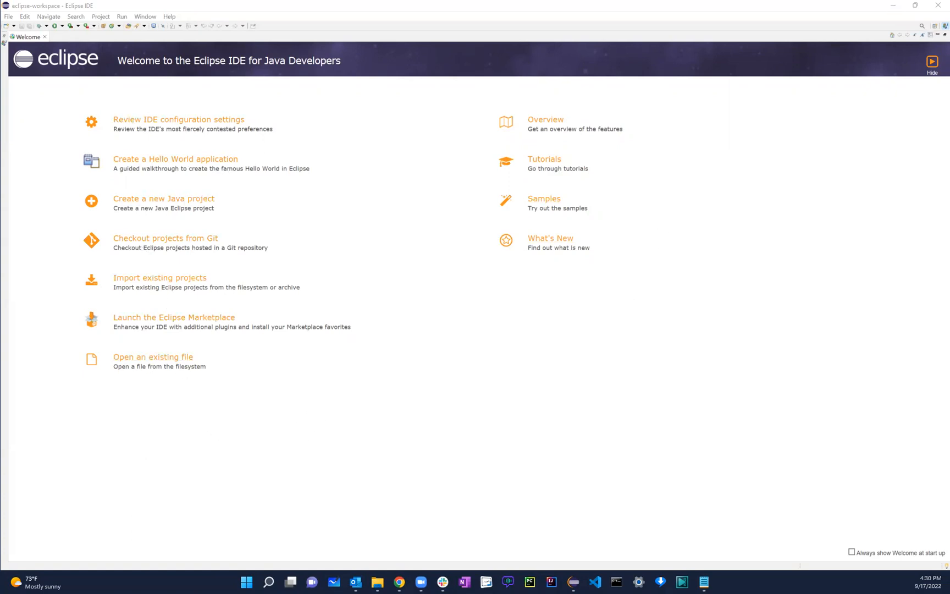
pyautogui.click(931, 73)
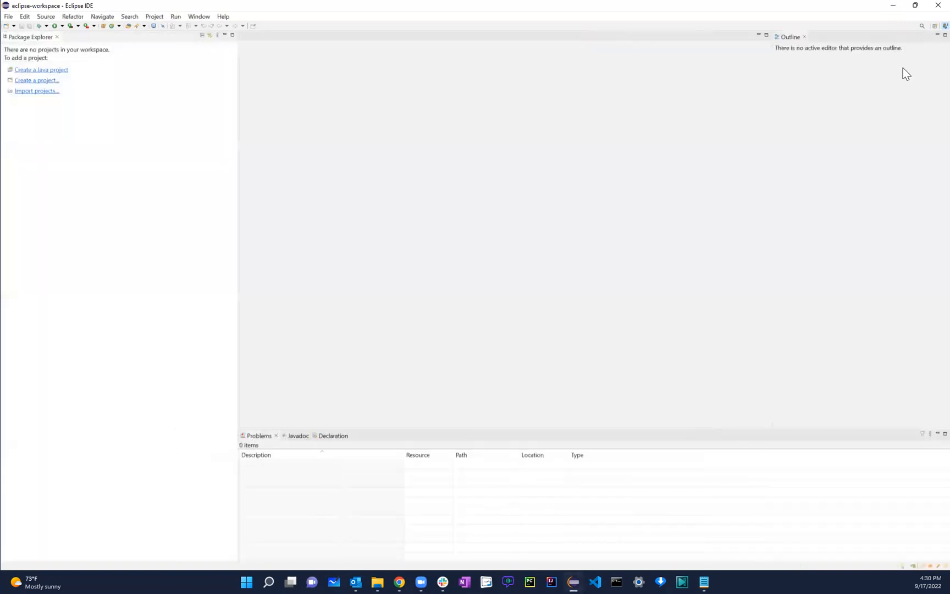
pyautogui.moveTo(134, 122)
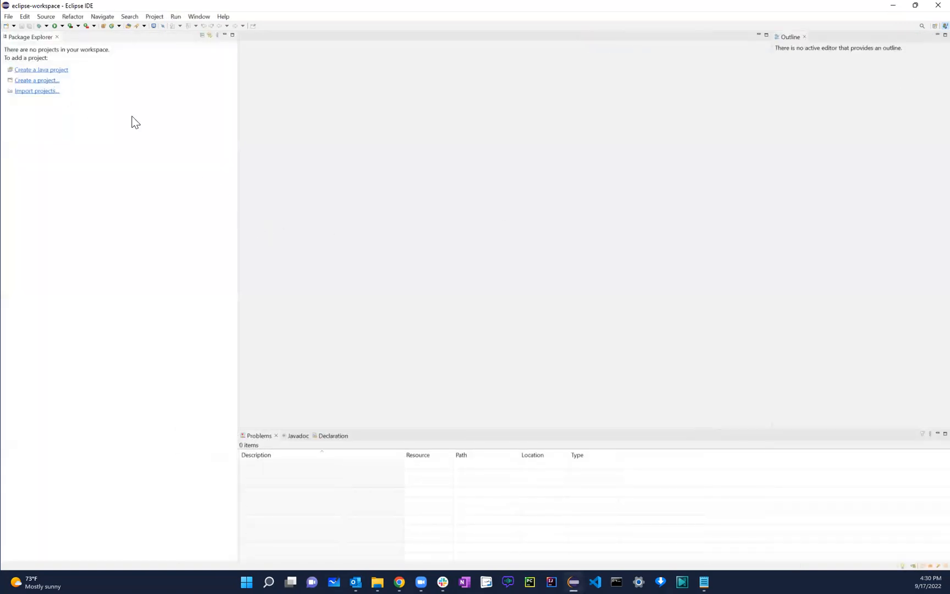
pyautogui.moveTo(371, 234)
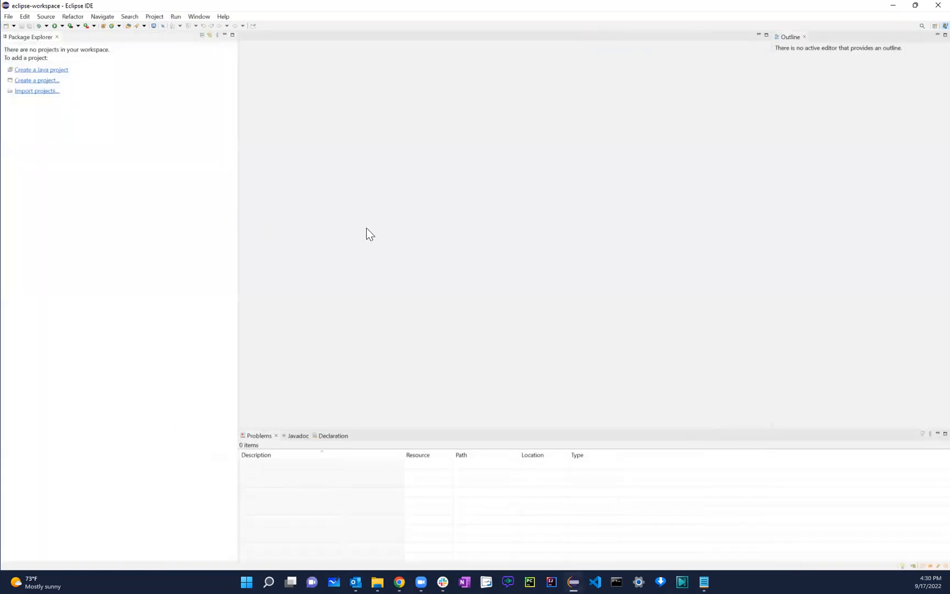
pyautogui.moveTo(329, 206)
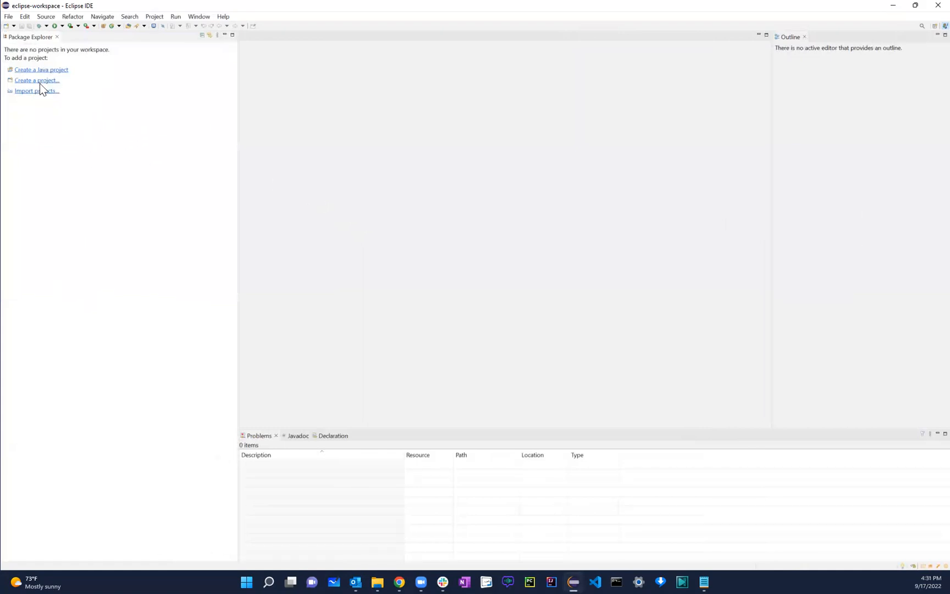
pyautogui.moveTo(50, 69)
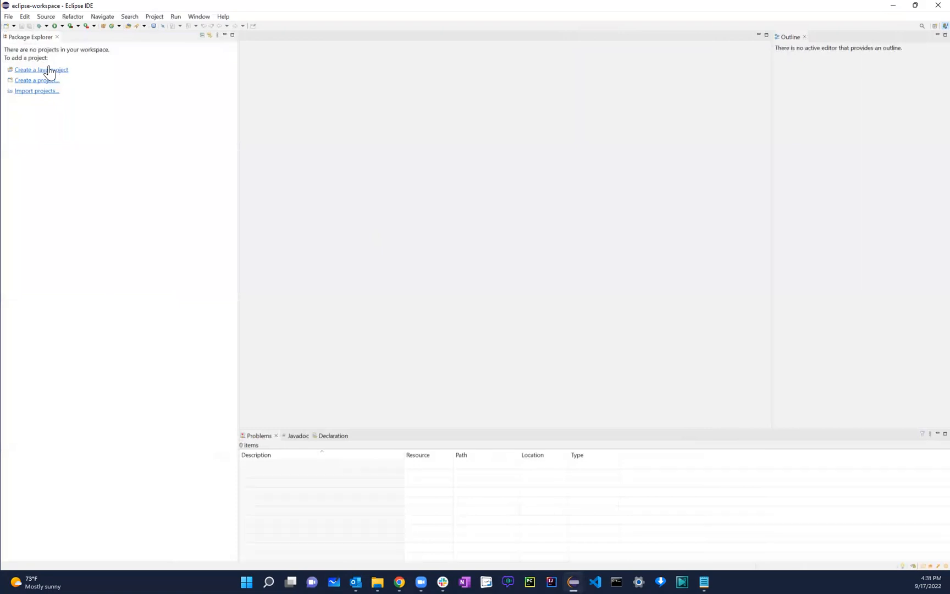
pyautogui.moveTo(37, 101)
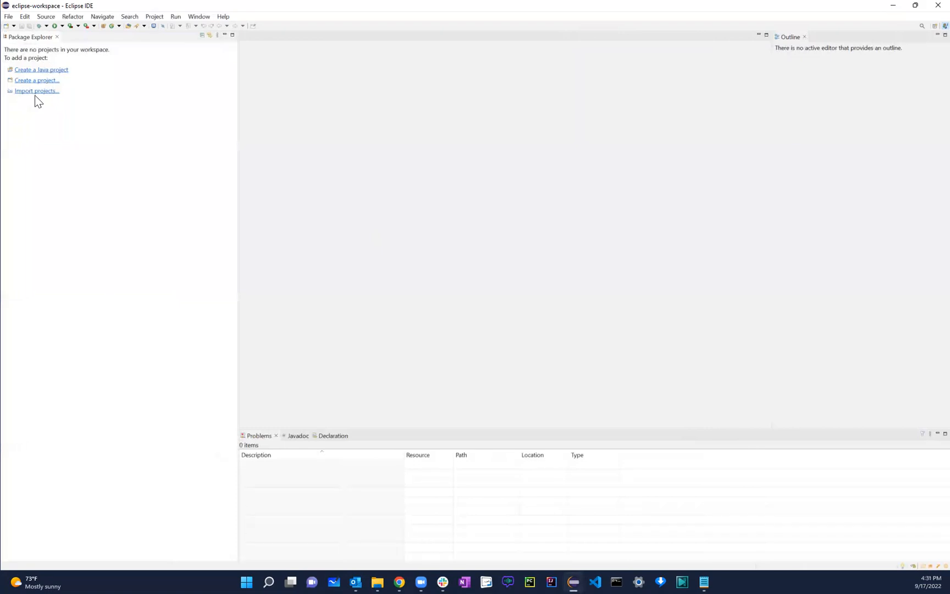
pyautogui.moveTo(29, 38)
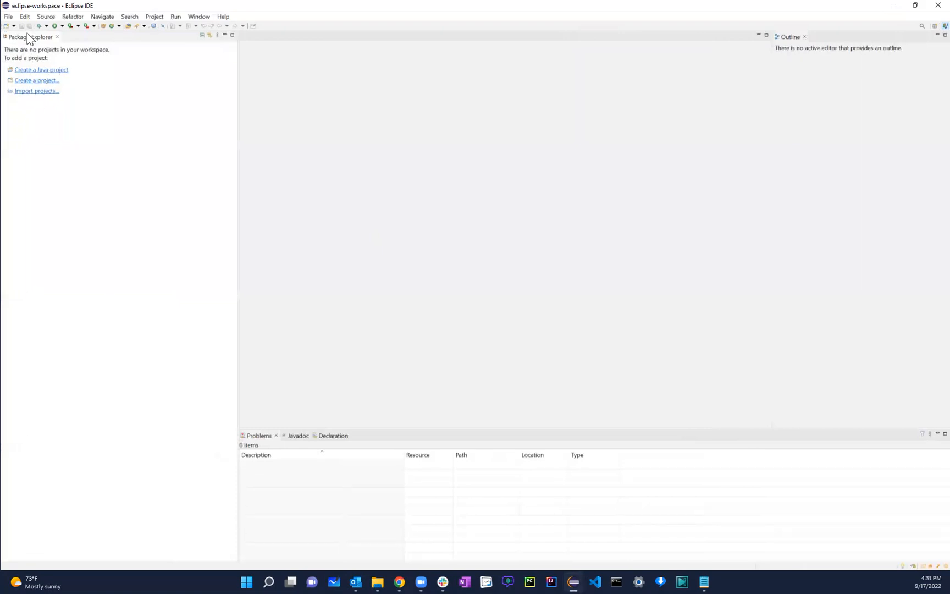
pyautogui.click(25, 16)
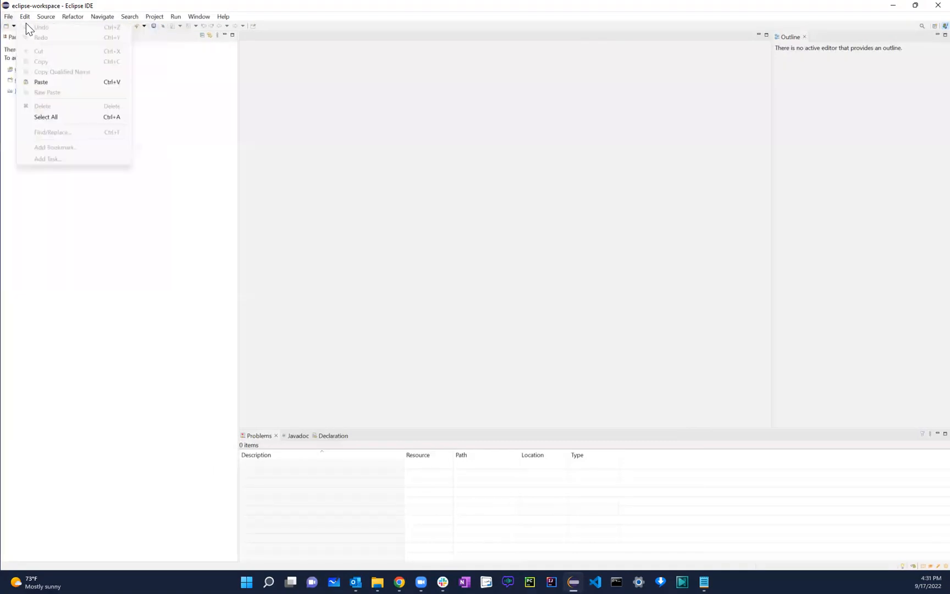
pyautogui.click(154, 16)
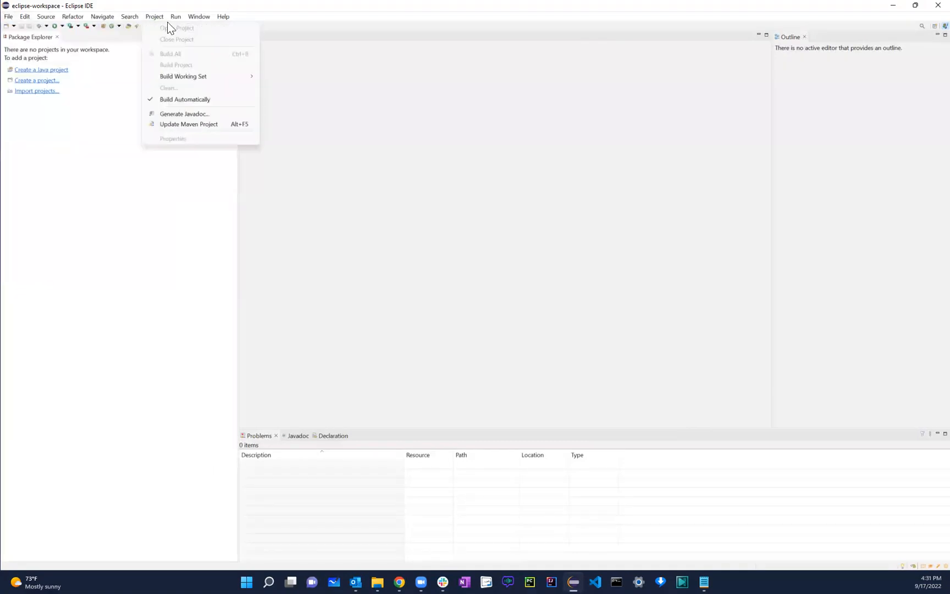
pyautogui.click(9, 16)
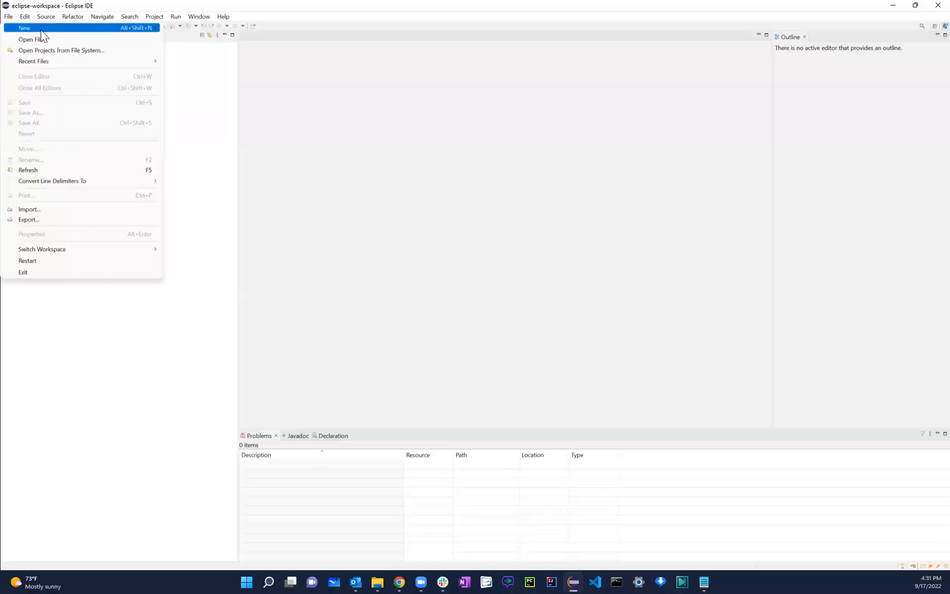
pyautogui.moveTo(24, 27)
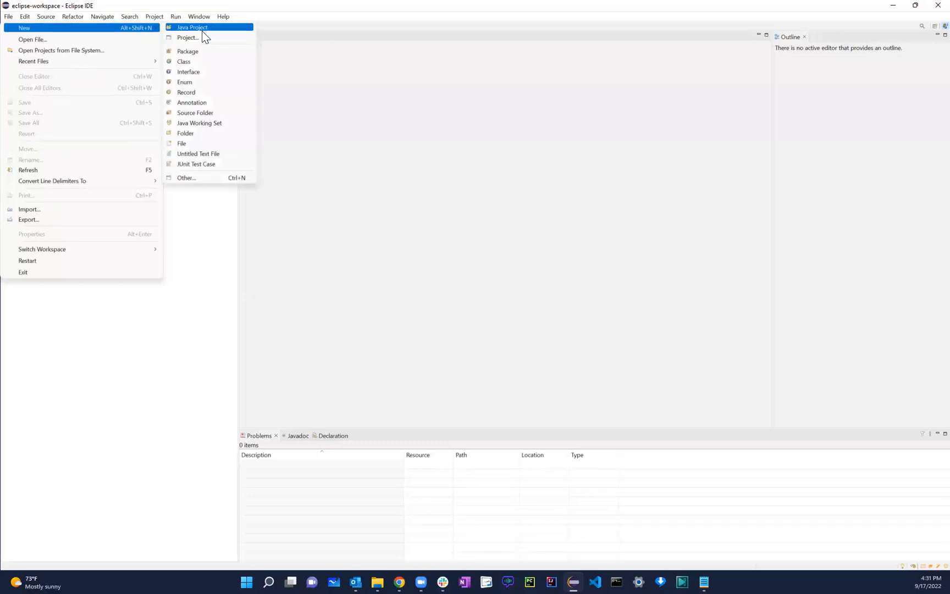
pyautogui.moveTo(192, 27)
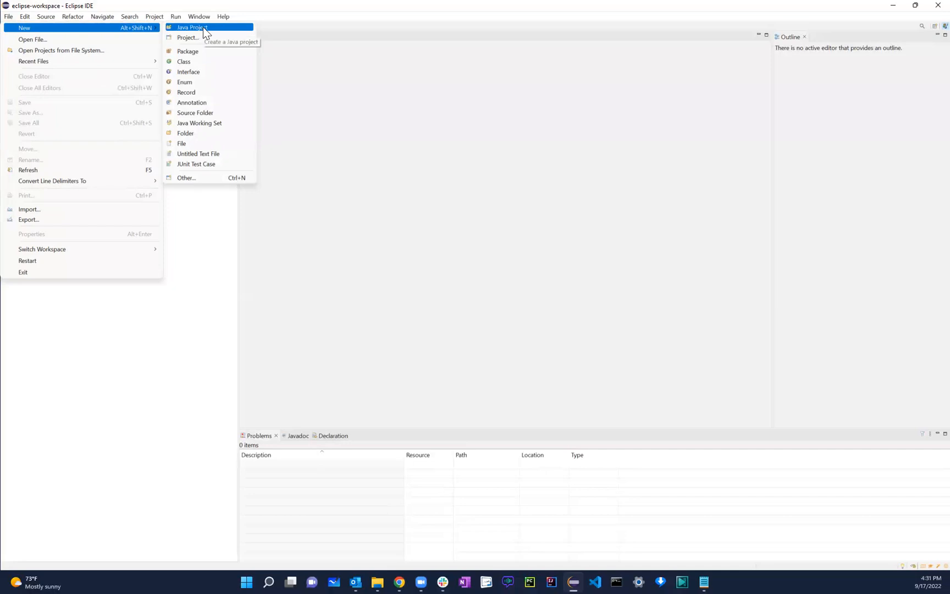
pyautogui.click(192, 27)
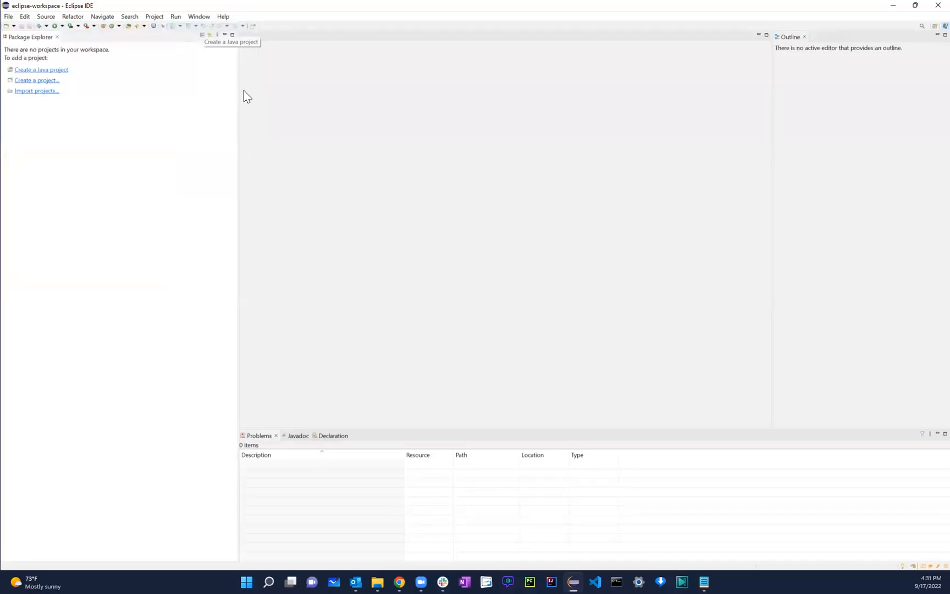
# Begin a new Java project in Package Explorer and name it JavaTutorials.
pyautogui.click(41, 70)
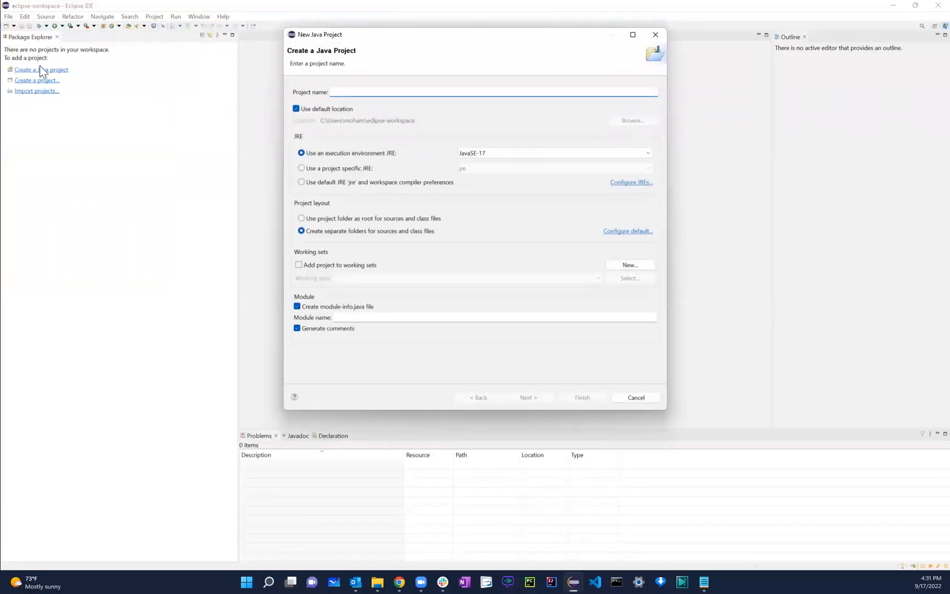
pyautogui.moveTo(387, 114)
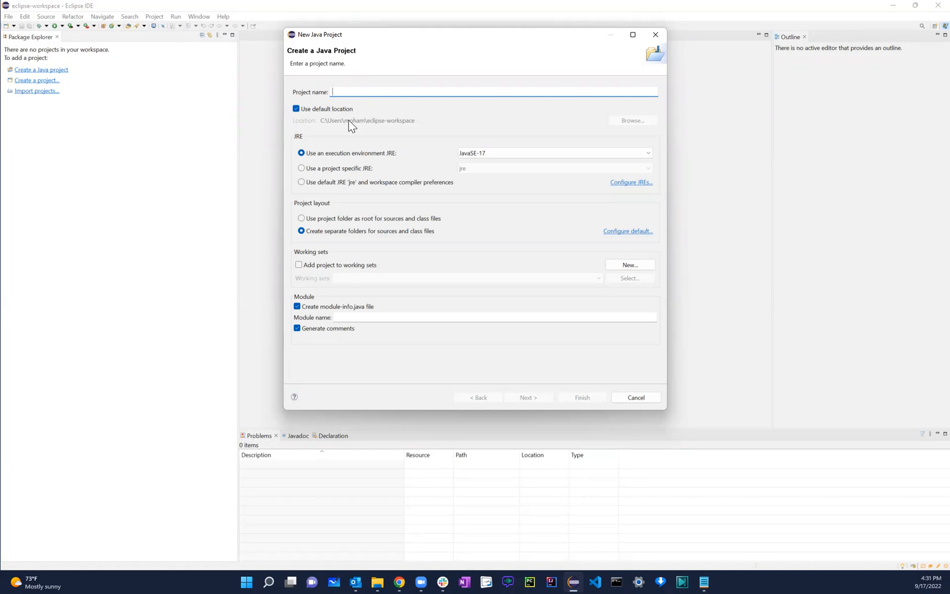
pyautogui.write('JavaTu')
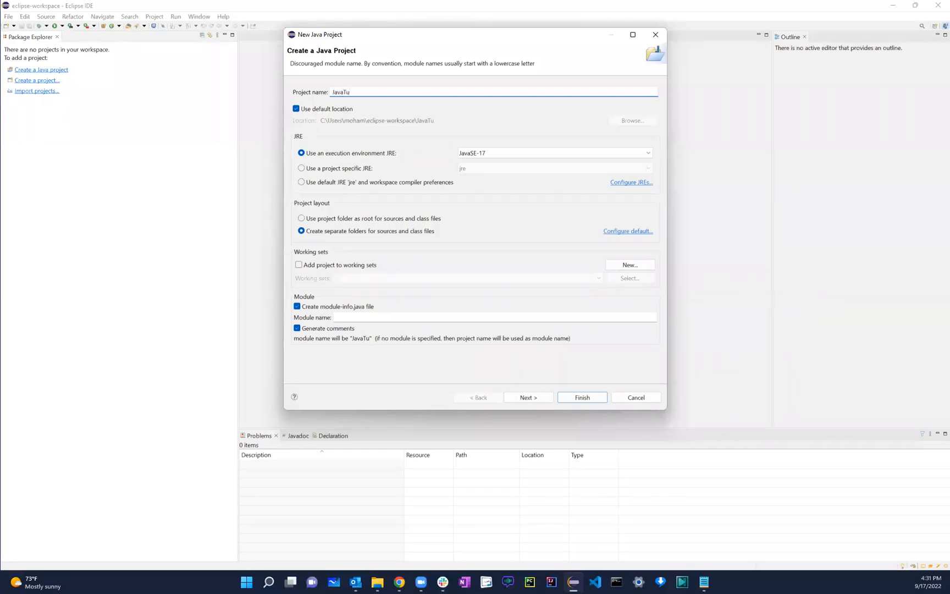
pyautogui.write('torials')
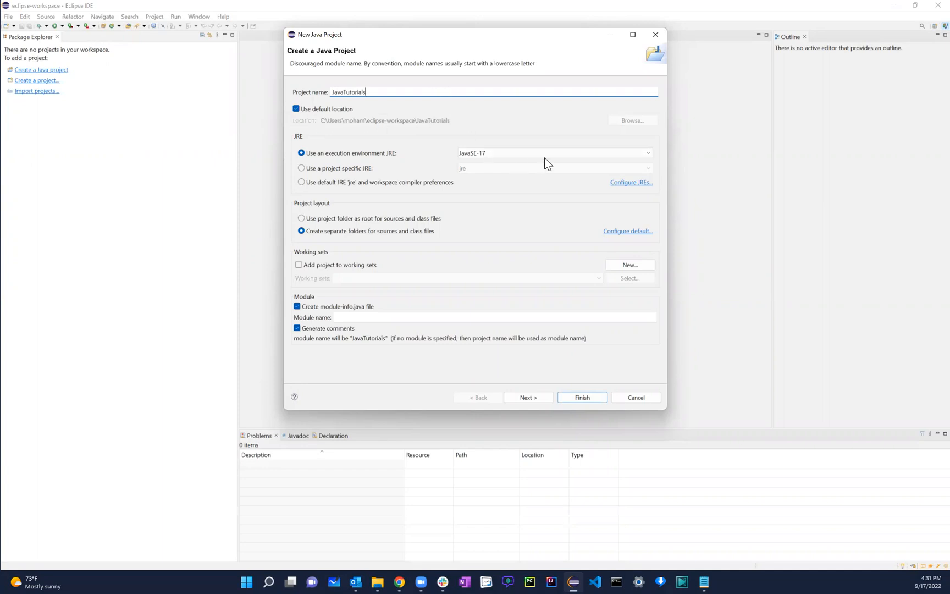
pyautogui.click(647, 153)
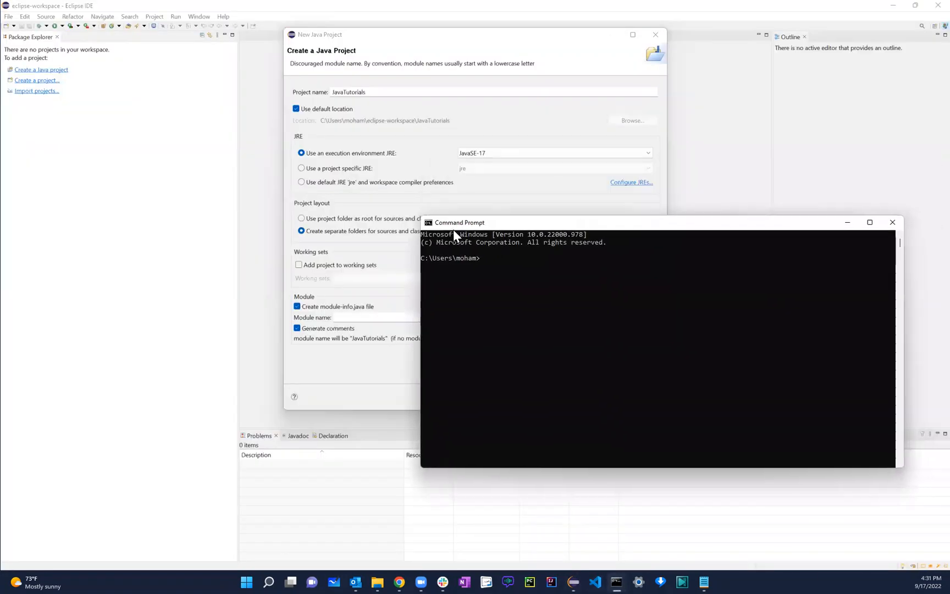
# Launch Command Prompt from Start search and run java -version, reporting 17.0.4.1.
pyautogui.moveTo(459, 223); pyautogui.dragTo(411, 204)
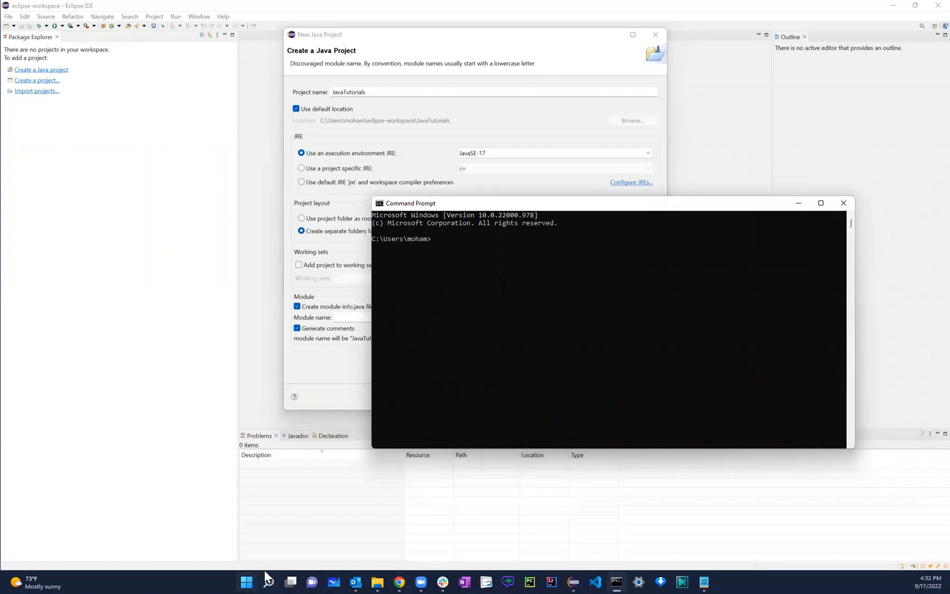
pyautogui.click(246, 582)
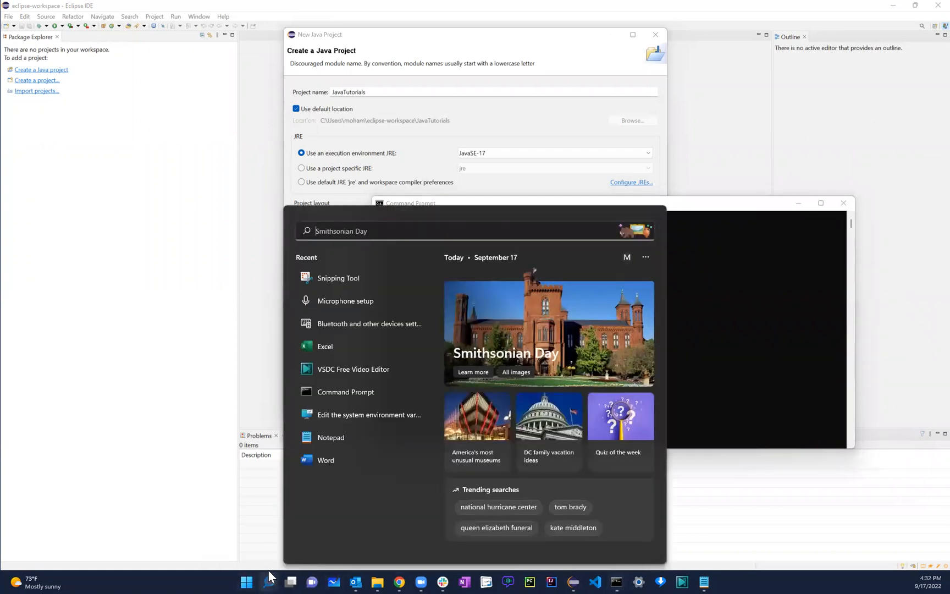
pyautogui.write('cmd')
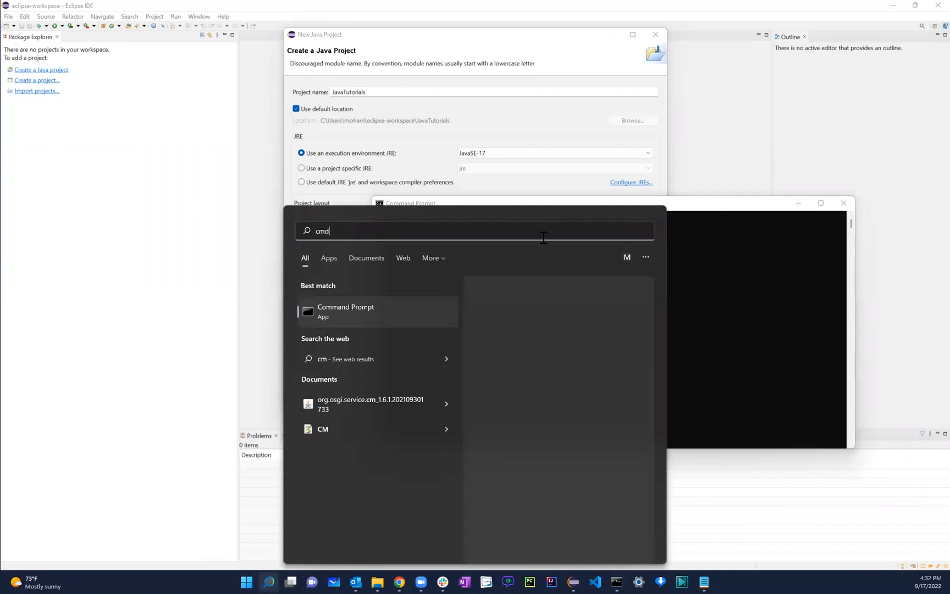
pyautogui.click(346, 311)
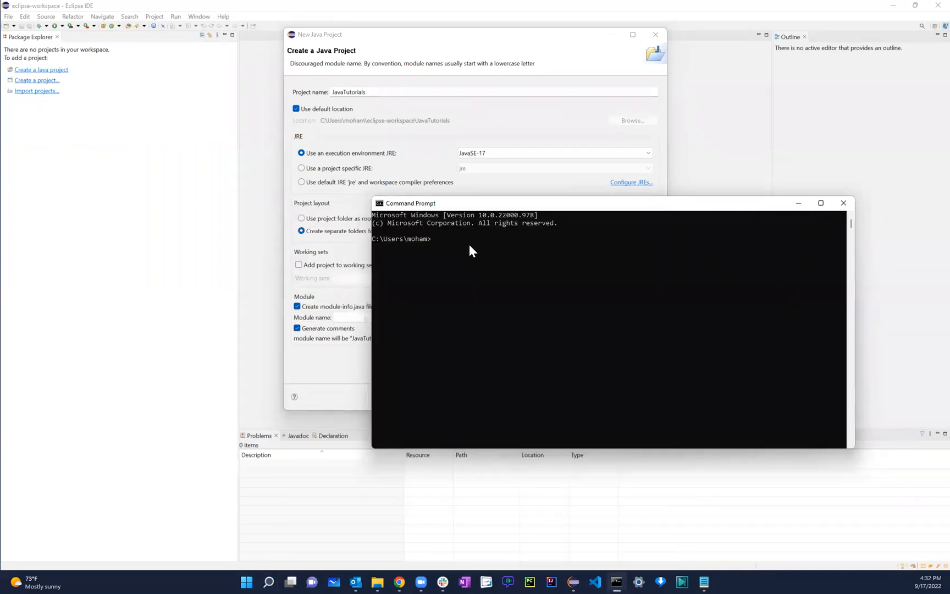
pyautogui.write('java -')
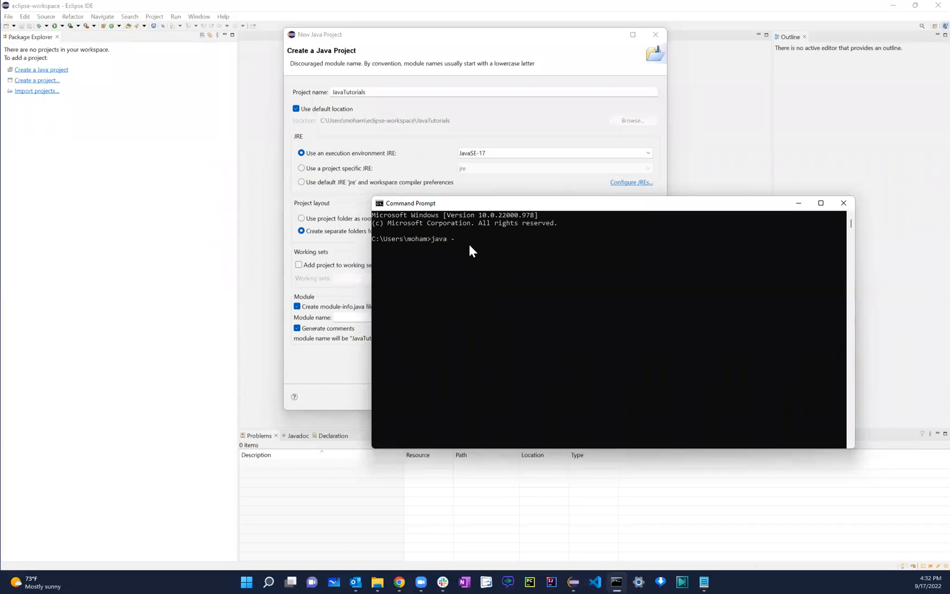
pyautogui.write('version')
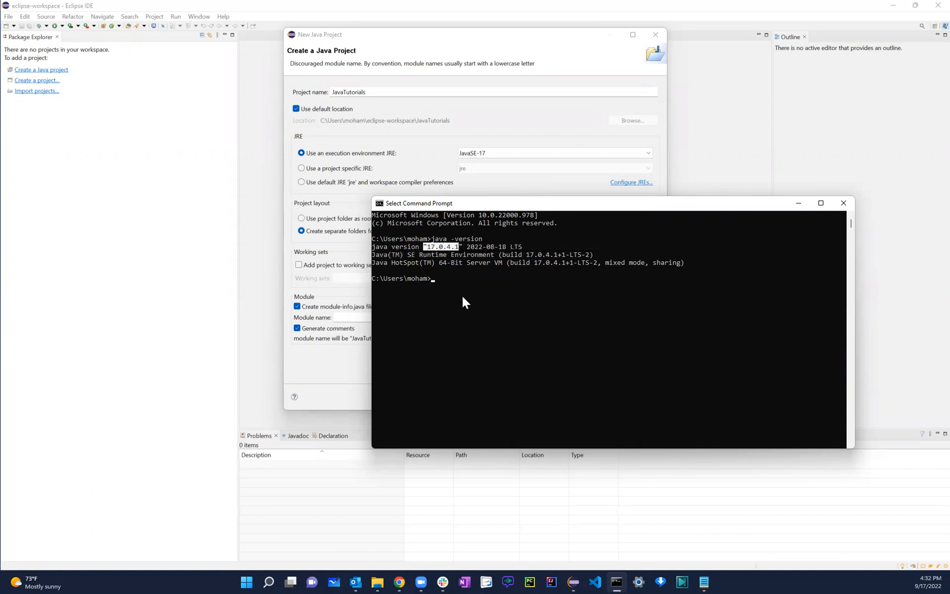
pyautogui.moveTo(842, 204)
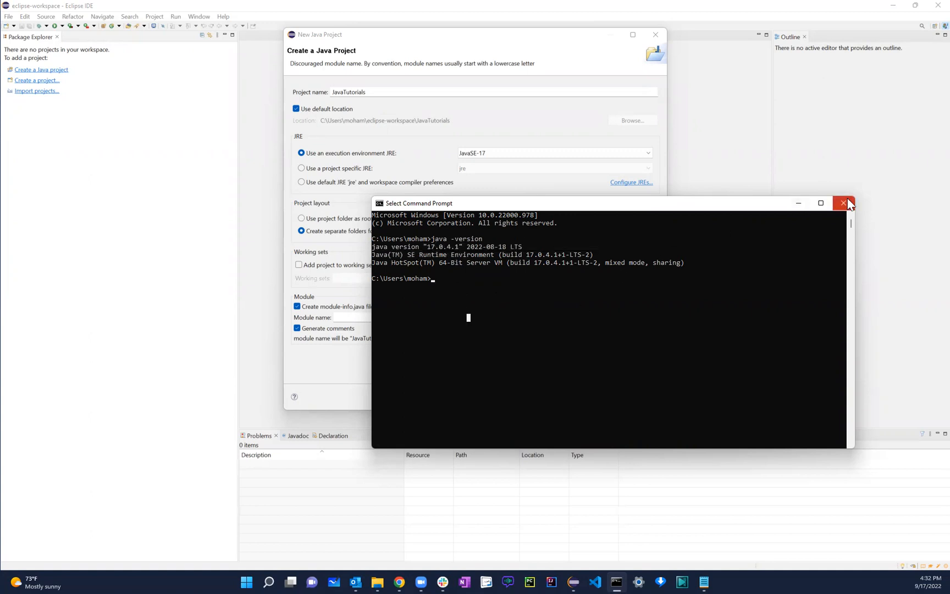
pyautogui.moveTo(842, 204)
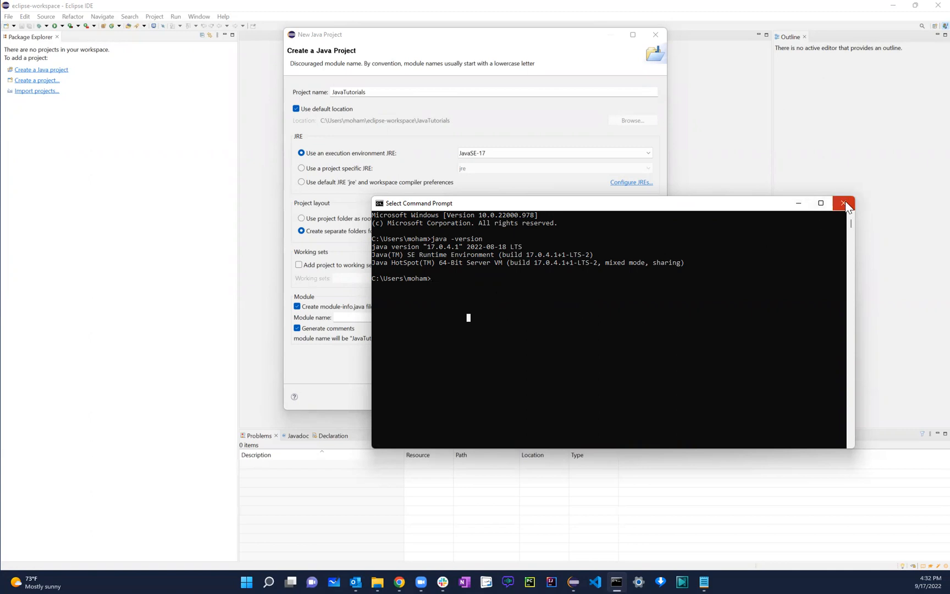
# Dismiss the Command Prompt and finish the New Java Project wizard so JavaTutorials is created.
pyautogui.click(843, 204)
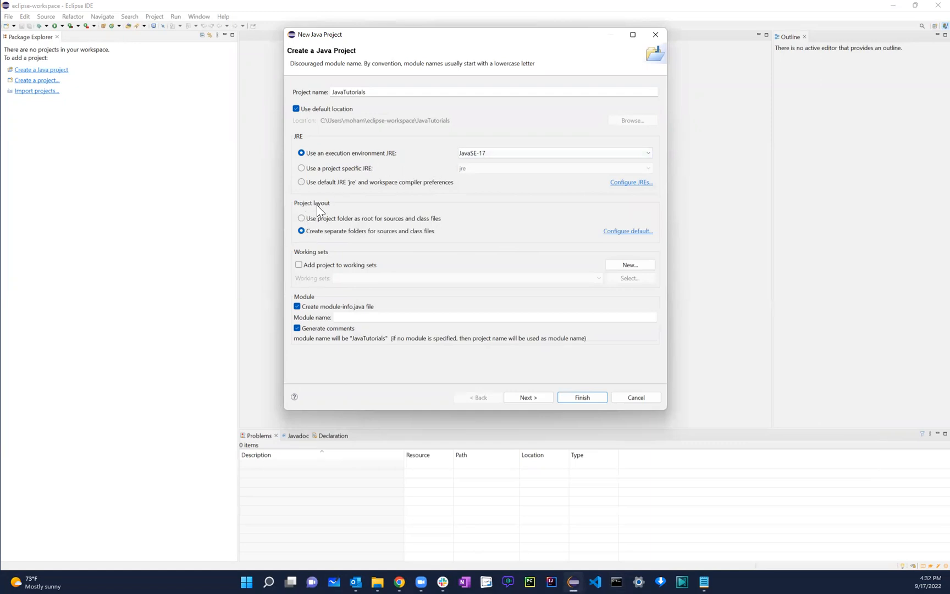
pyautogui.moveTo(342, 288)
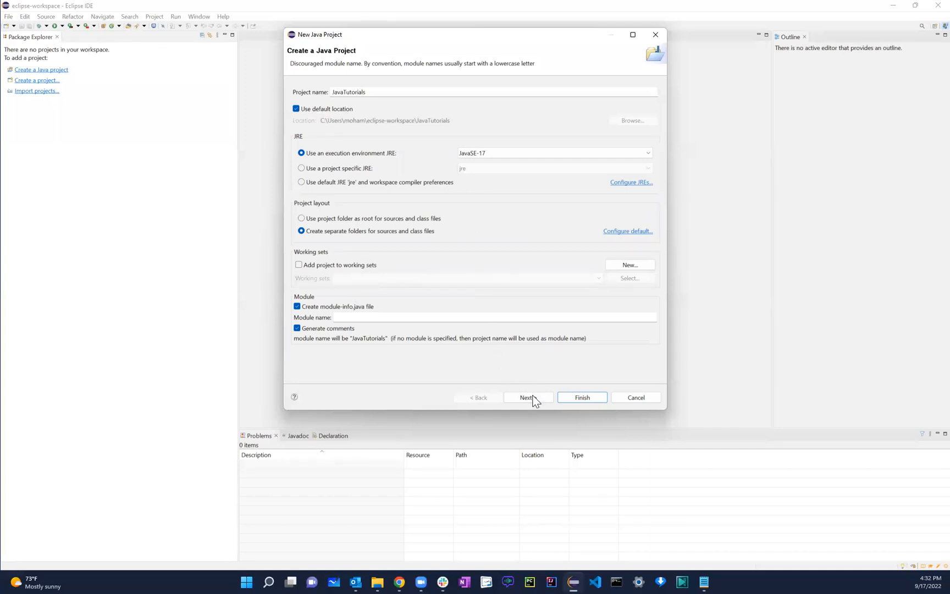
pyautogui.click(525, 397)
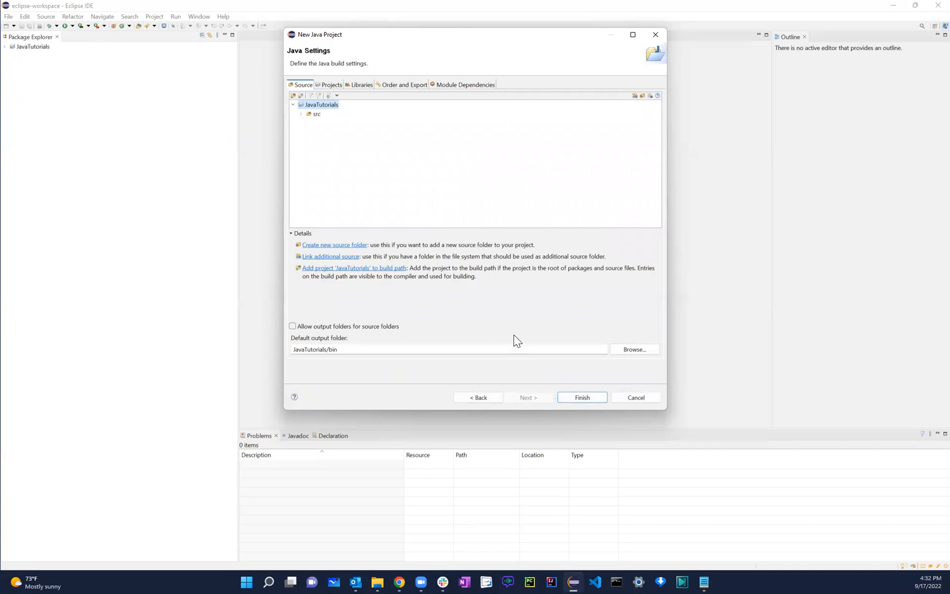
pyautogui.click(580, 397)
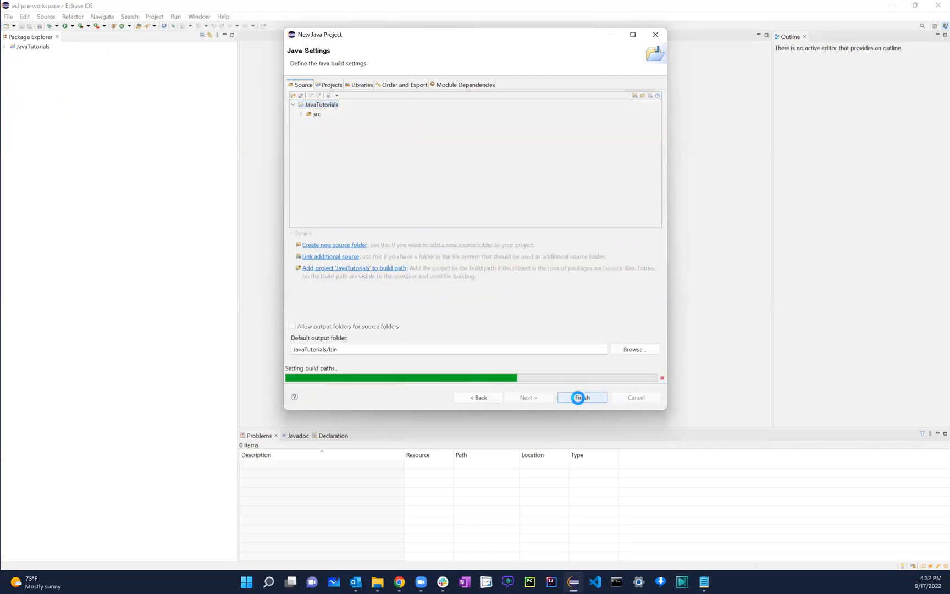
pyautogui.click(581, 397)
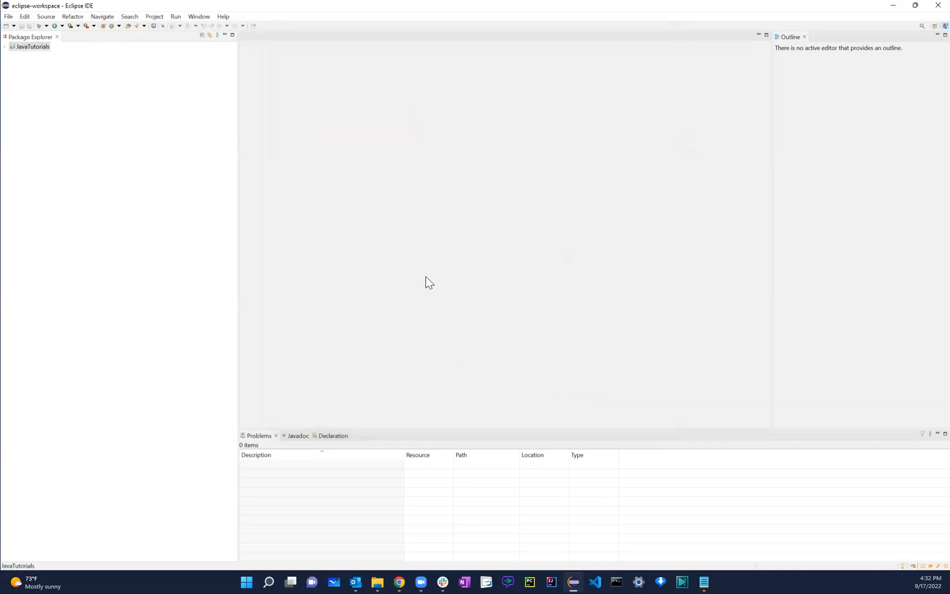
# Expand JavaTutorials and its src folder in the Package Explorer, peeking at the JRE System Library.
pyautogui.click(5, 46)
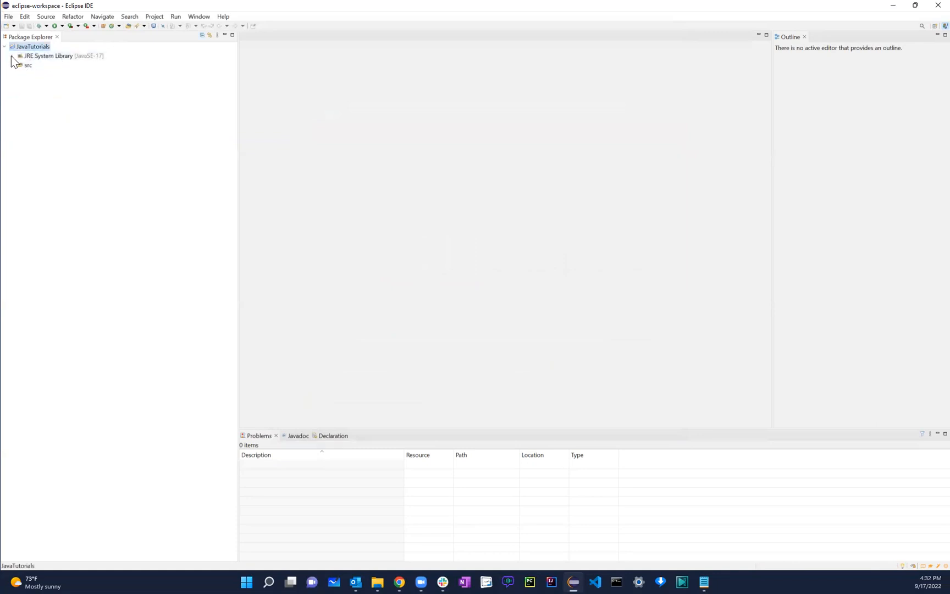
pyautogui.click(20, 55)
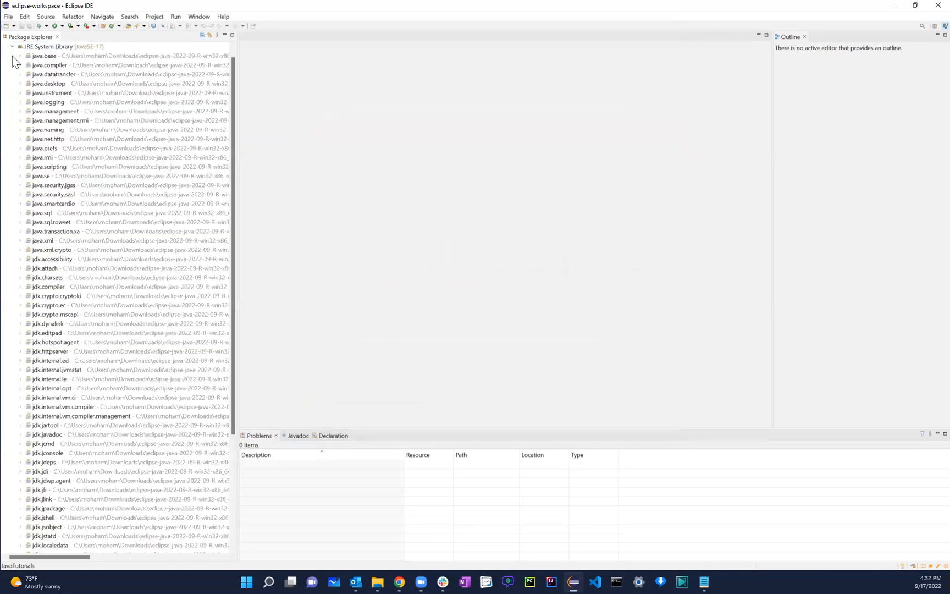
pyautogui.click(12, 46)
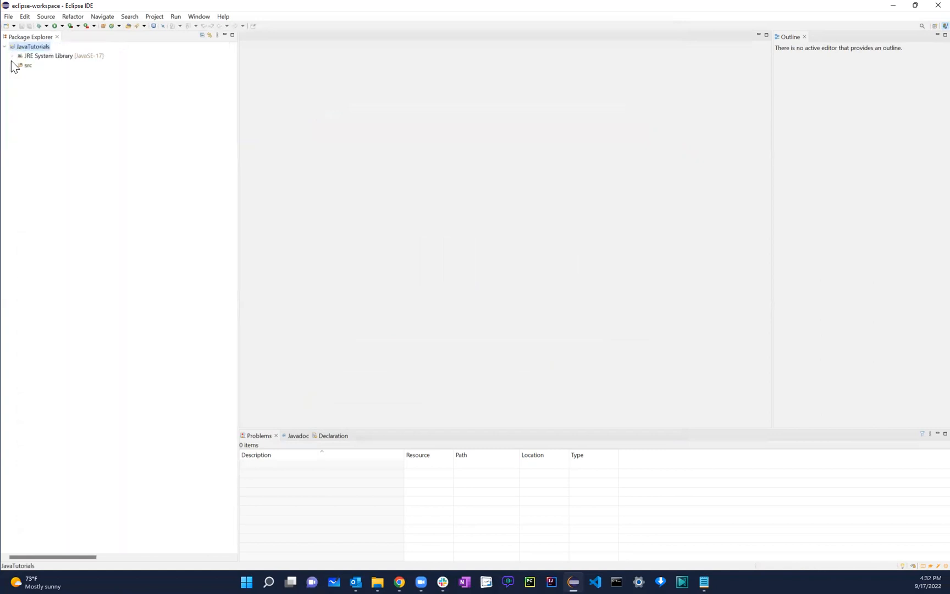
pyautogui.click(21, 64)
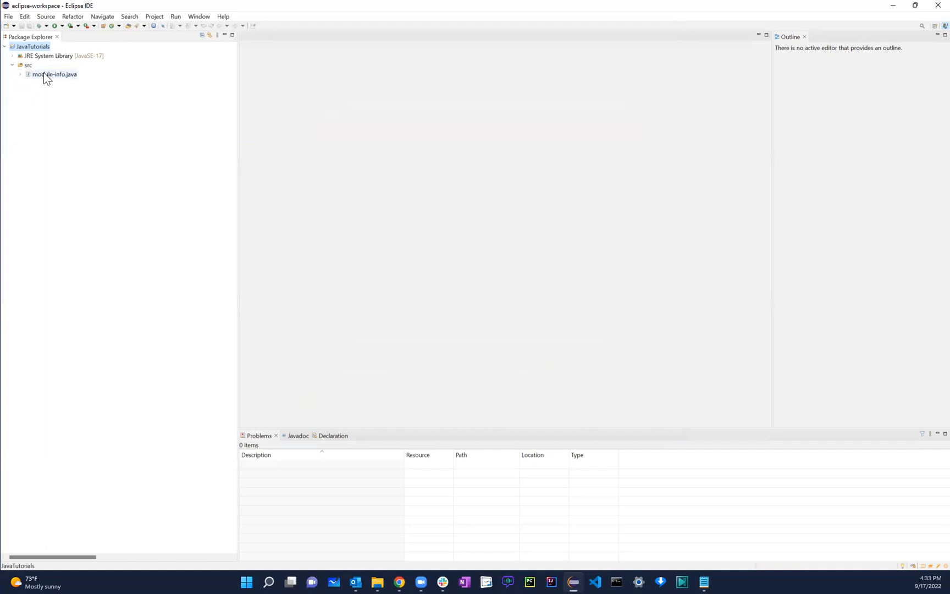
# Briefly view module-info.java in the editor, close it, and select the src folder.
pyautogui.rightClick(52, 73)
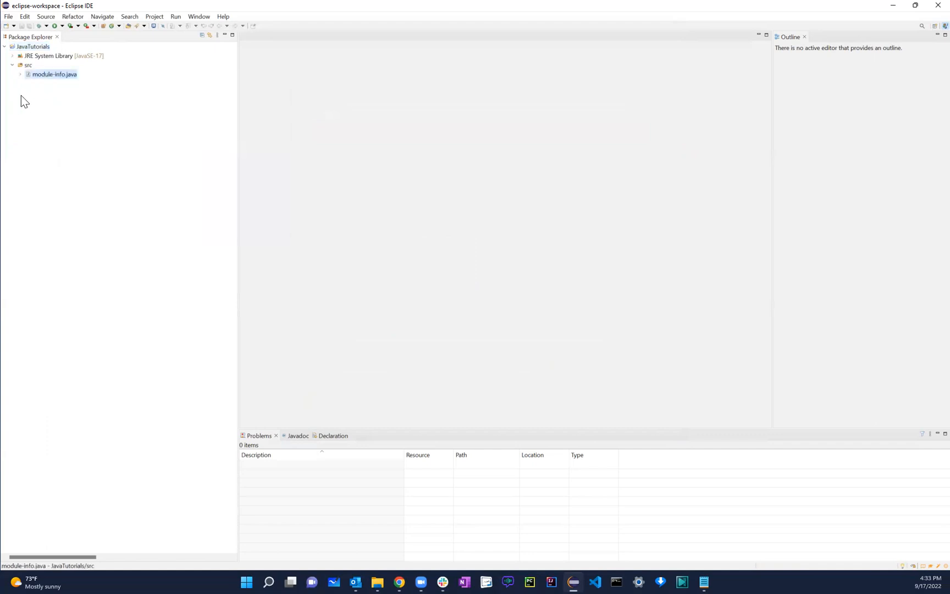
pyautogui.click(54, 73)
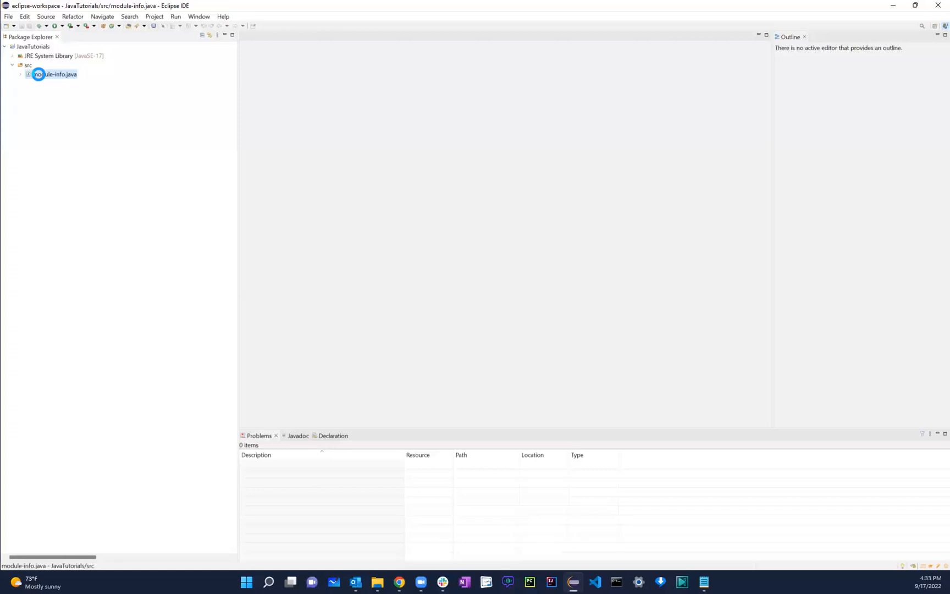
pyautogui.doubleClick(53, 74)
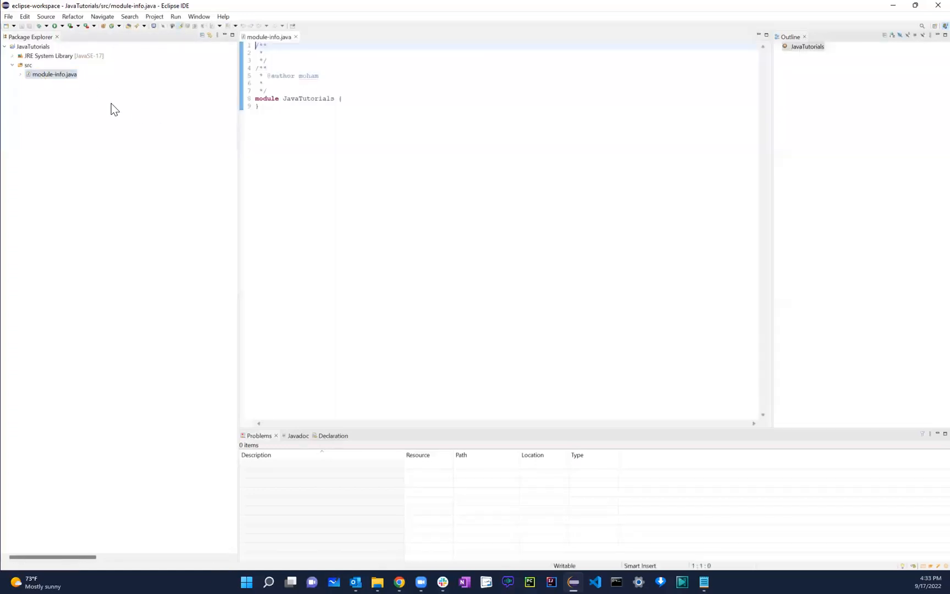
pyautogui.click(55, 74)
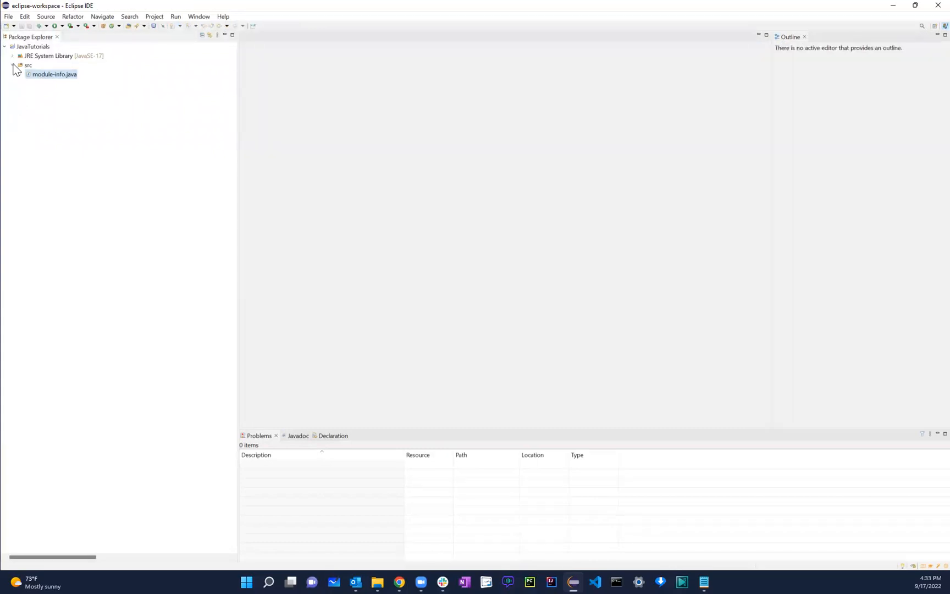
pyautogui.click(12, 65)
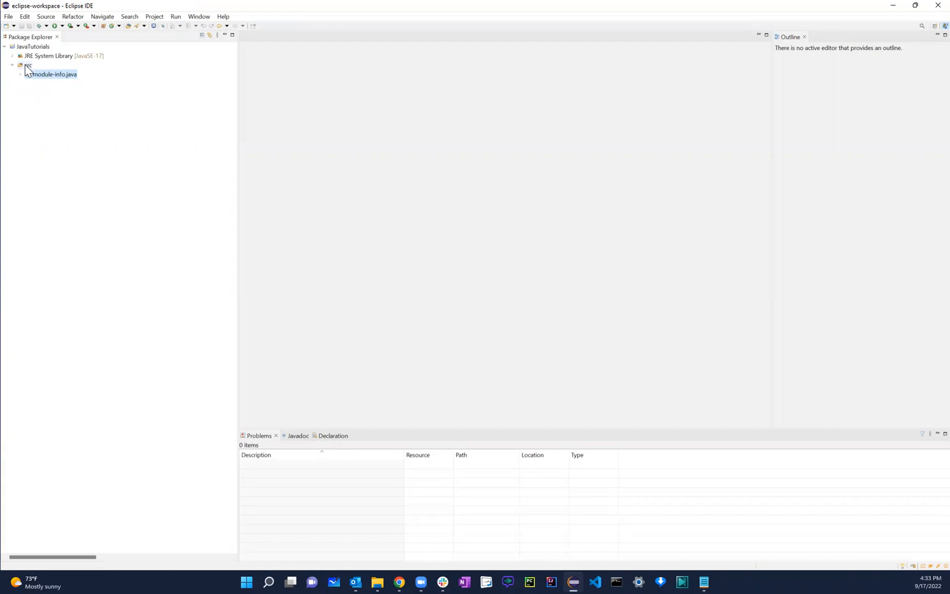
# Create a new package named introtojava under src via New > Package.
pyautogui.rightClick(27, 66)
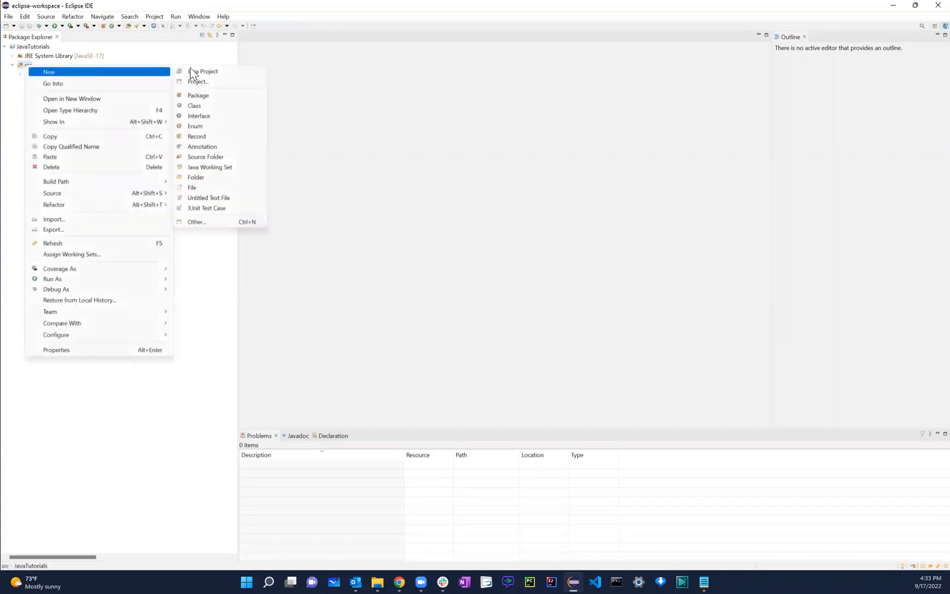
pyautogui.moveTo(225, 96)
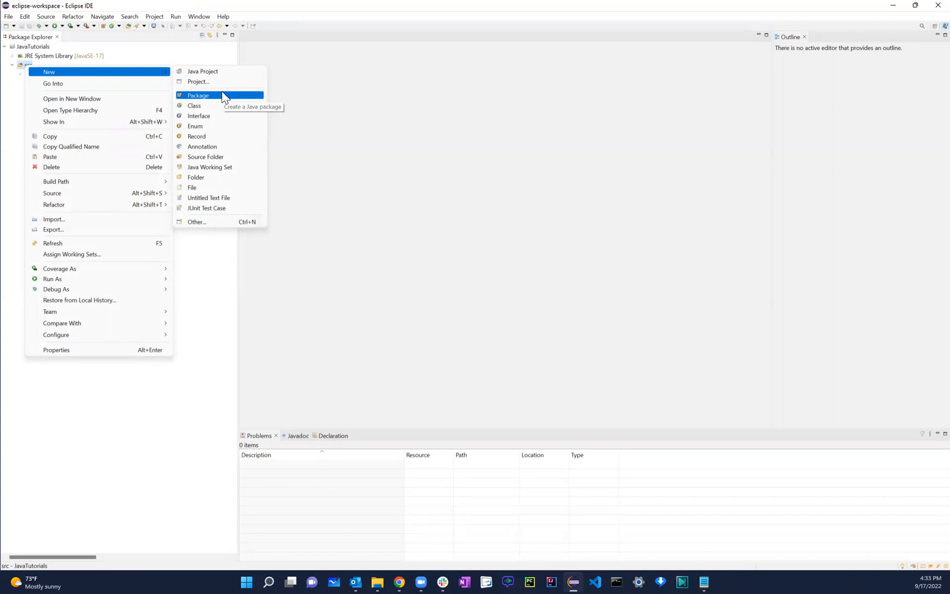
pyautogui.click(198, 96)
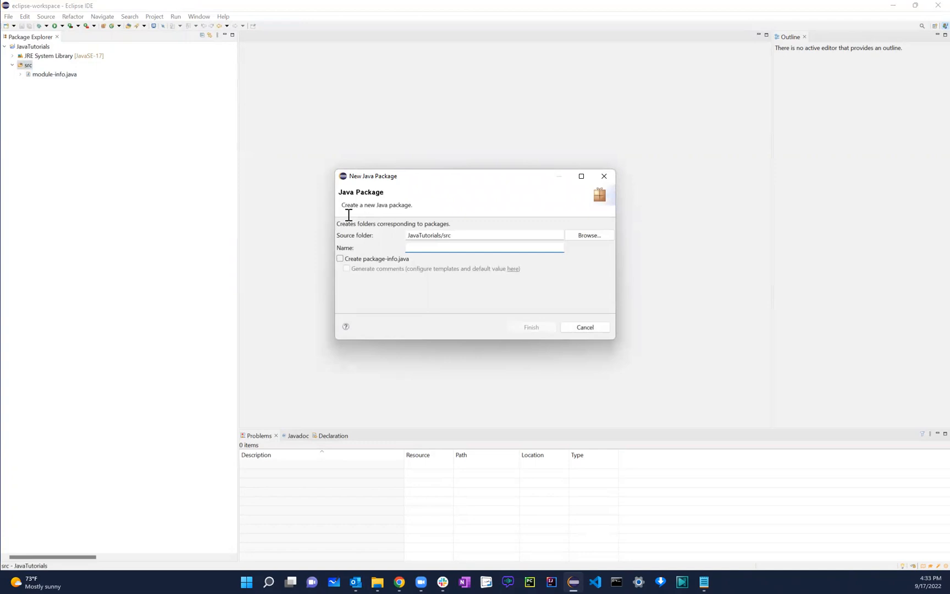
pyautogui.moveTo(377, 319)
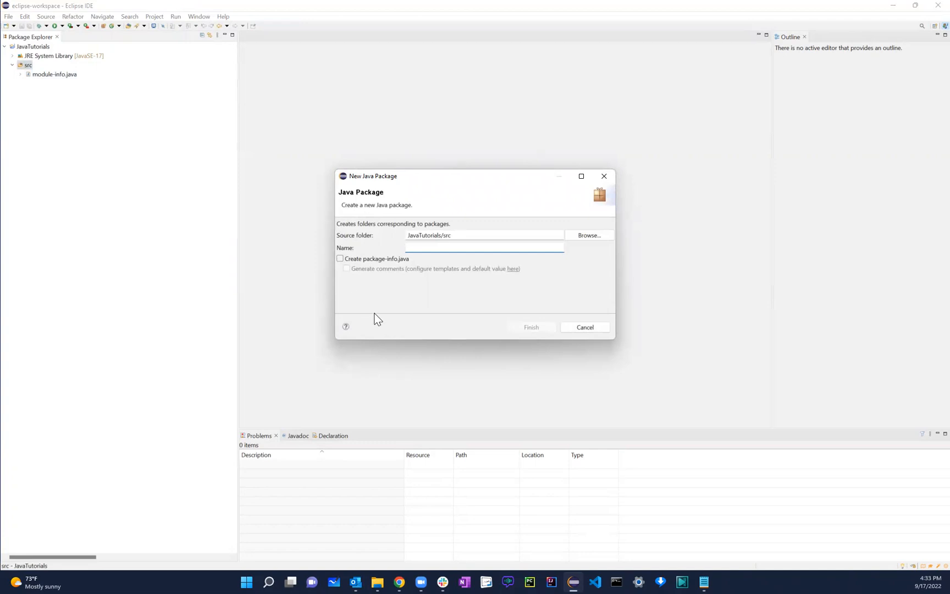
pyautogui.click(484, 248)
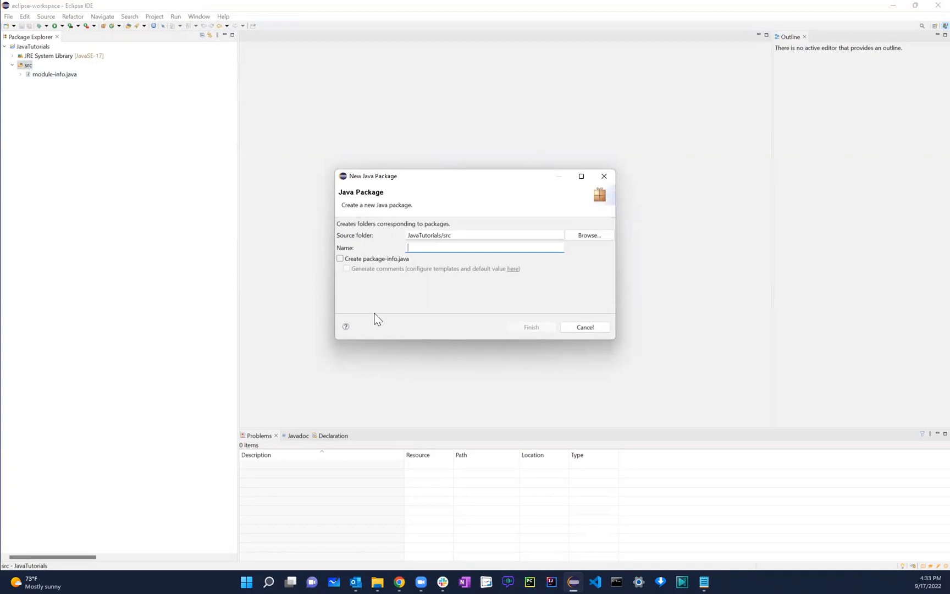
pyautogui.write('introtojava')
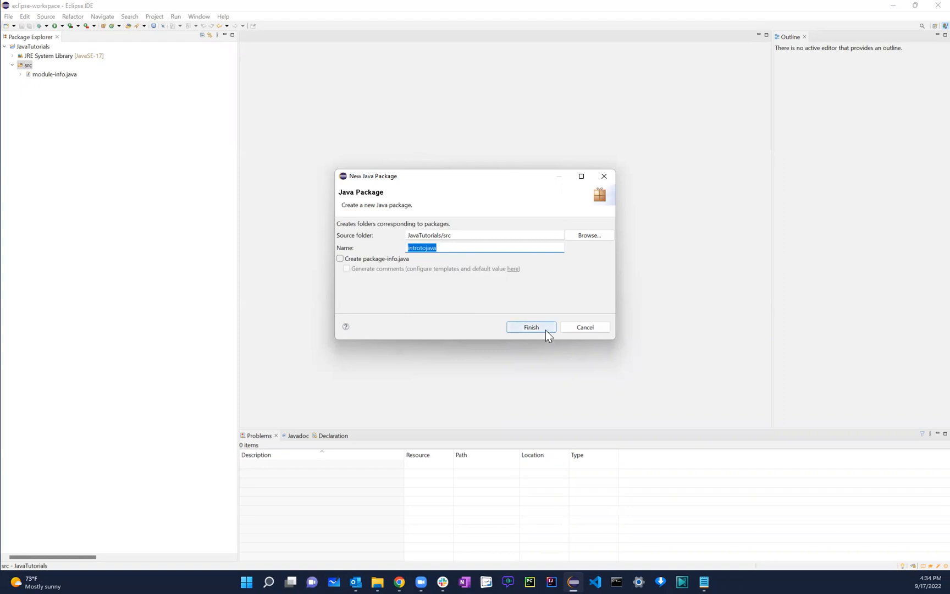
pyautogui.click(530, 327)
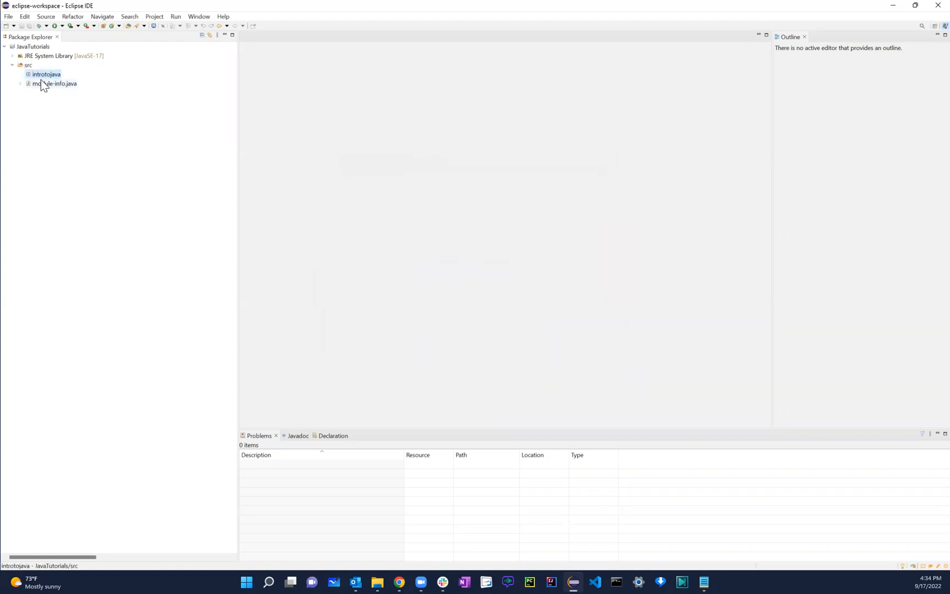
# Show the New submenu for the introtojava package.
pyautogui.rightClick(45, 74)
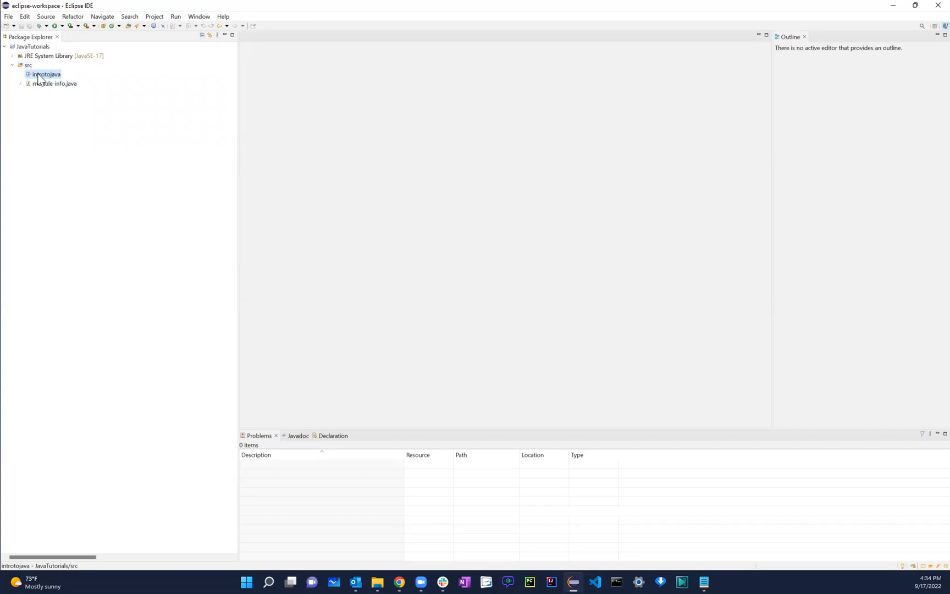
pyautogui.rightClick(46, 74)
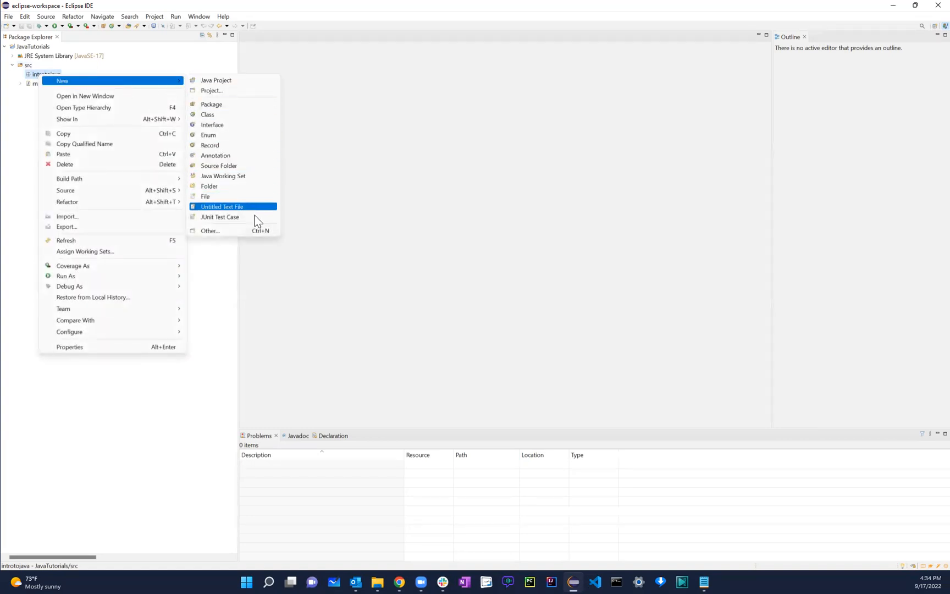
pyautogui.moveTo(242, 155)
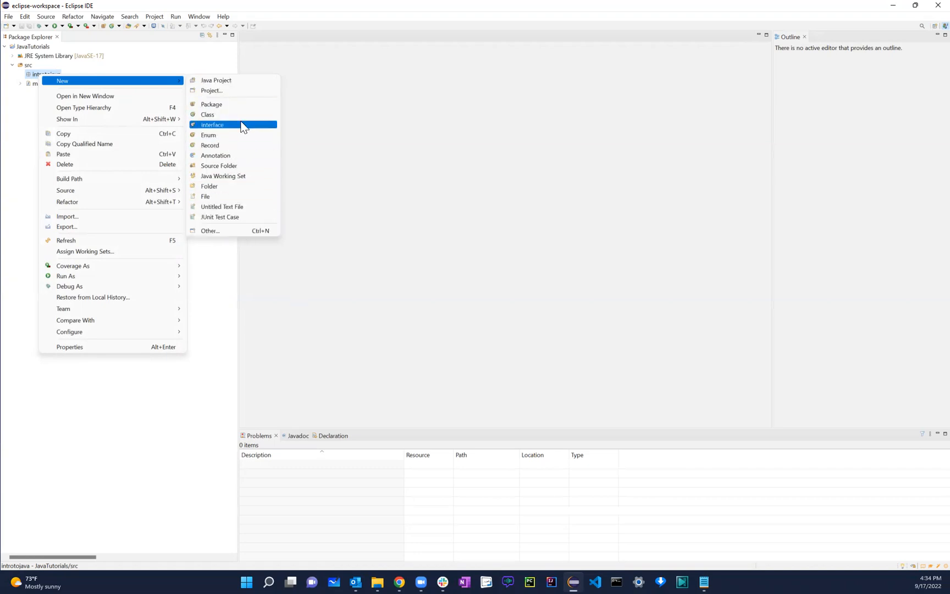
pyautogui.moveTo(212, 115)
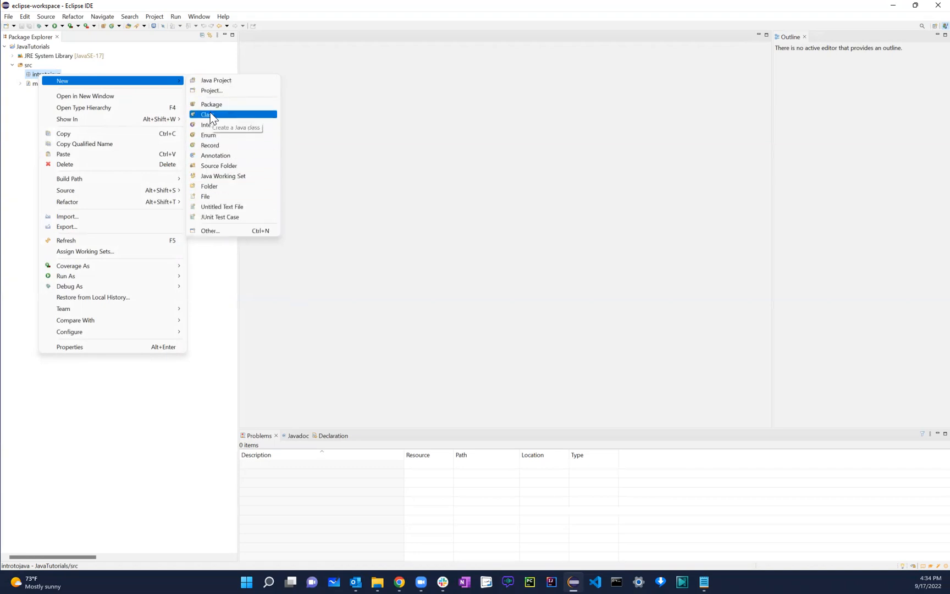
# Create class helloWorld in introtojava with a public static void main(String[] args) stub.
pyautogui.click(206, 114)
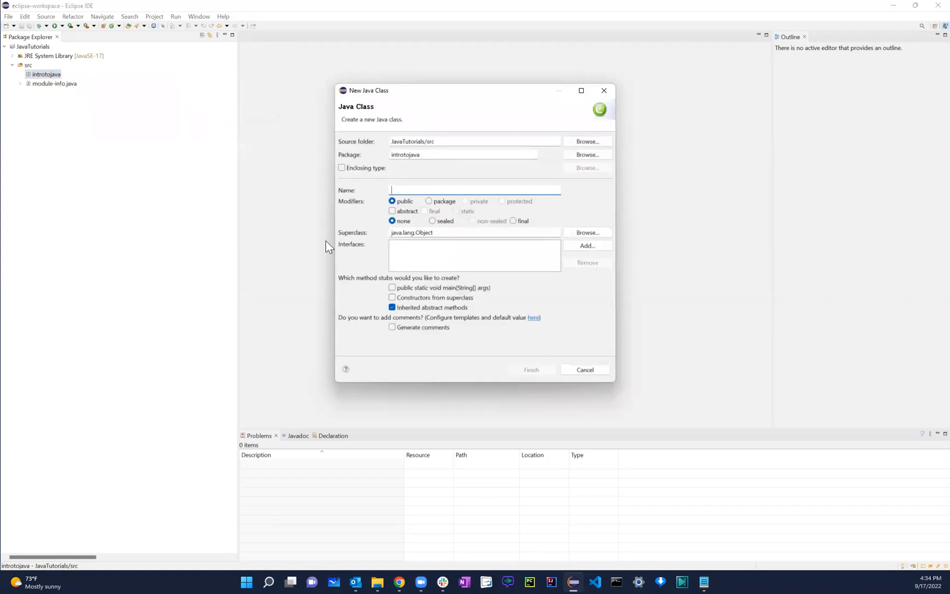
pyautogui.write('hello')
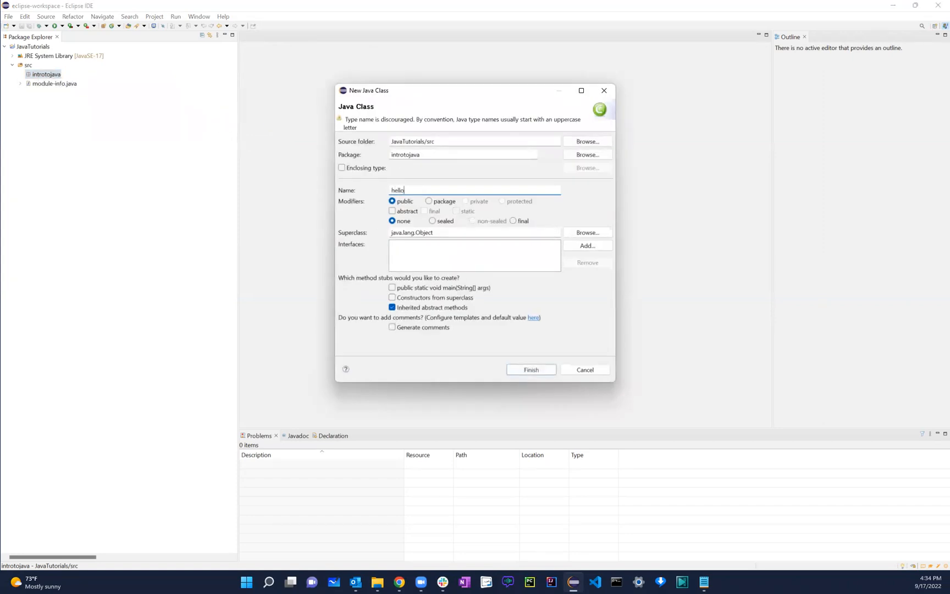
pyautogui.write('World')
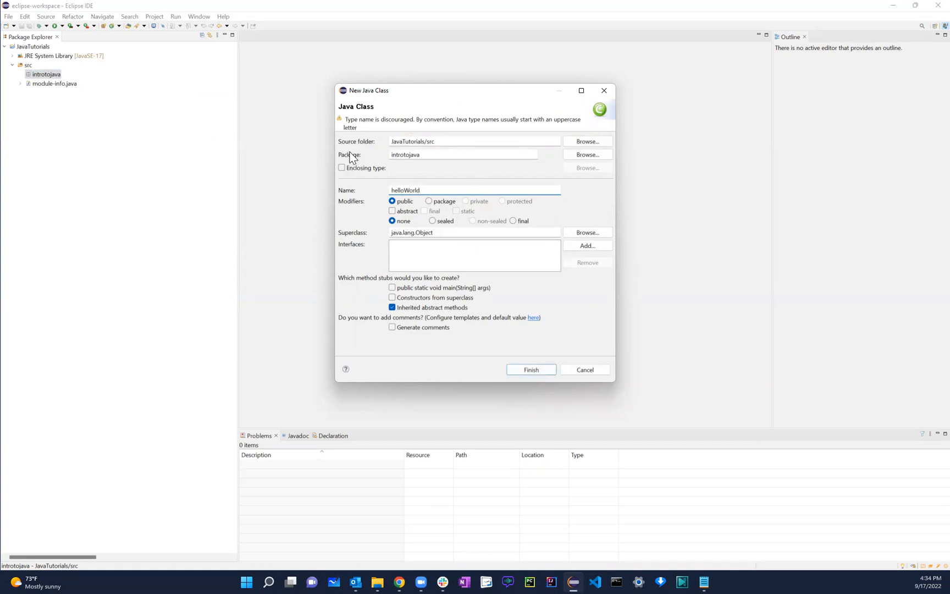
pyautogui.moveTo(358, 144)
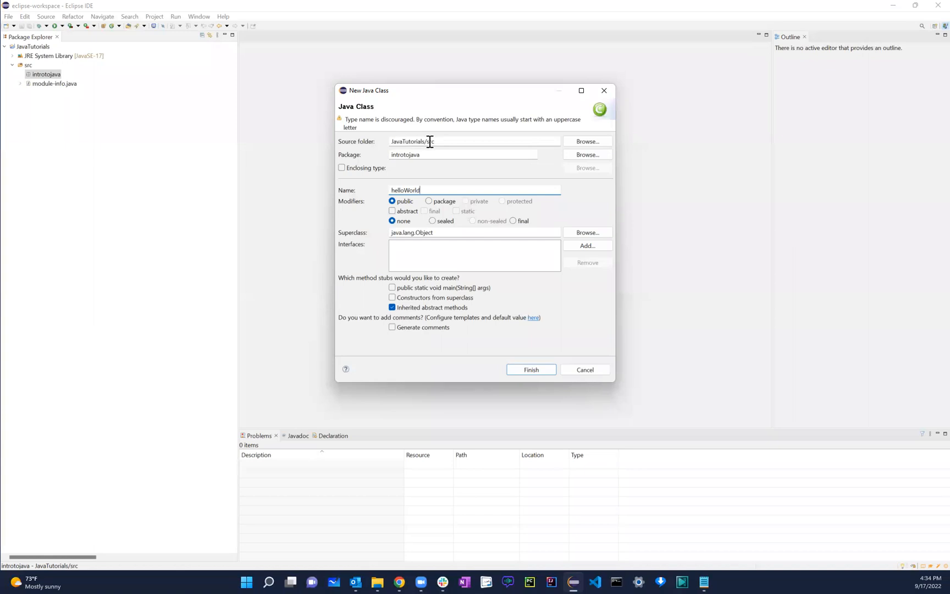
pyautogui.moveTo(378, 159)
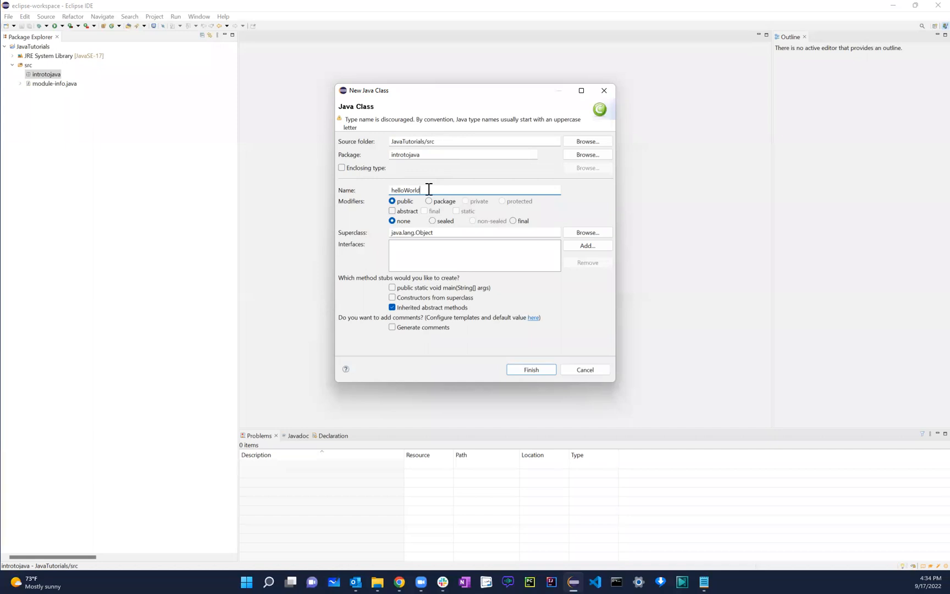
pyautogui.moveTo(345, 241)
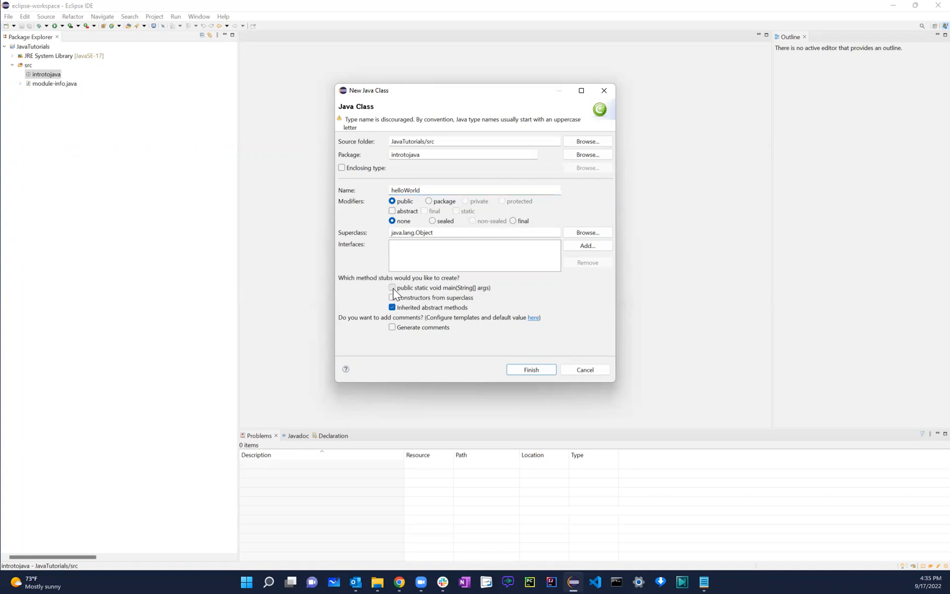
pyautogui.click(392, 287)
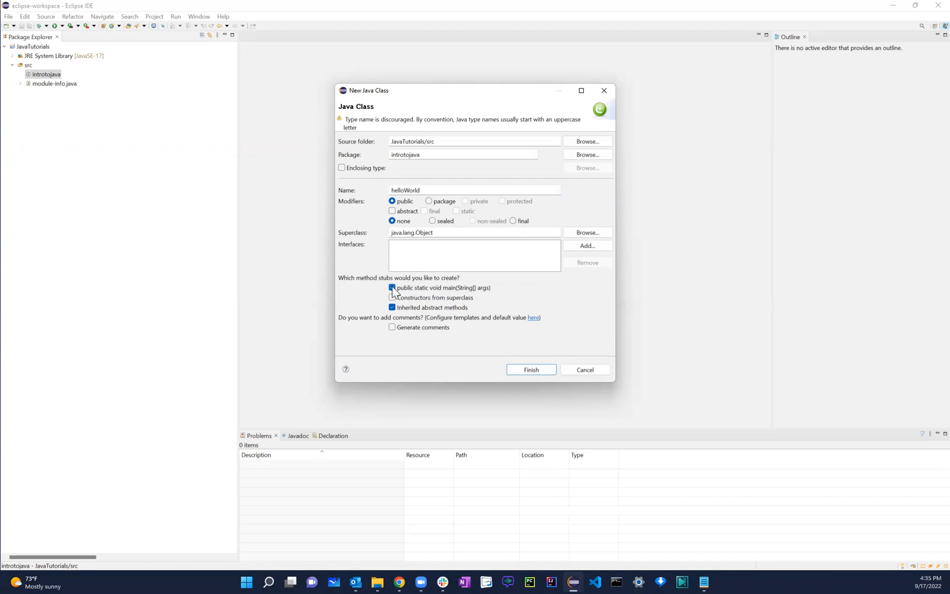
pyautogui.click(393, 287)
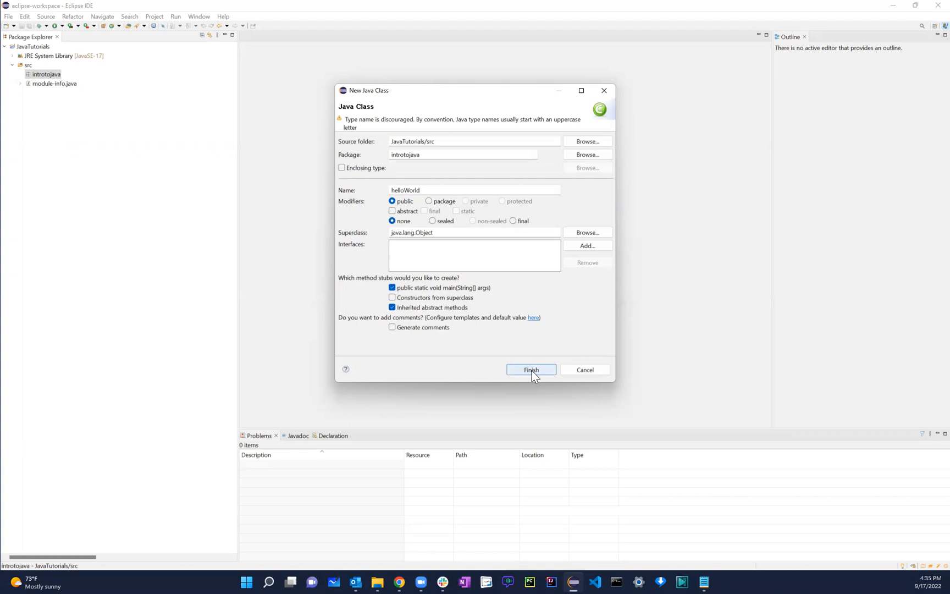
pyautogui.click(531, 369)
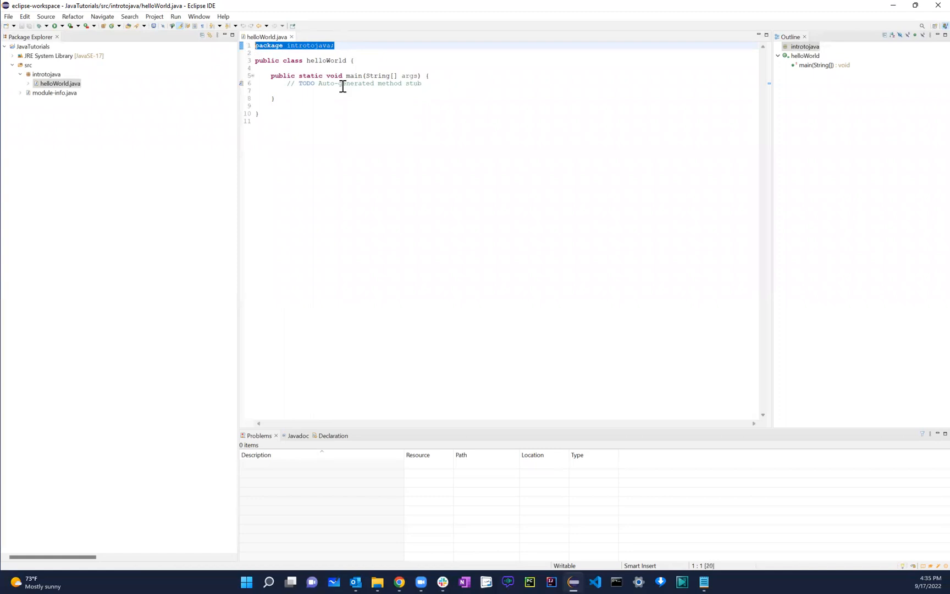
pyautogui.click(426, 106)
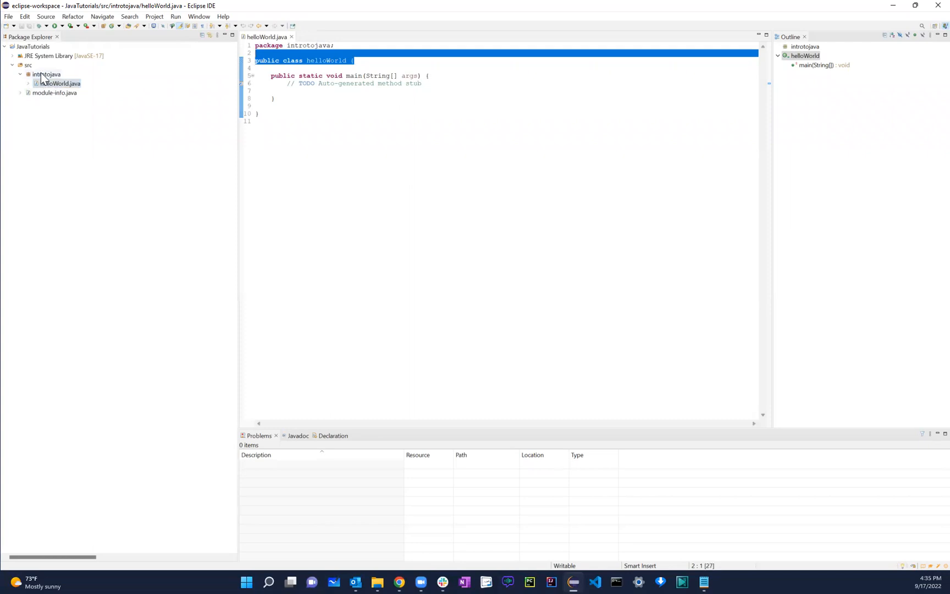
pyautogui.click(275, 98)
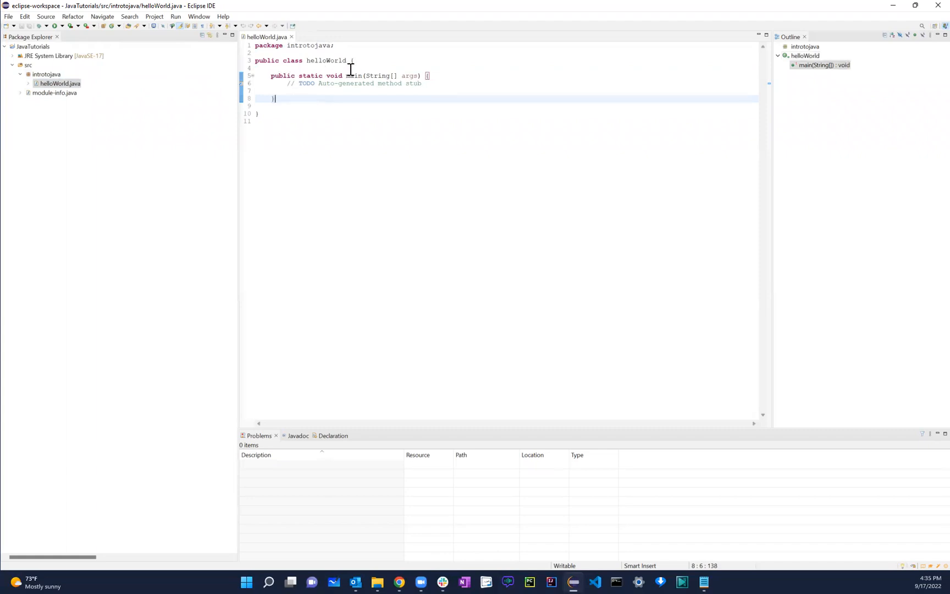
pyautogui.doubleClick(342, 75)
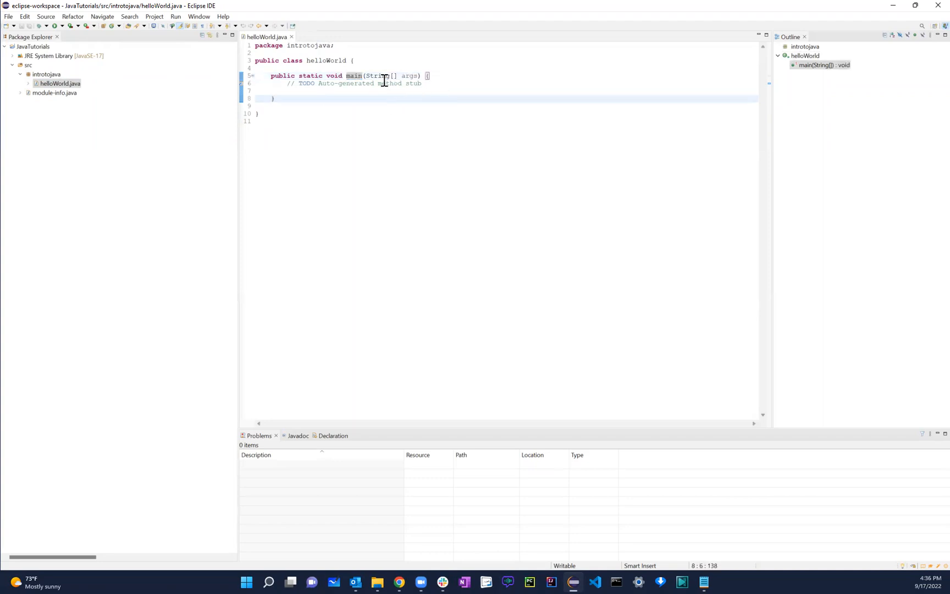
pyautogui.moveTo(373, 89)
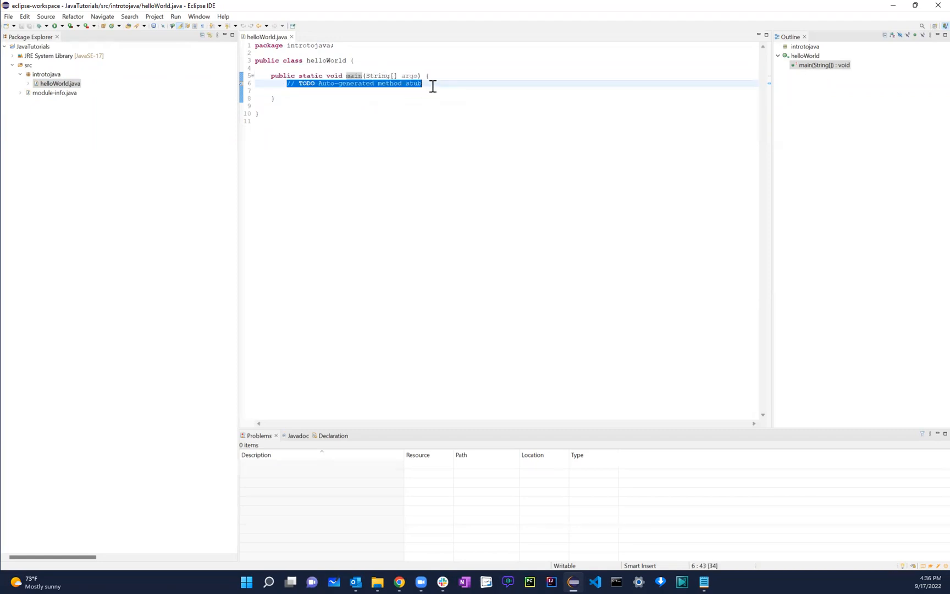
# Replace the TODO comment with System.out.println using content assist.
pyautogui.press('Delete')
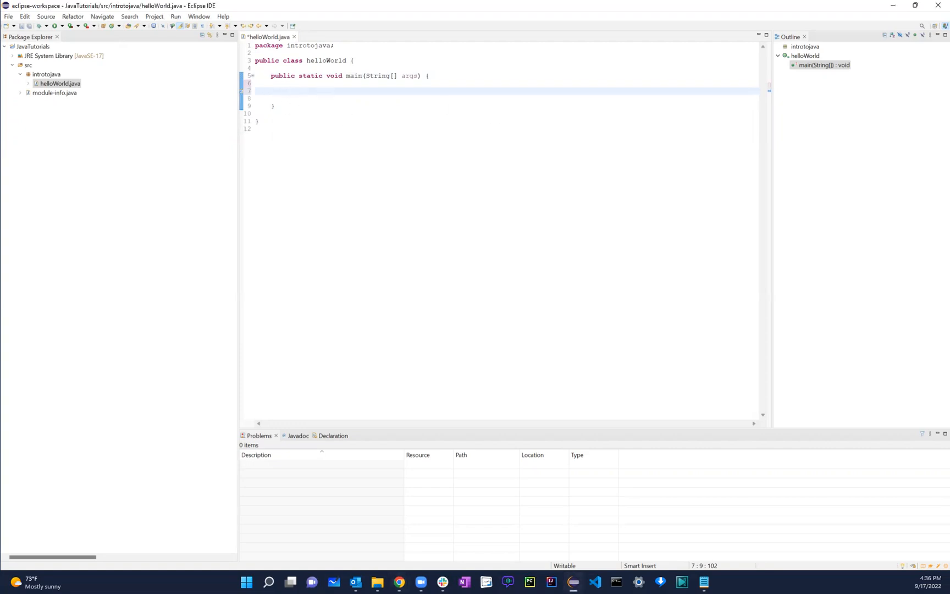
pyautogui.write('so')
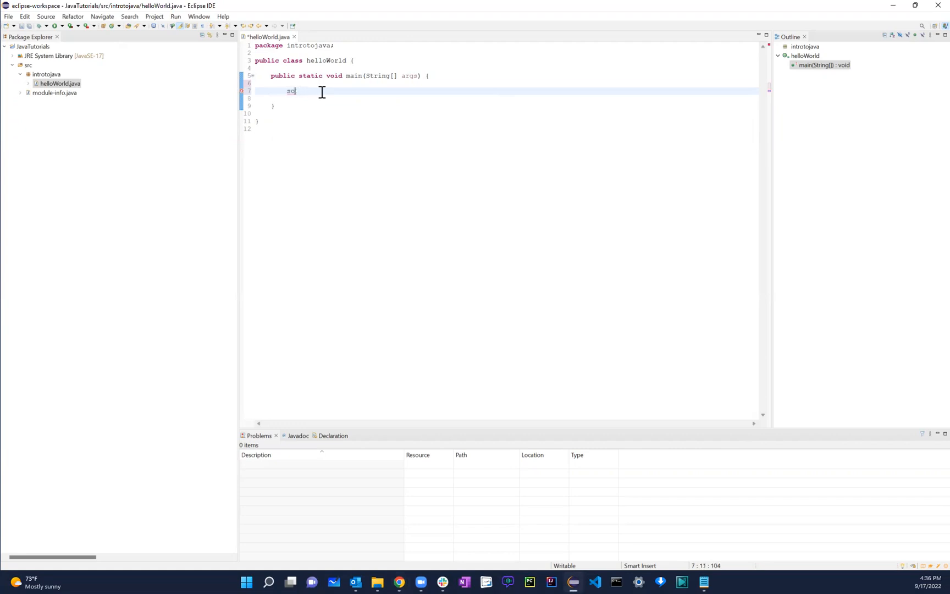
pyautogui.press('Backspace')
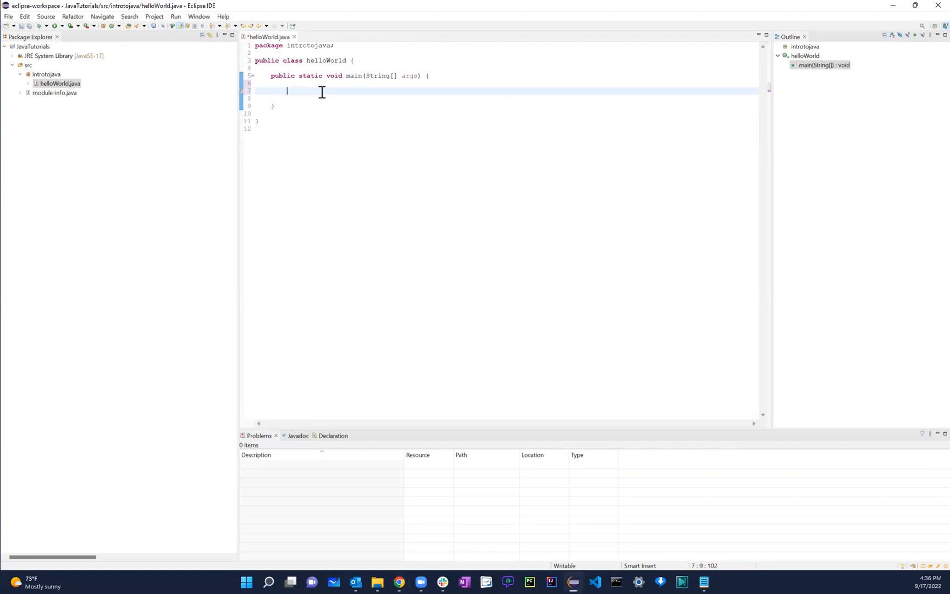
pyautogui.write('S')
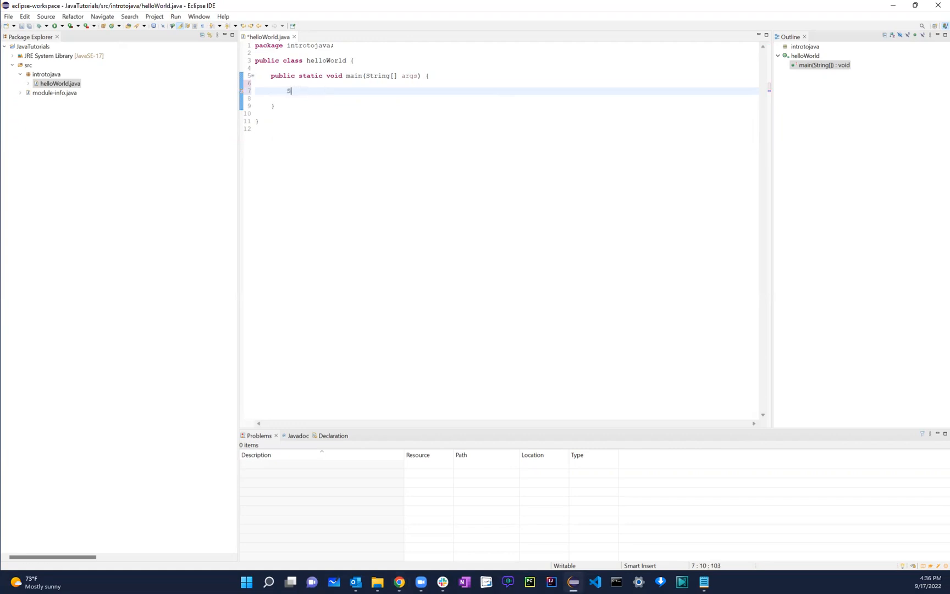
pyautogui.write('yste')
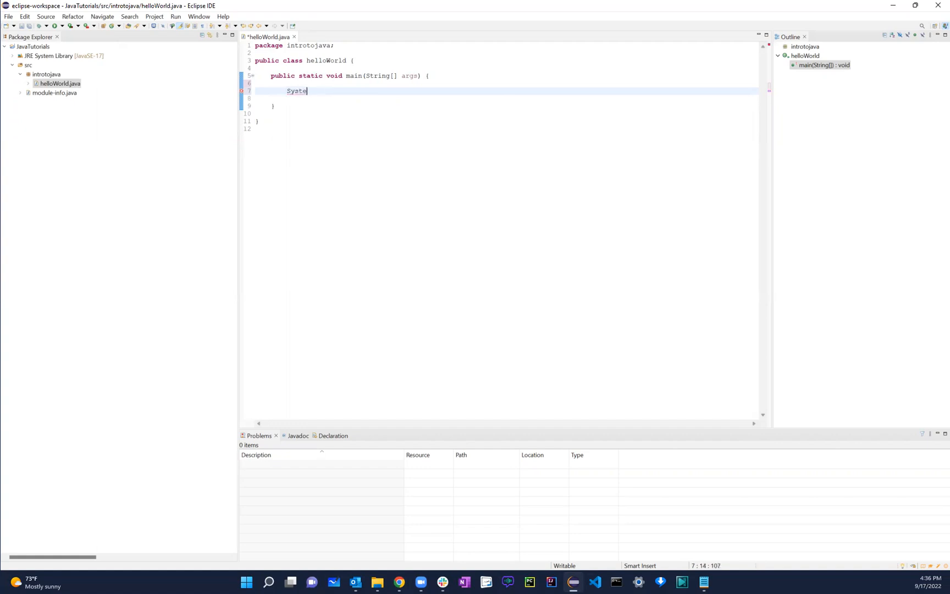
pyautogui.write('m.')
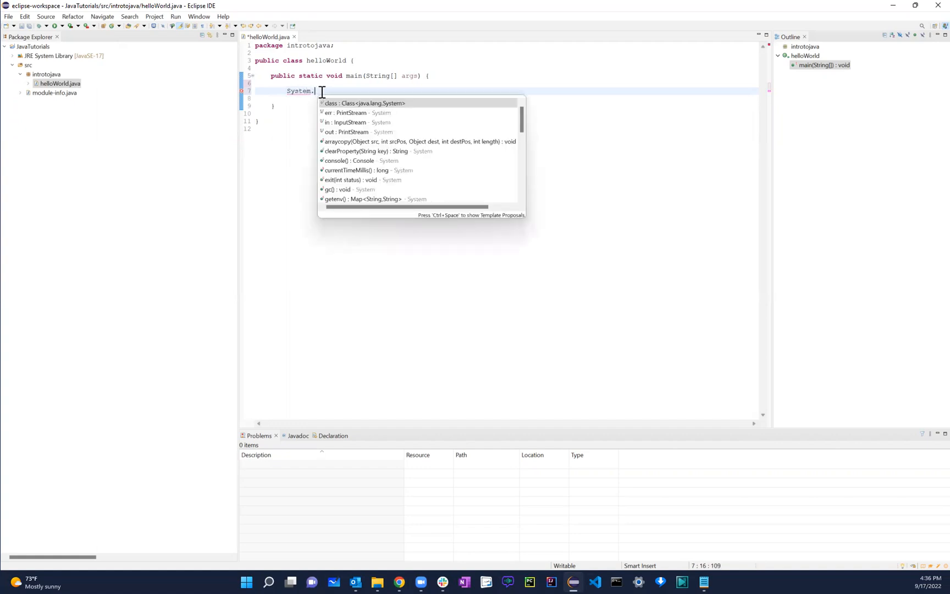
pyautogui.write('out')
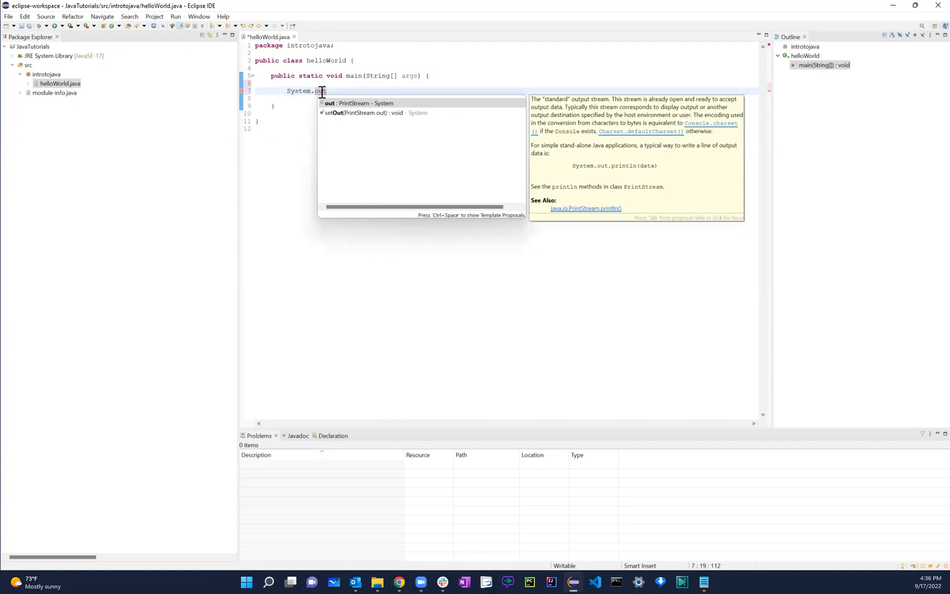
pyautogui.write('.pri')
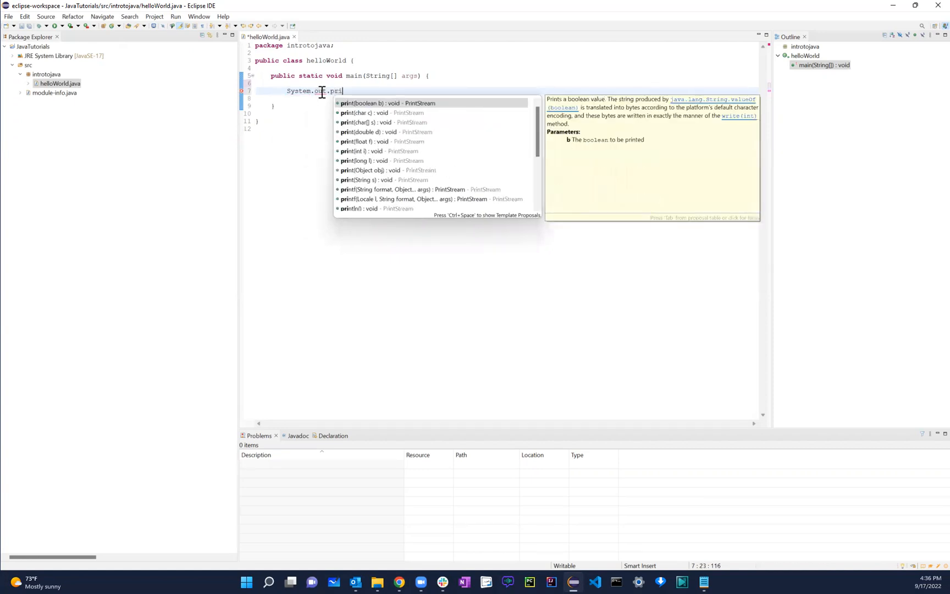
pyautogui.write('nt')
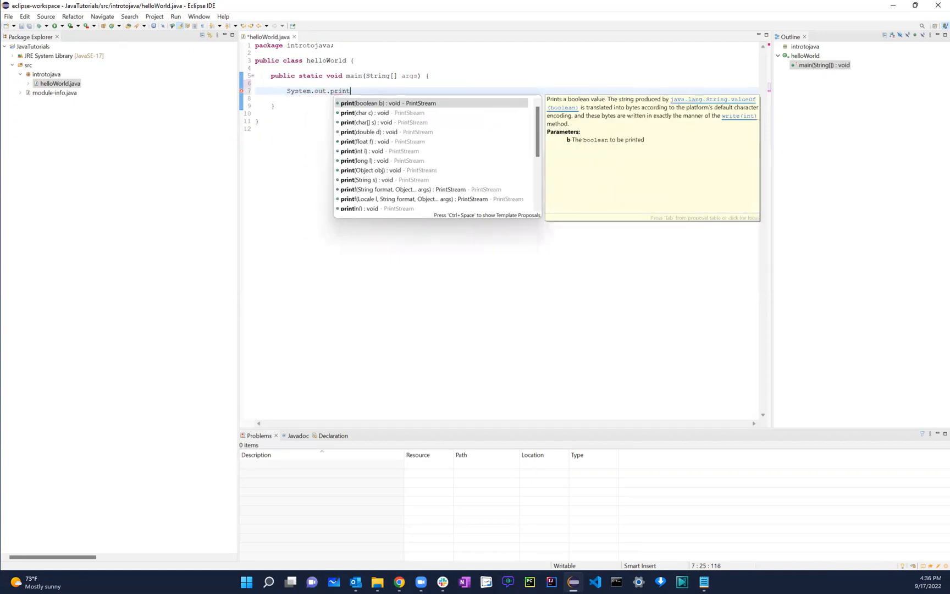
pyautogui.write('ln')
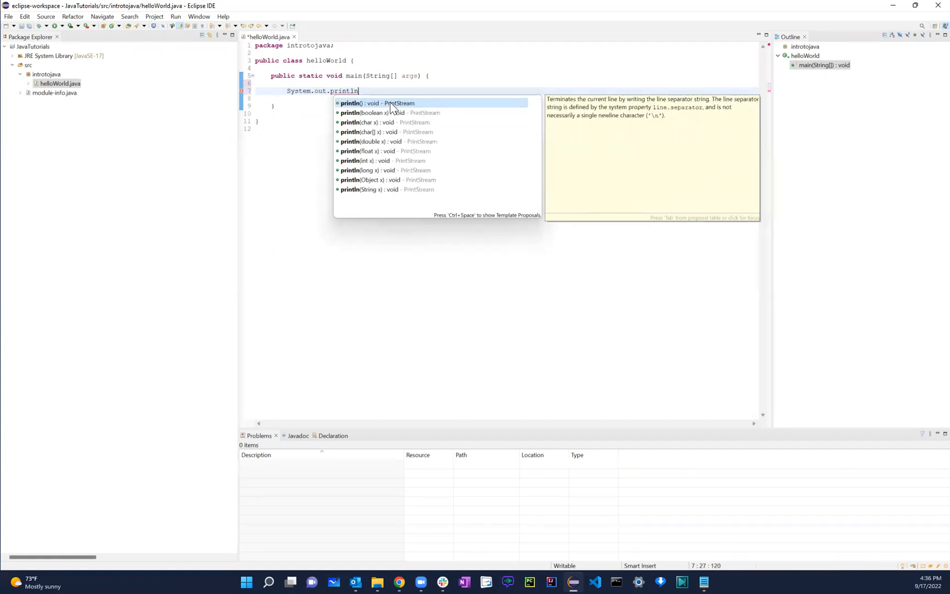
pyautogui.moveTo(394, 201)
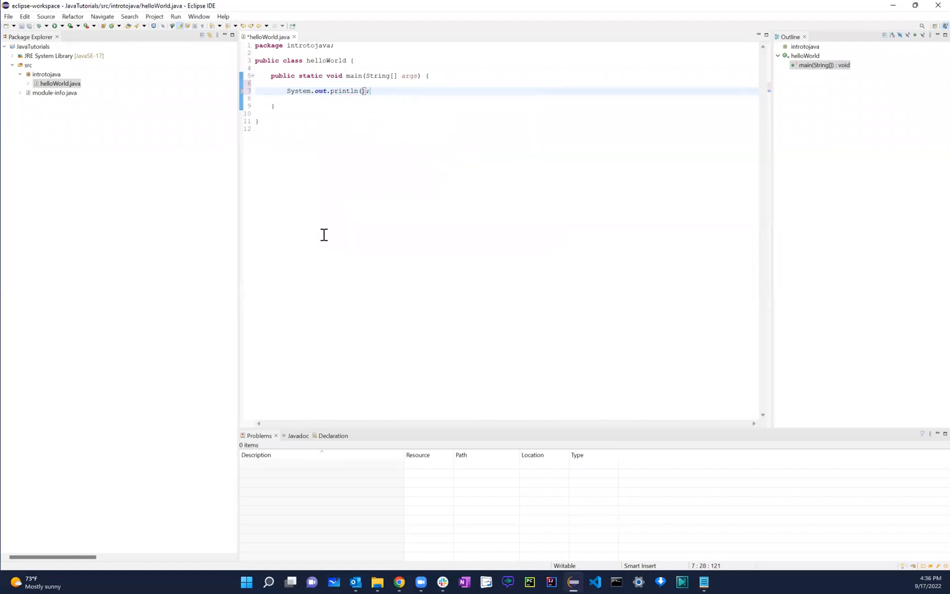
# Give println the string argument "Hello World" to complete the statement.
pyautogui.write('"Hello"')
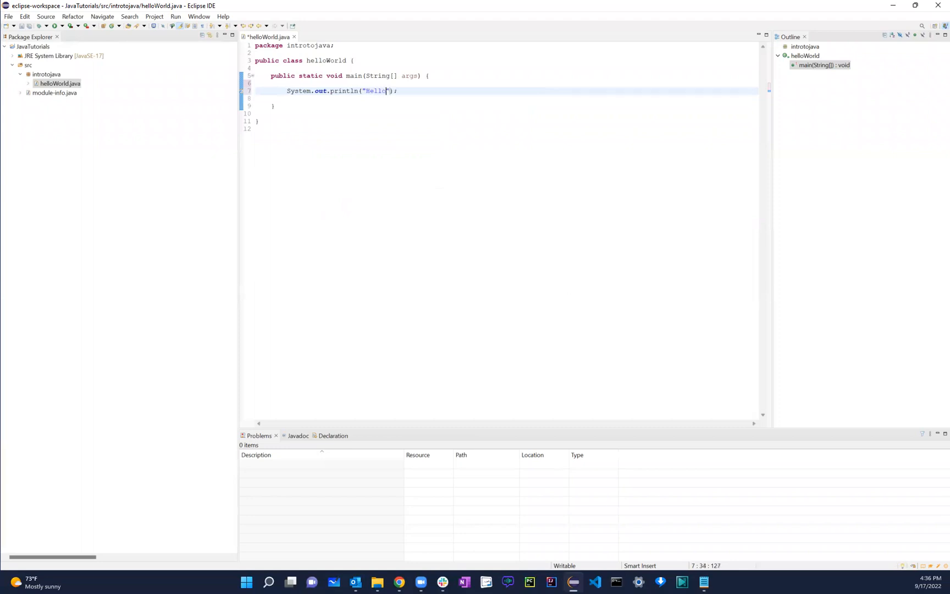
pyautogui.write('World')
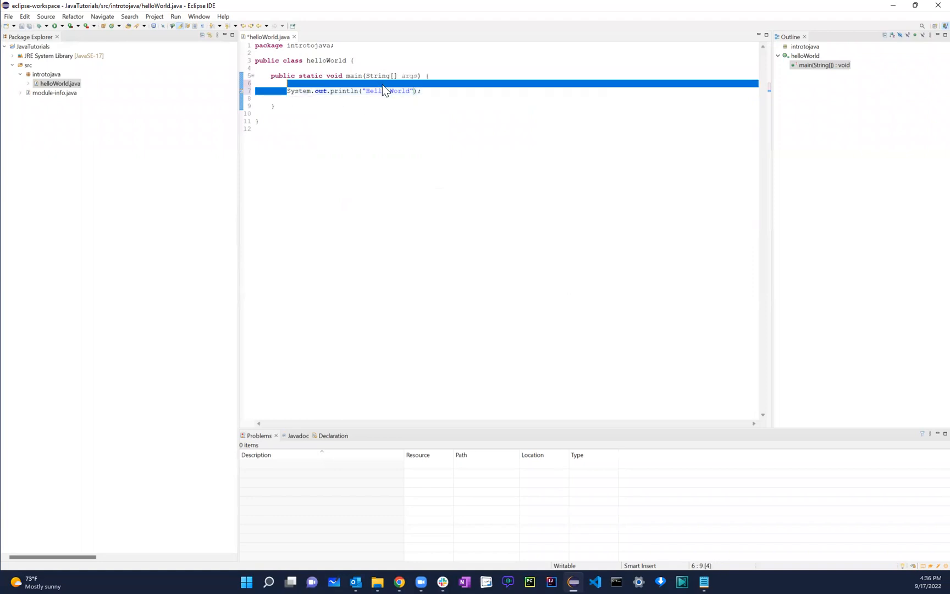
pyautogui.click(422, 92)
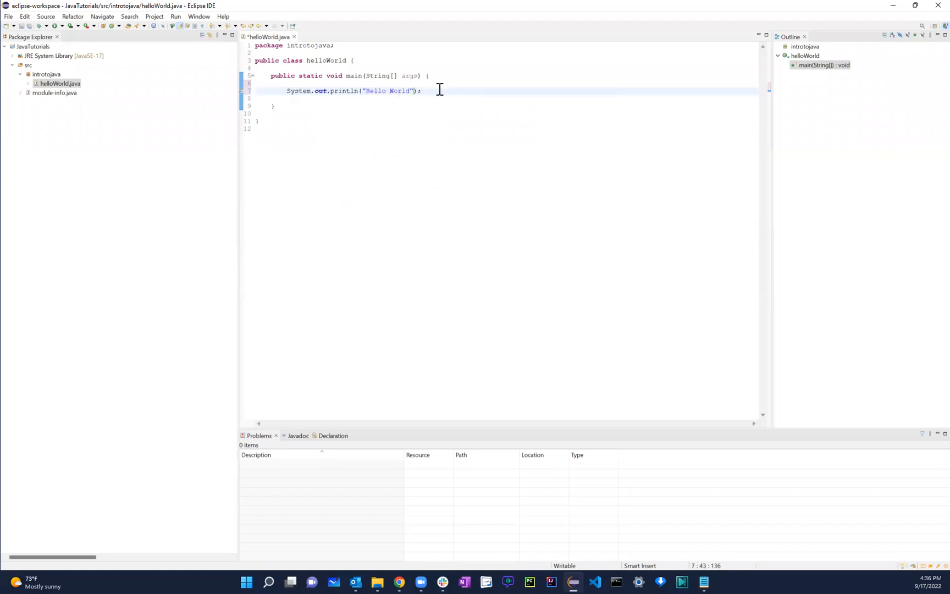
pyautogui.moveTo(333, 84)
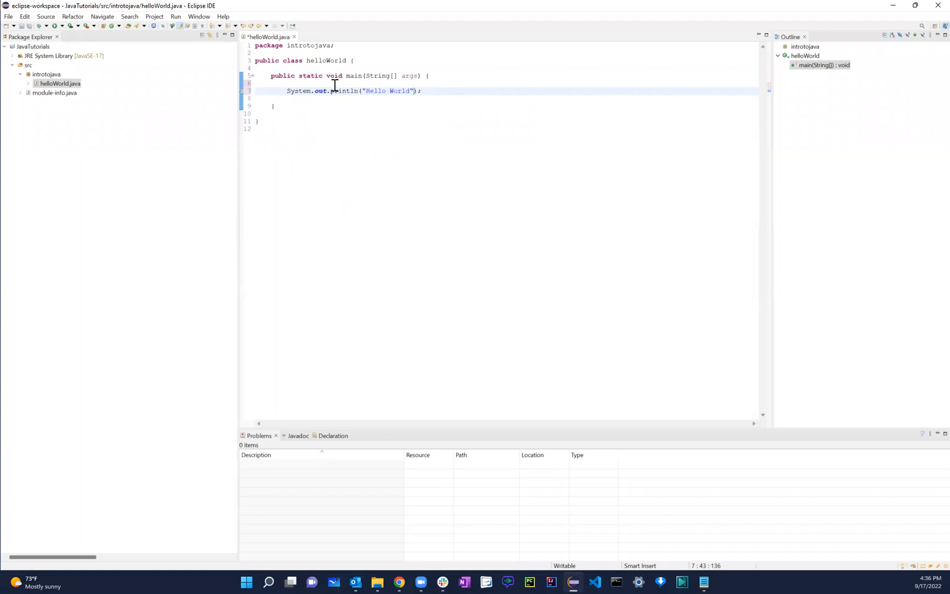
pyautogui.moveTo(328, 115)
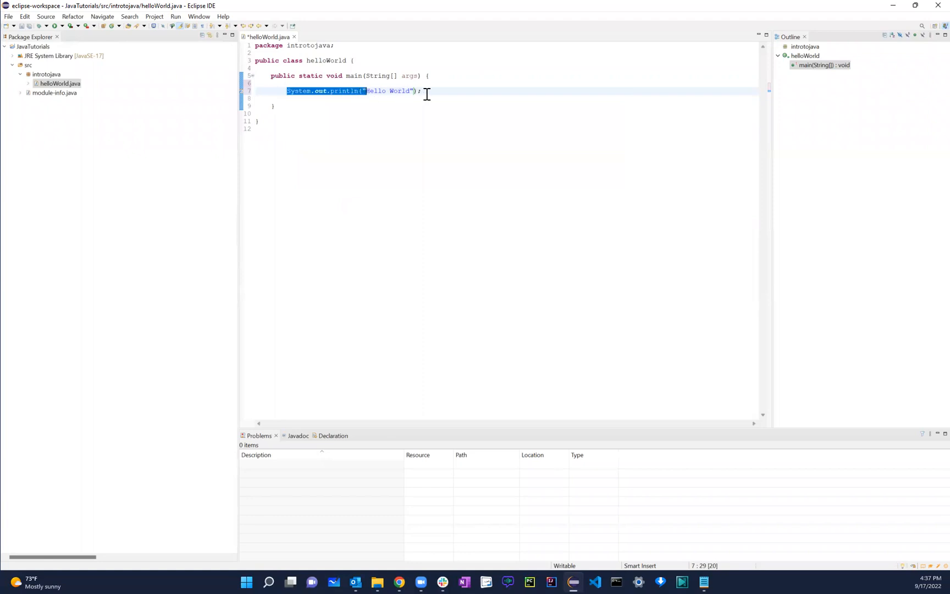
pyautogui.doubleClick(382, 91)
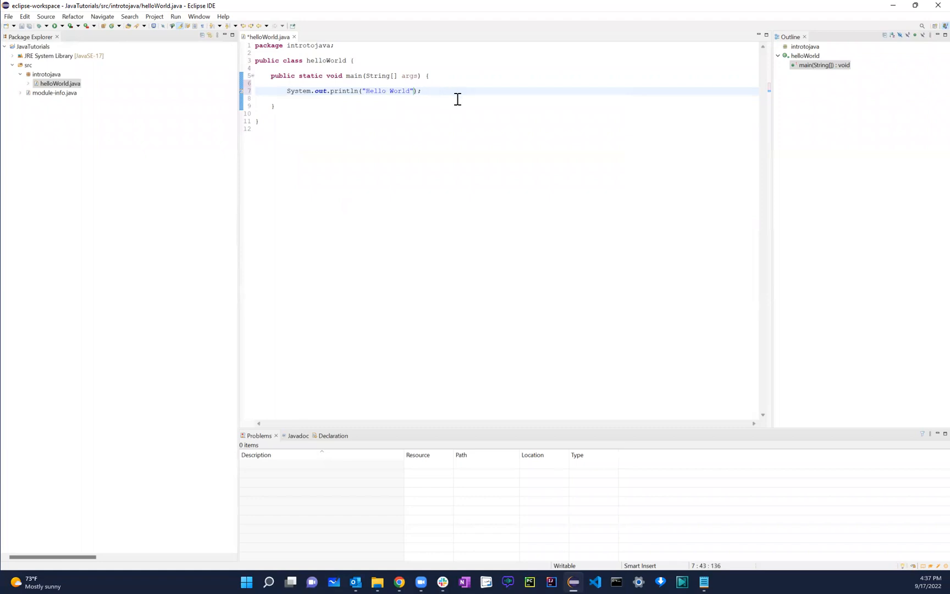
# Run helloWorld as a Java Application, saving on launch, and see Hello World in the Console.
pyautogui.rightClick(442, 93)
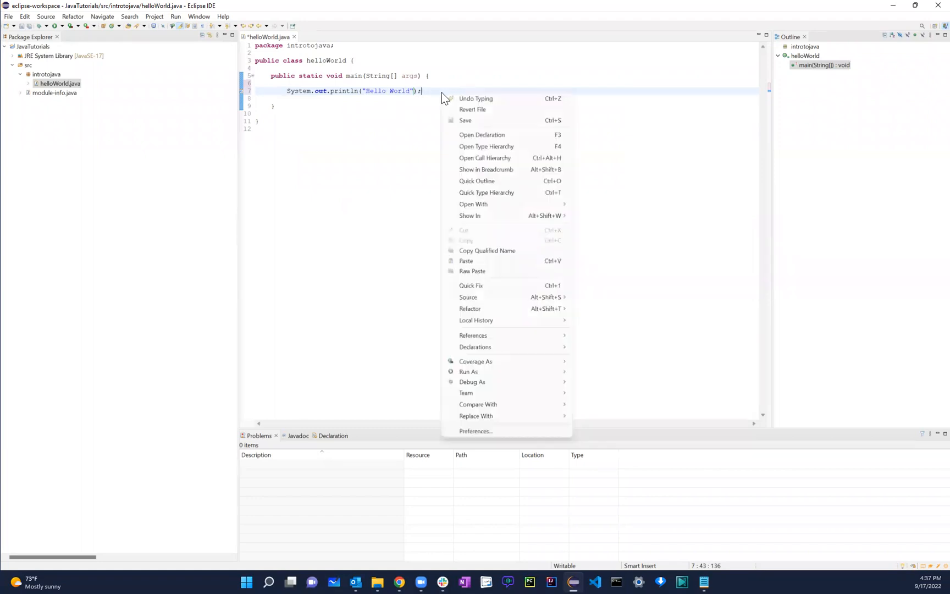
pyautogui.moveTo(469, 372)
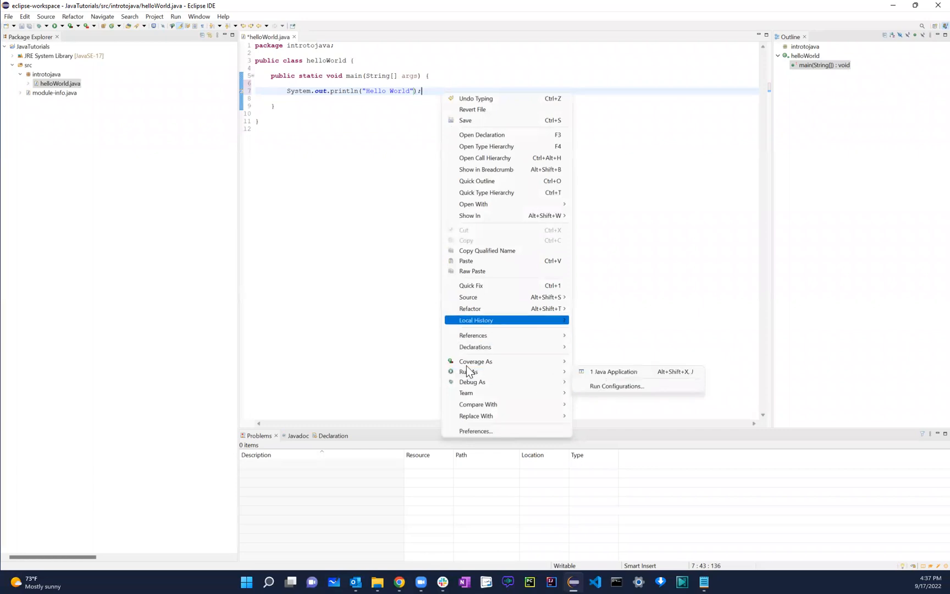
pyautogui.moveTo(468, 372)
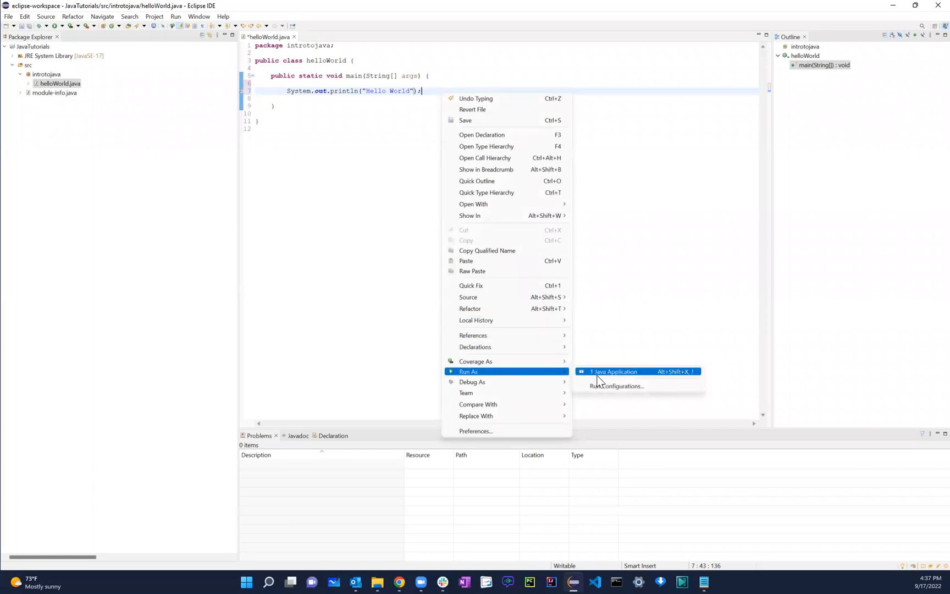
pyautogui.click(613, 371)
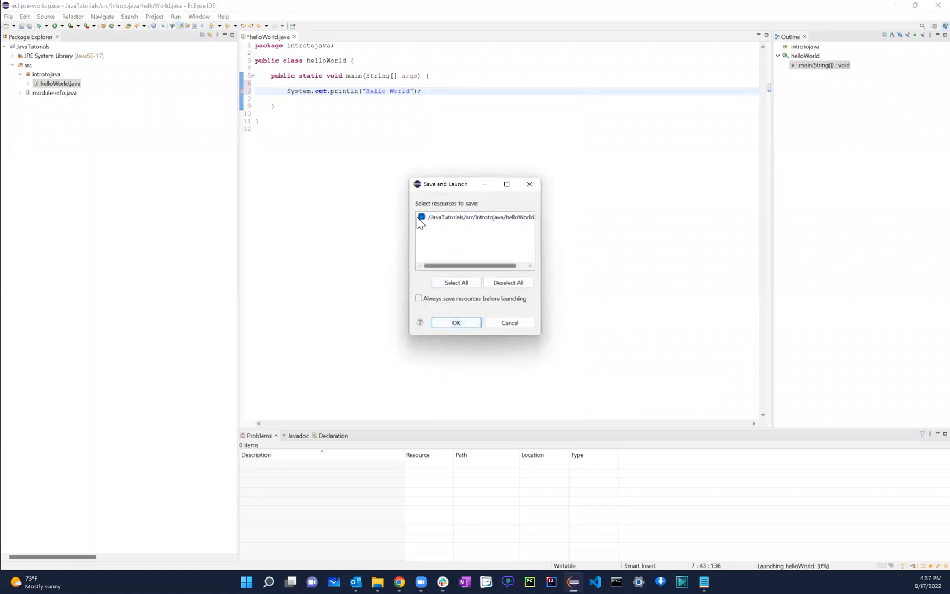
pyautogui.click(455, 322)
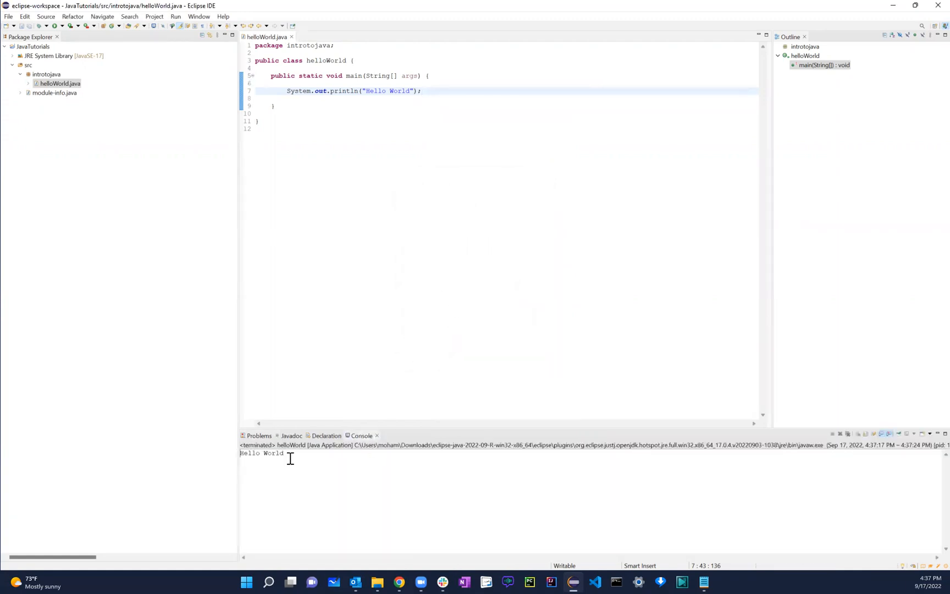
pyautogui.doubleClick(260, 453)
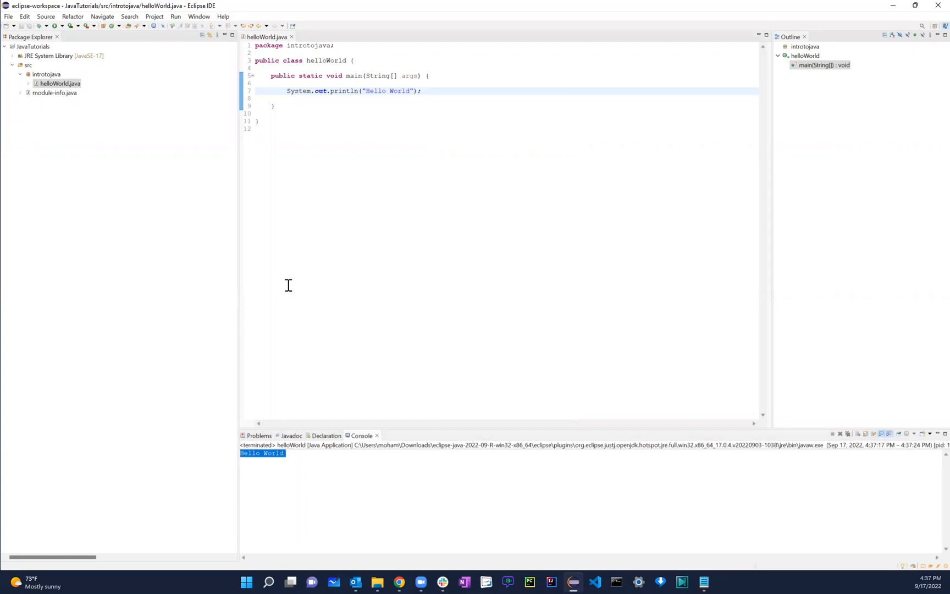
pyautogui.moveTo(185, 276)
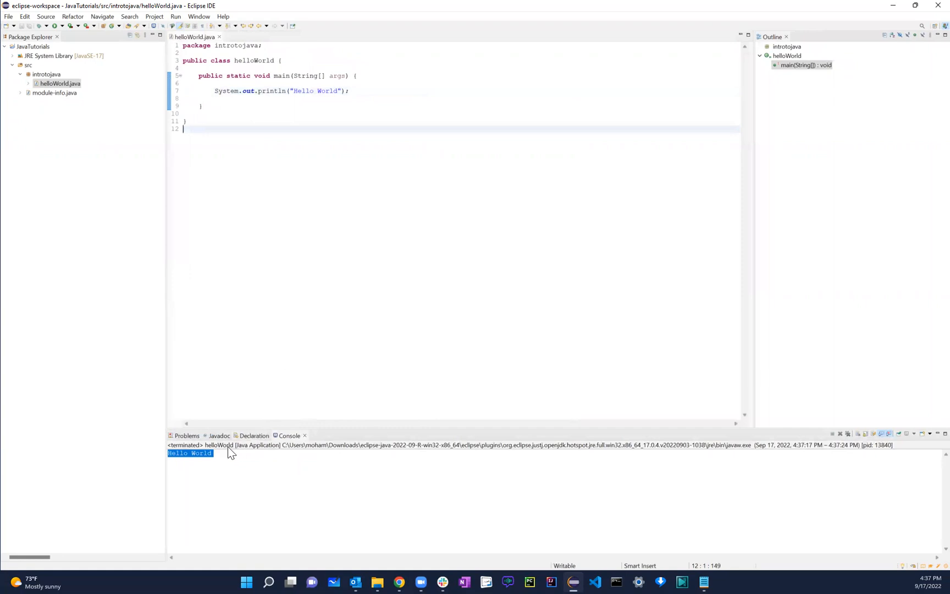
# Add a second System.out.println line and change its argument from "Hello World" to 5 + 2.
pyautogui.click(314, 92)
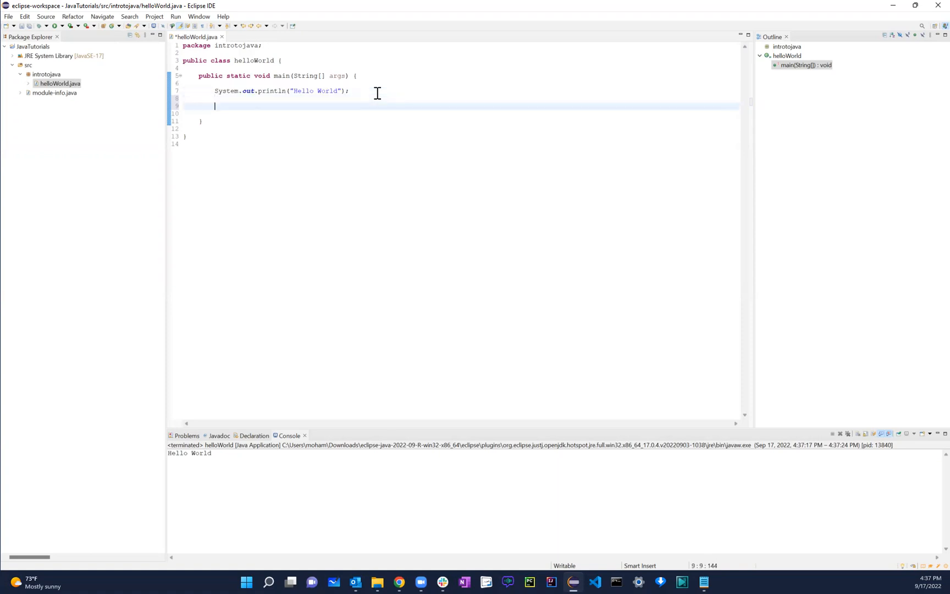
pyautogui.write('System.out.println("Hello World");')
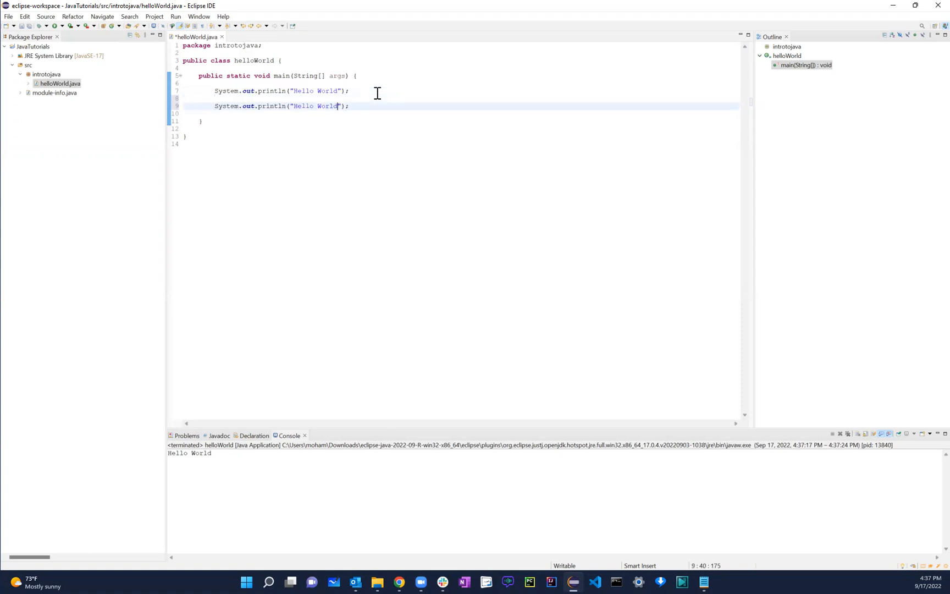
pyautogui.doubleClick(316, 105)
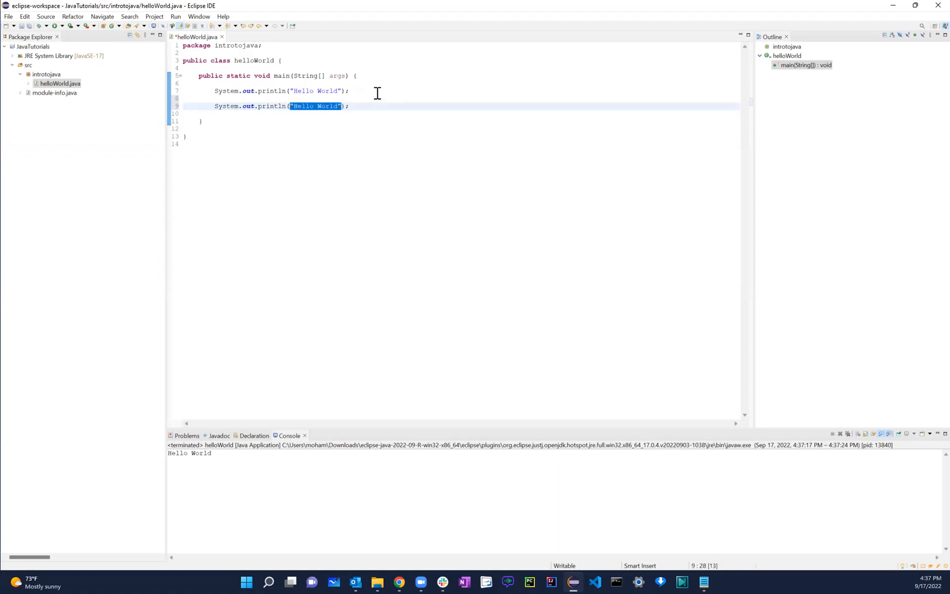
pyautogui.write('5 +')
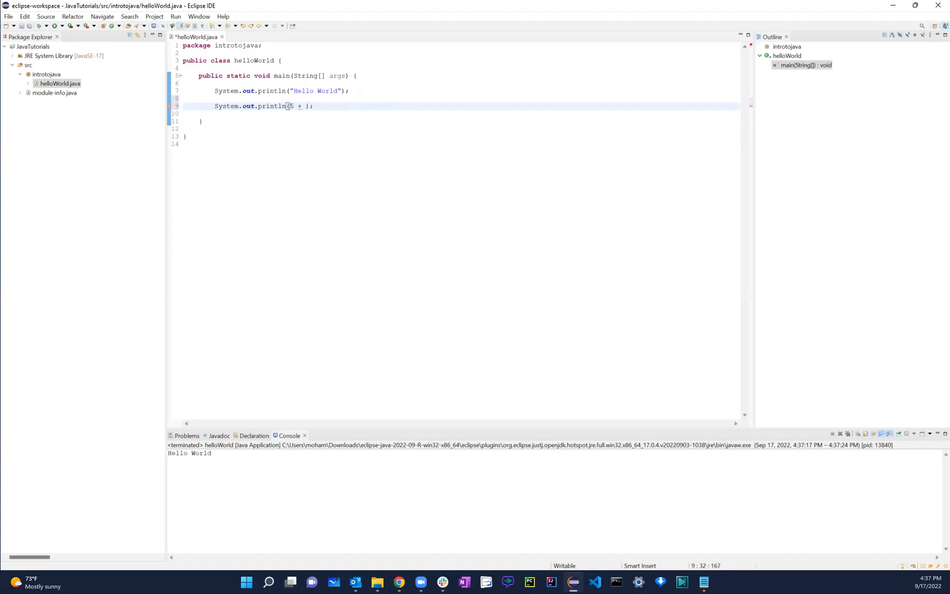
pyautogui.write('2')
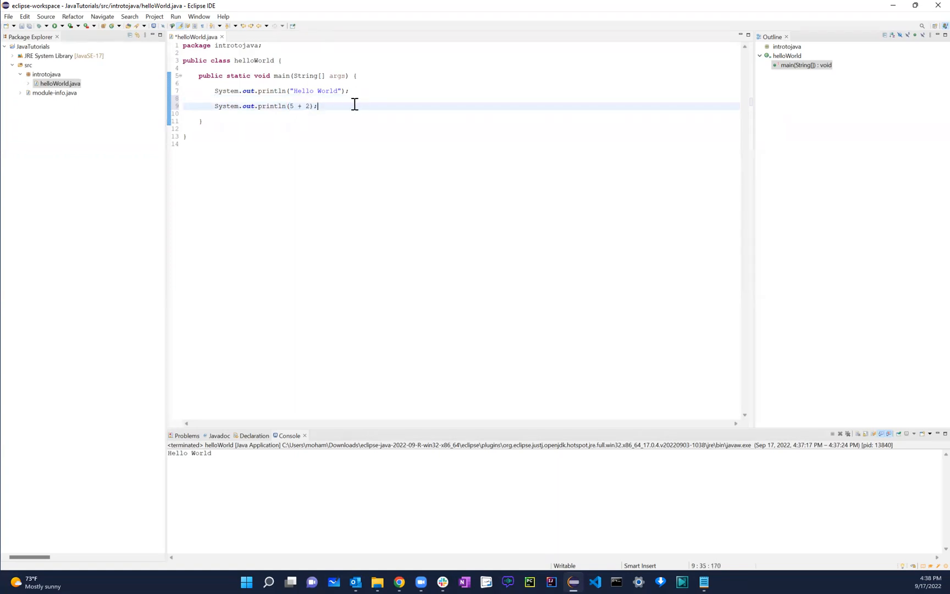
# Rerun helloWorld as a Java Application, saving changes, to print Hello World and 7.
pyautogui.rightClick(354, 106)
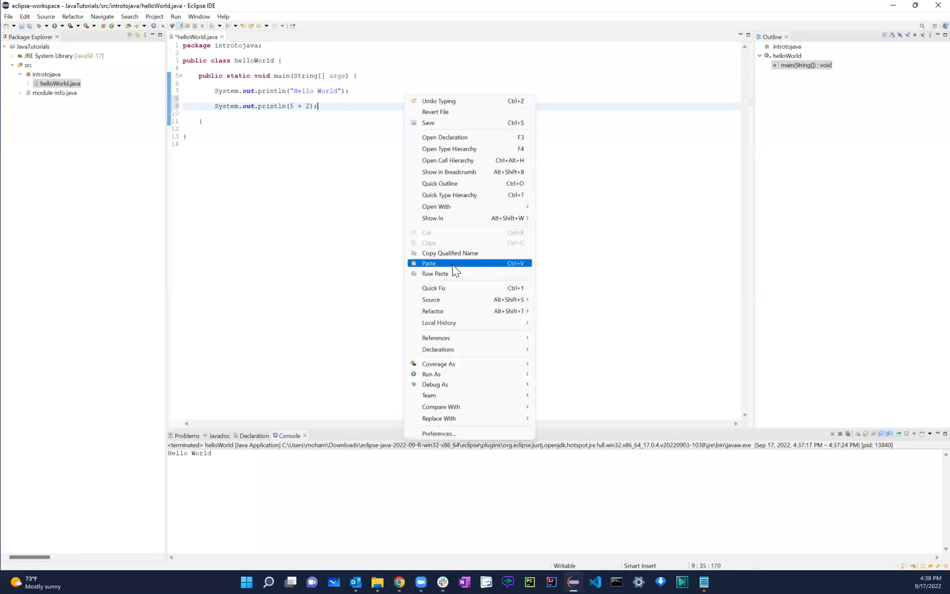
pyautogui.moveTo(431, 374)
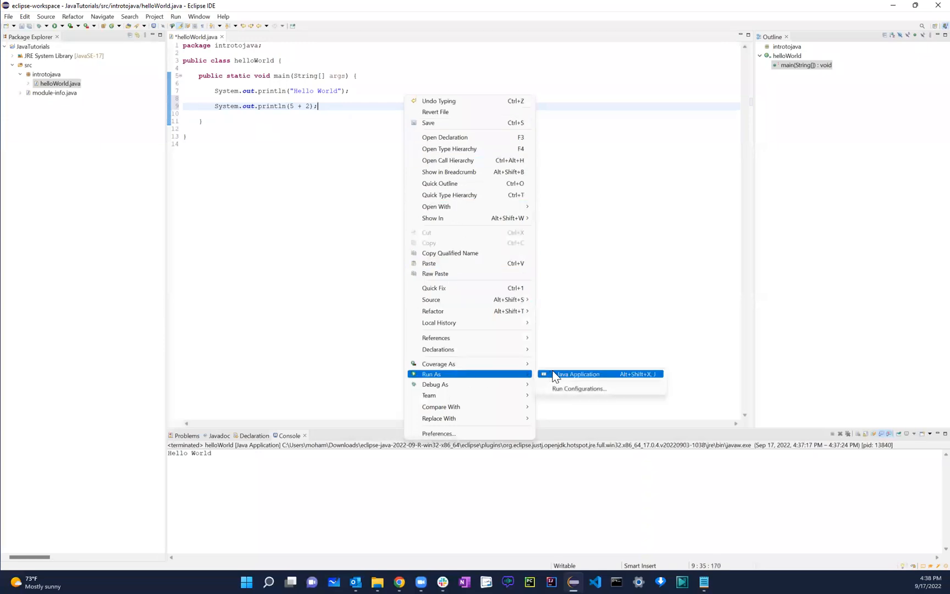
pyautogui.click(577, 374)
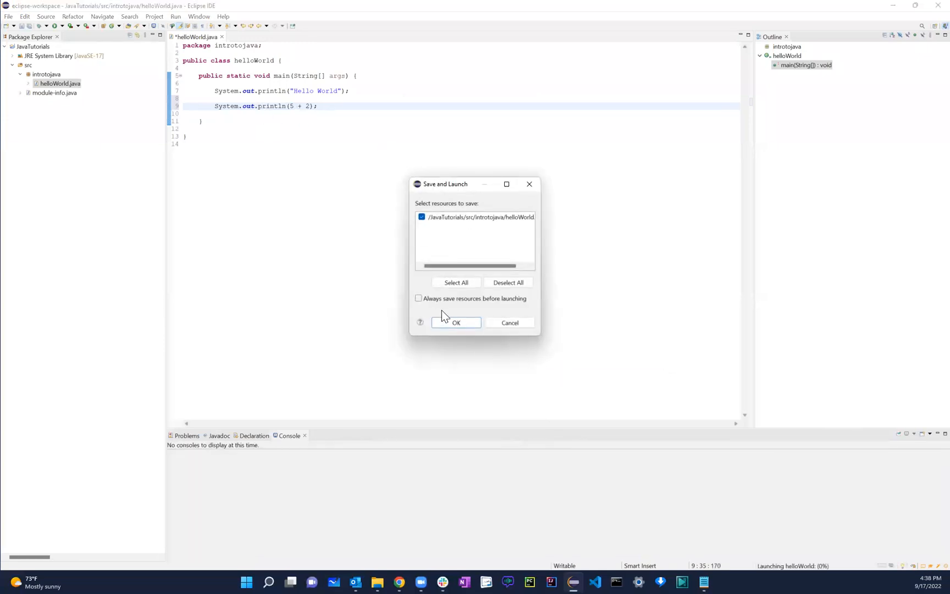
pyautogui.click(455, 322)
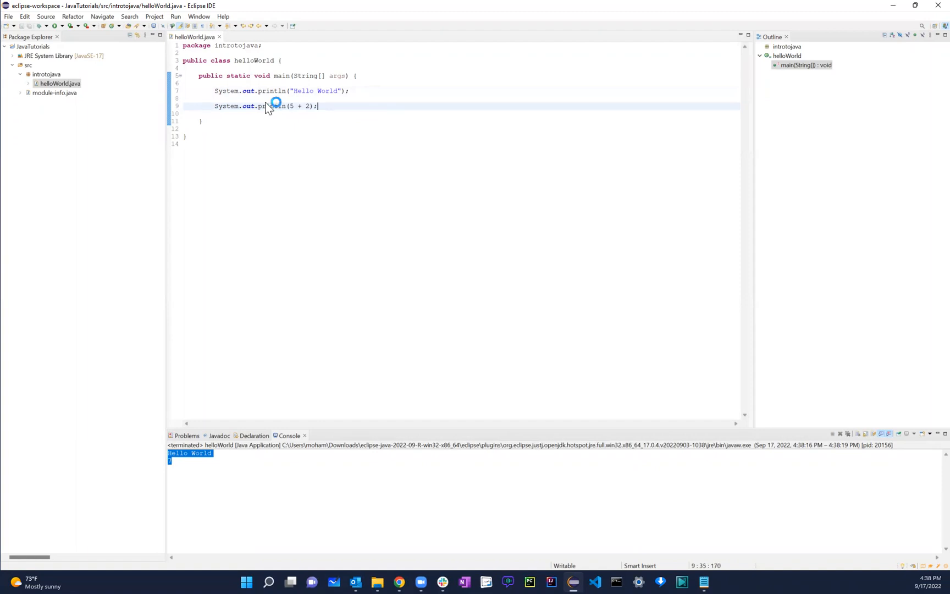
pyautogui.moveTo(401, 284)
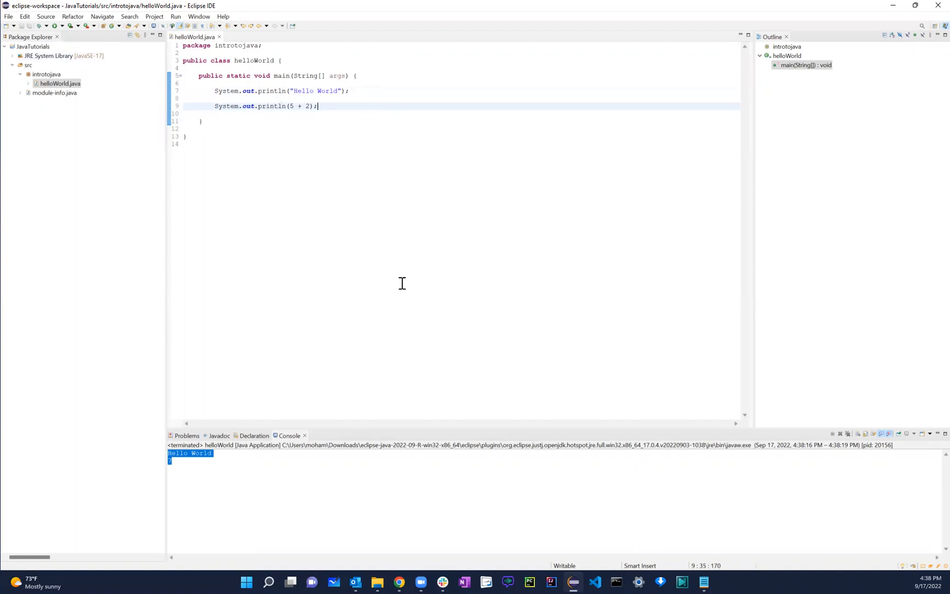
pyautogui.moveTo(599, 301)
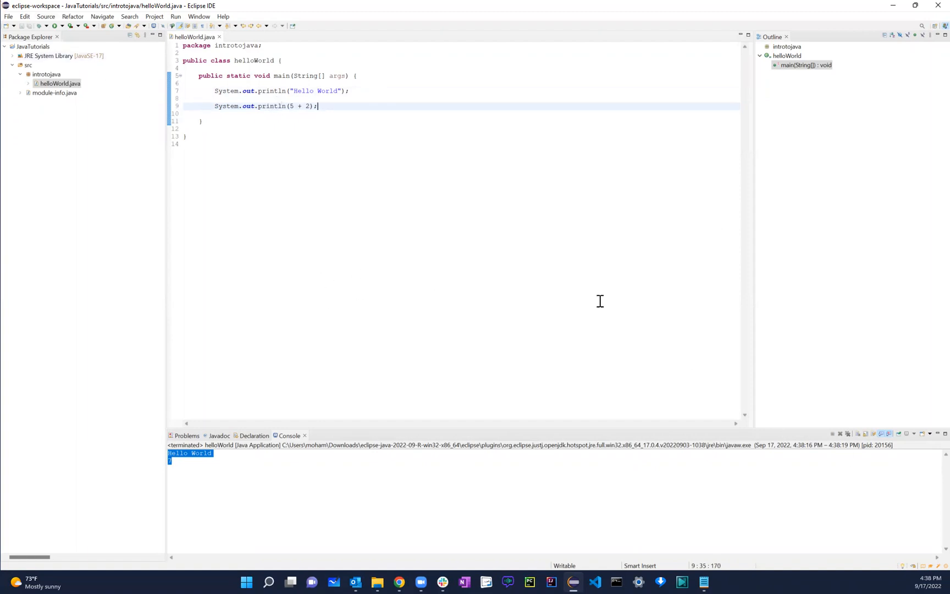
pyautogui.moveTo(844, 363)
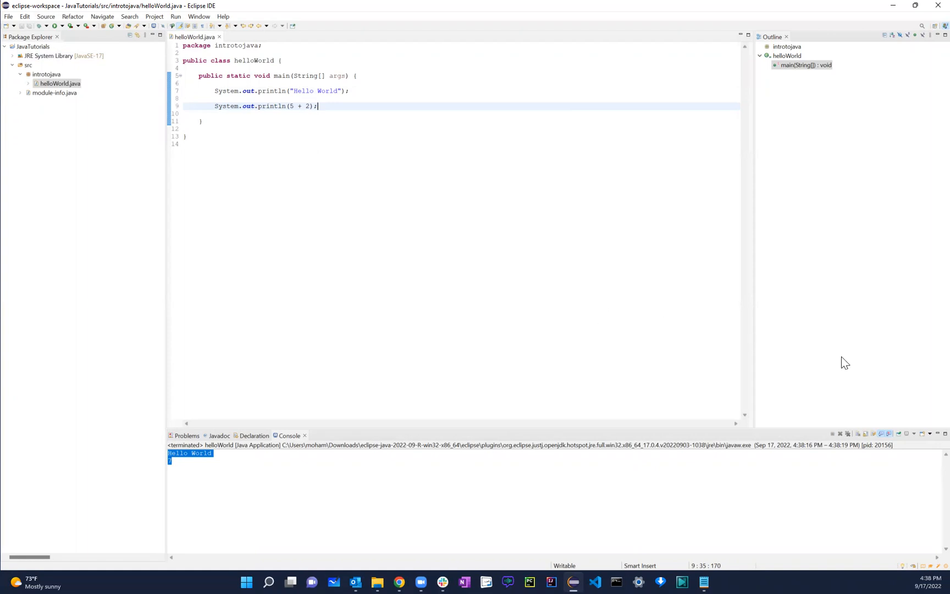